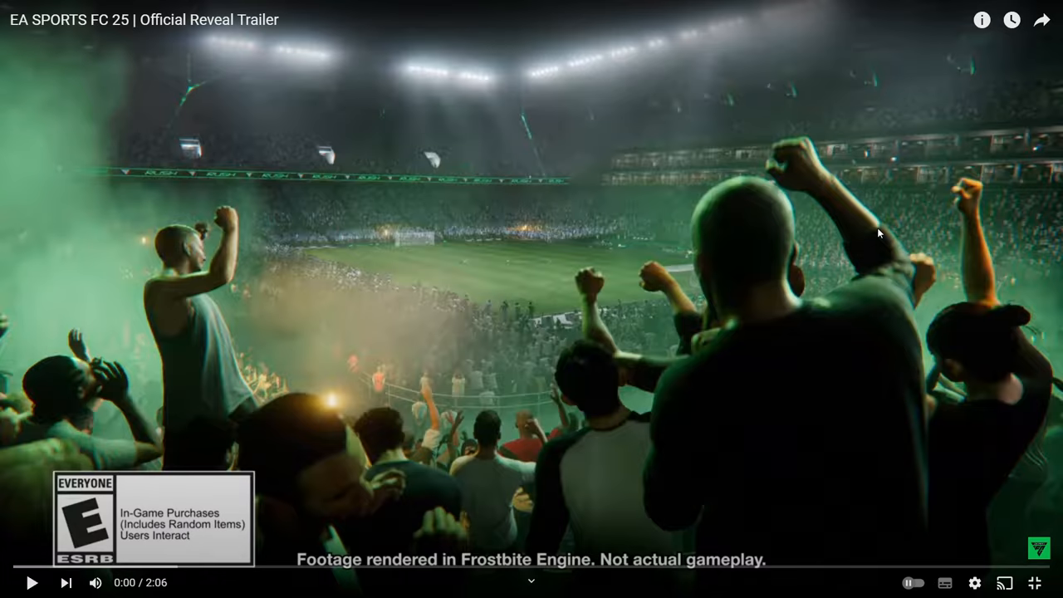
pyautogui.moveTo(375, 227)
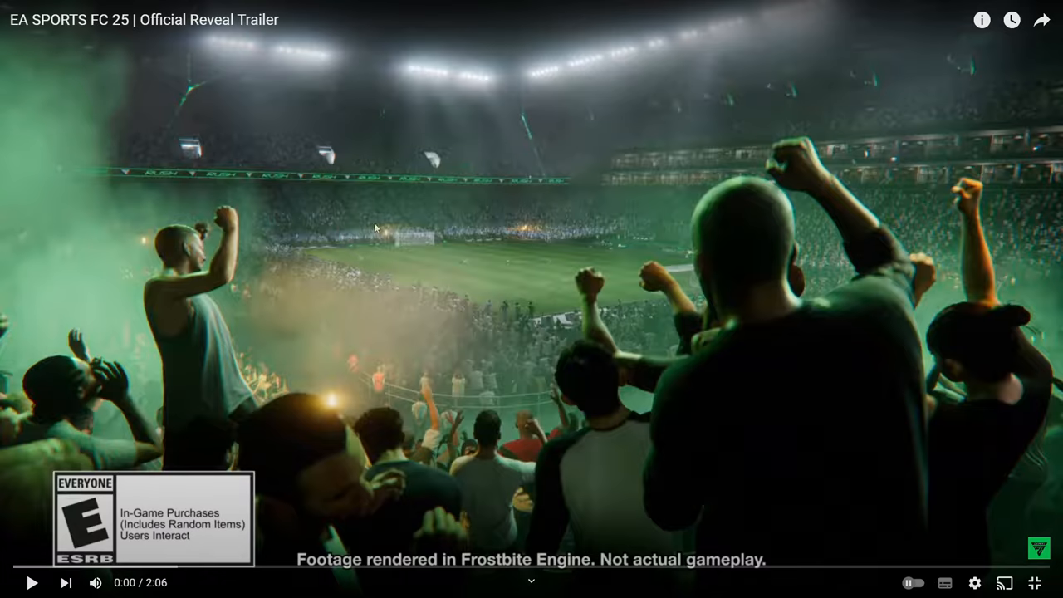
# Step: Start the EA SPORTS FC 25 reveal trailer playing in full screen
pyautogui.click(31, 582)
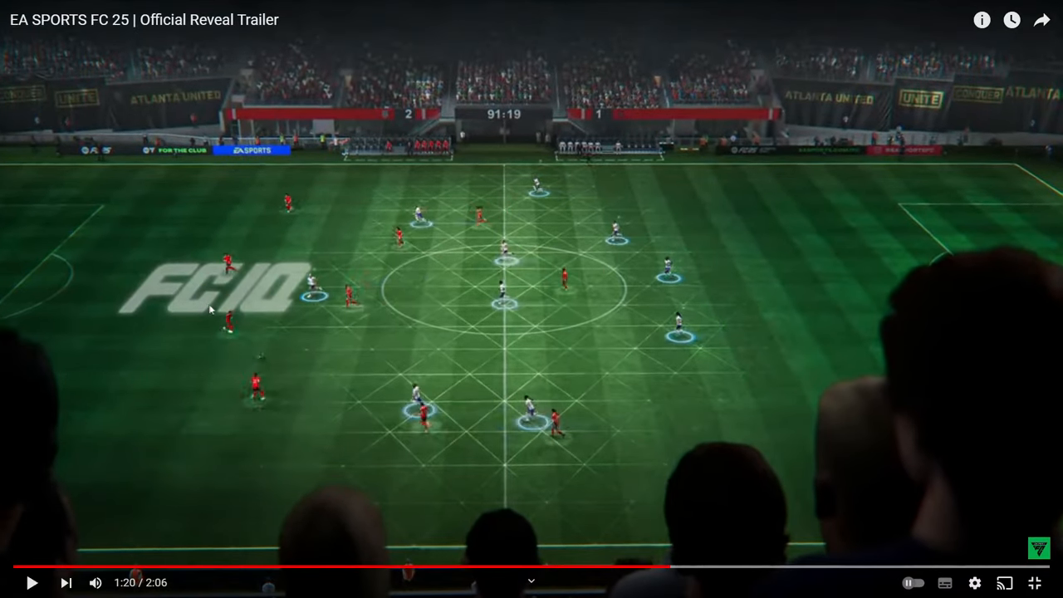
pyautogui.moveTo(441, 400)
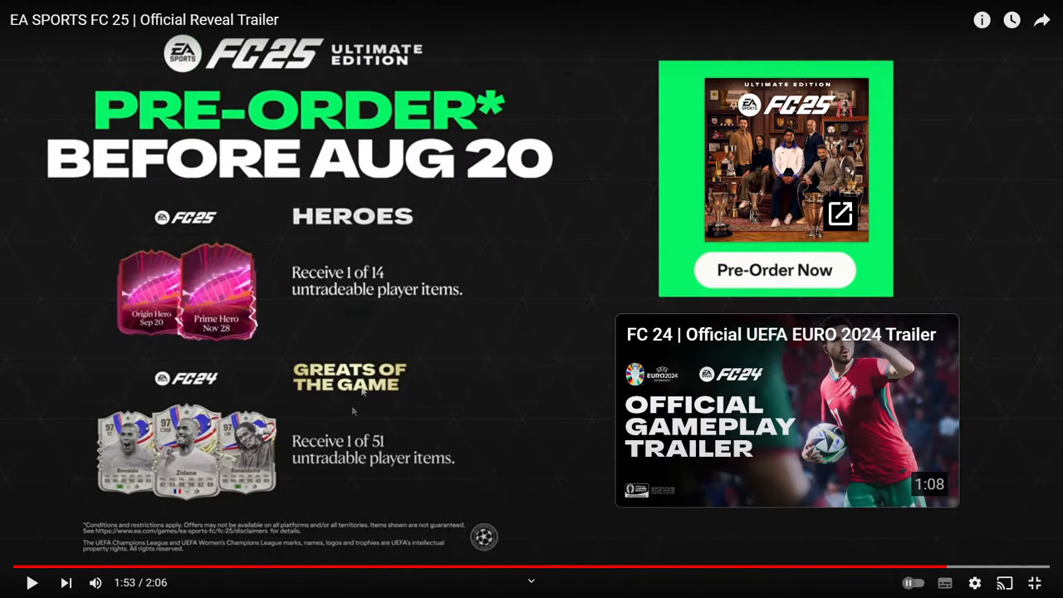
pyautogui.moveTo(496, 186)
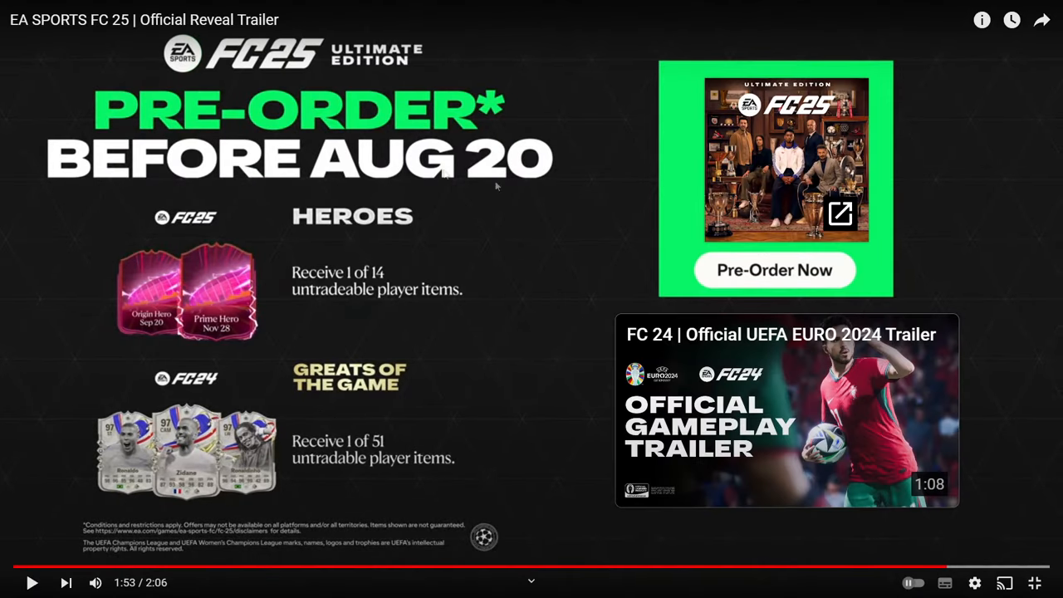
pyautogui.moveTo(30, 313)
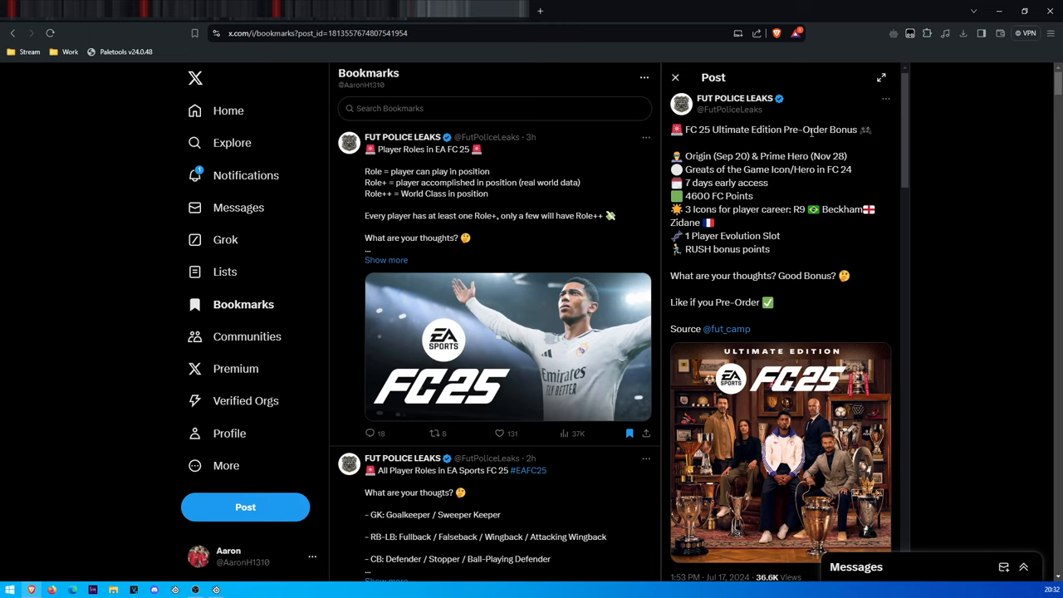
pyautogui.moveTo(694, 154)
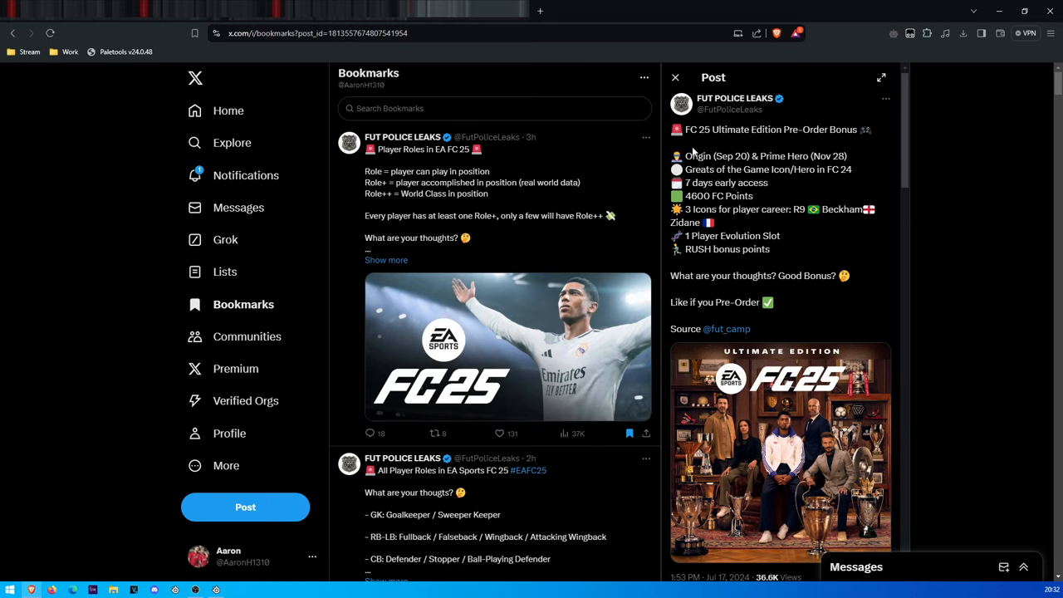
pyautogui.moveTo(736, 180)
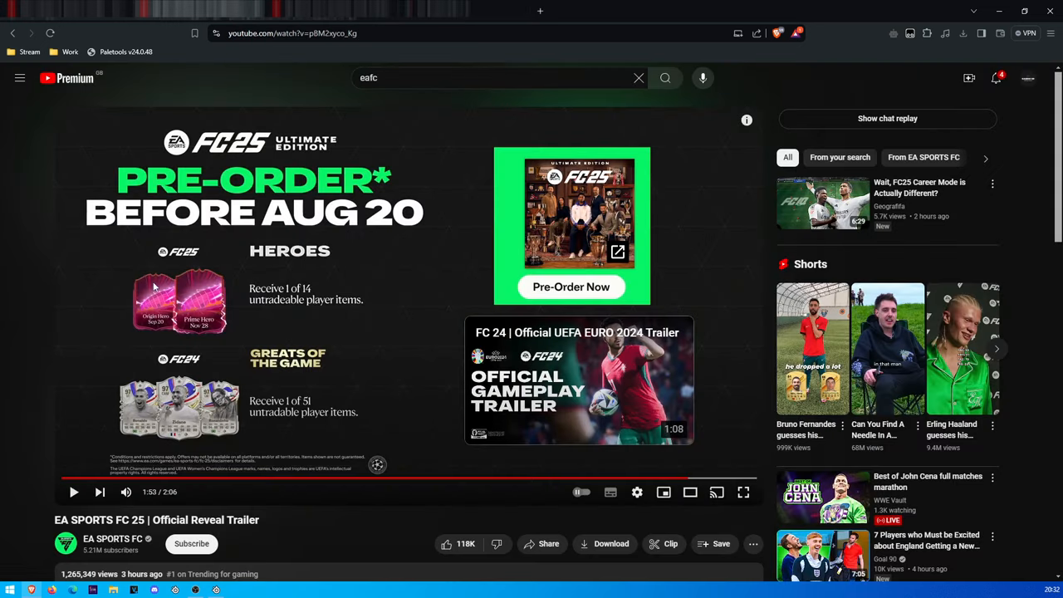
pyautogui.moveTo(174, 288)
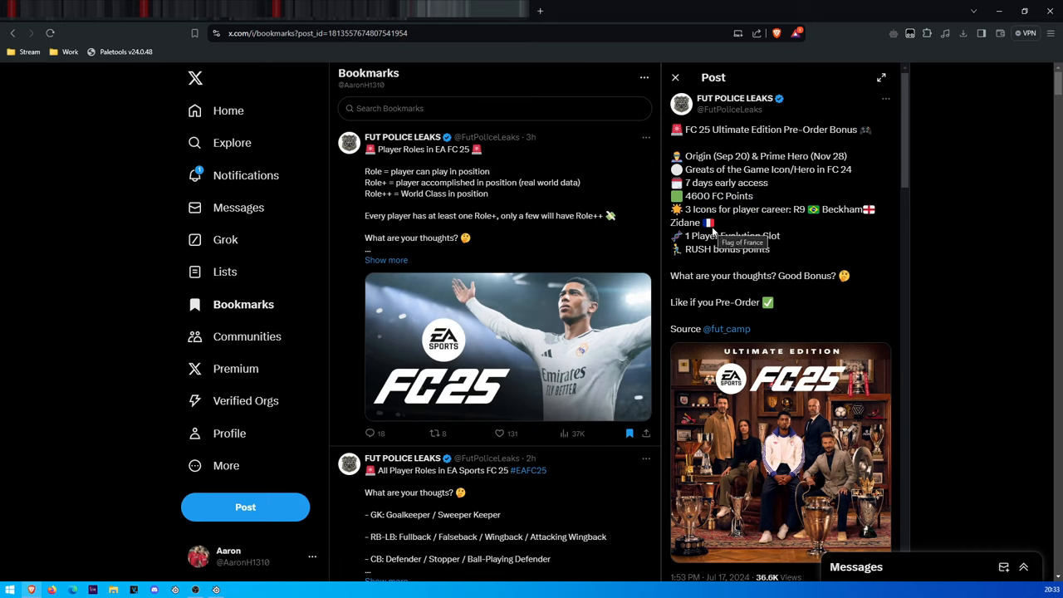
pyautogui.moveTo(706, 253)
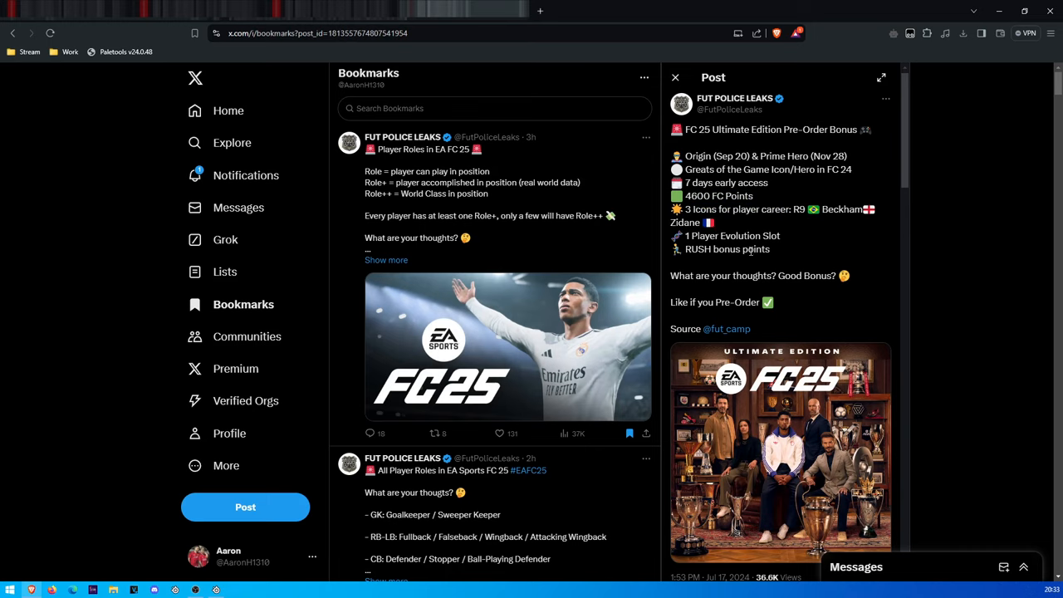
pyautogui.moveTo(749, 252)
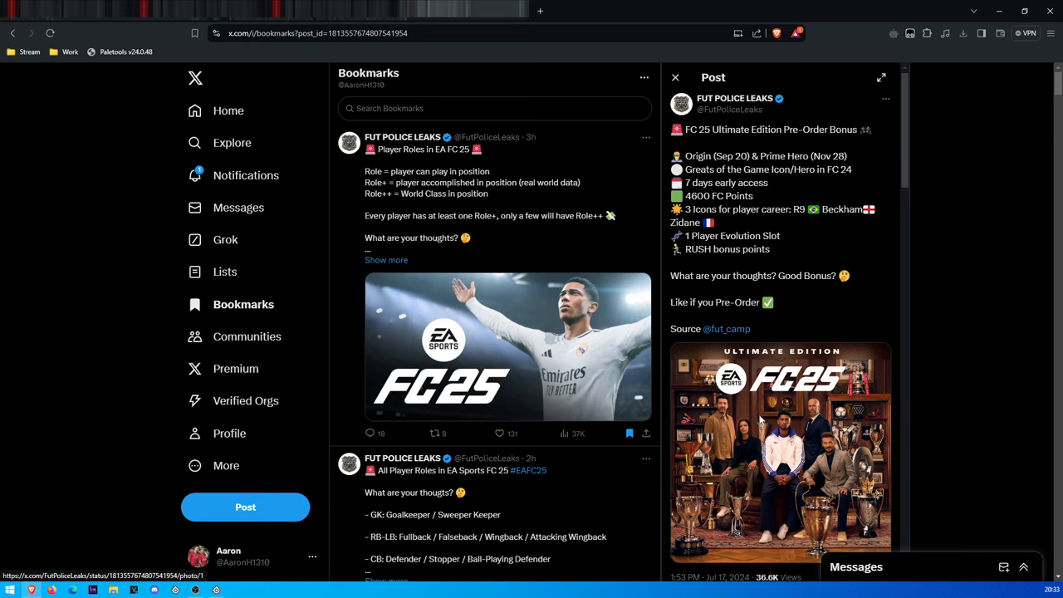
# Step: Enlarge the pre-order bonus image from the FC25 leak post
pyautogui.click(780, 453)
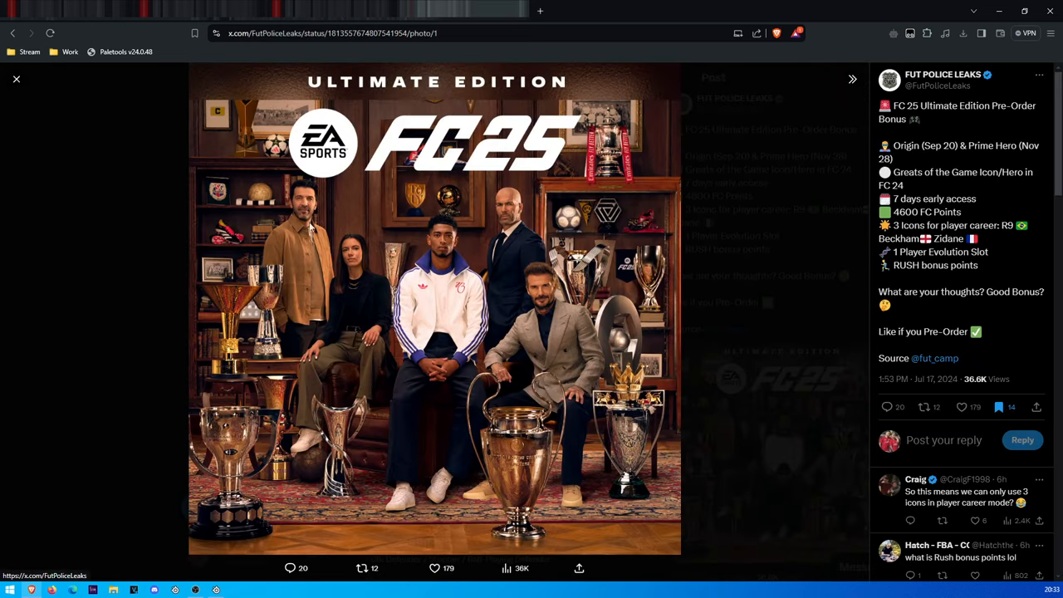
pyautogui.moveTo(326, 255)
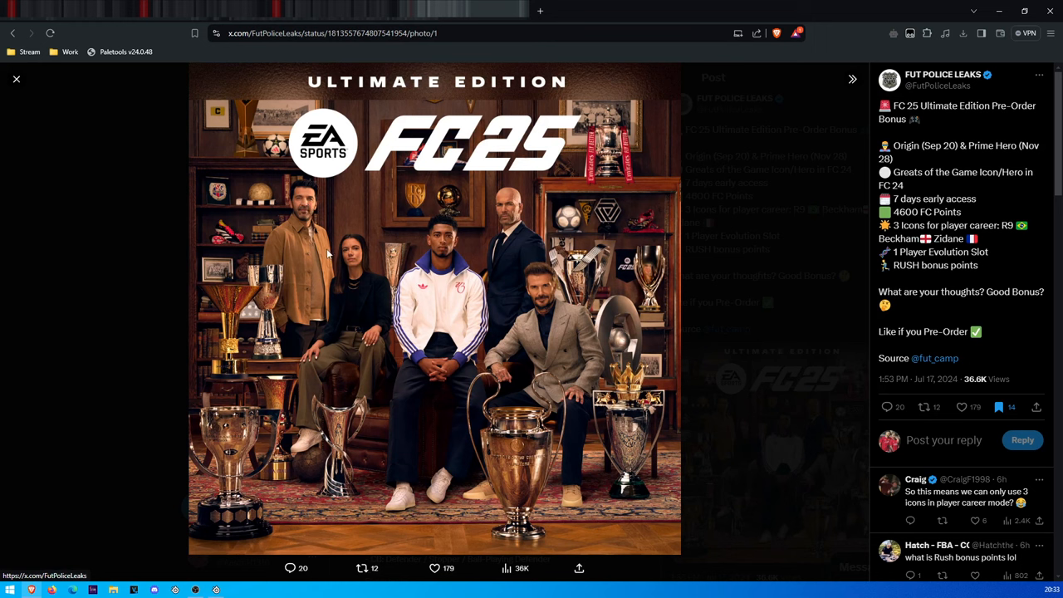
pyautogui.moveTo(318, 253)
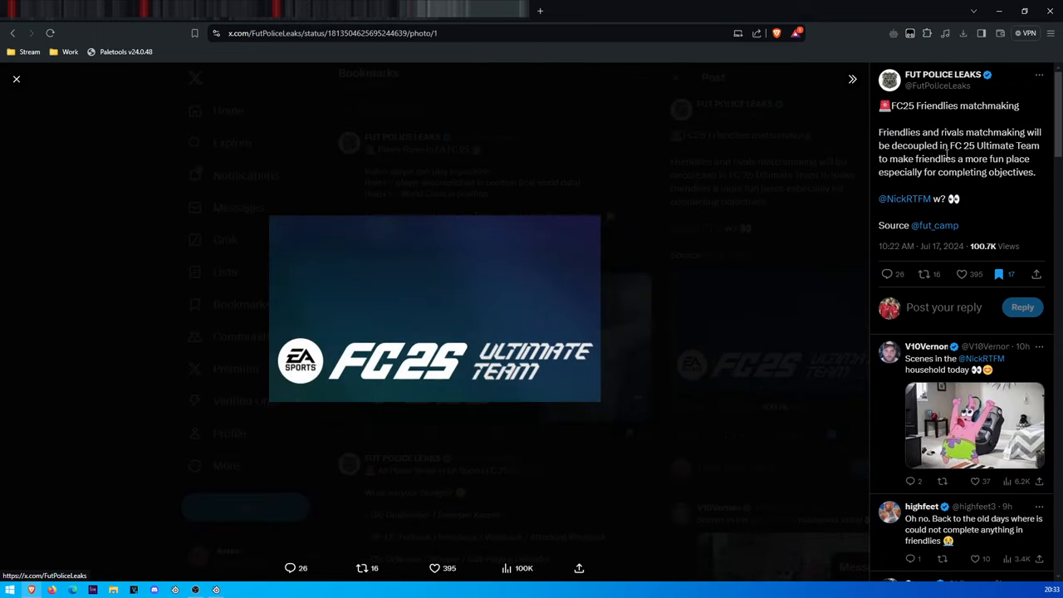
pyautogui.moveTo(938, 170)
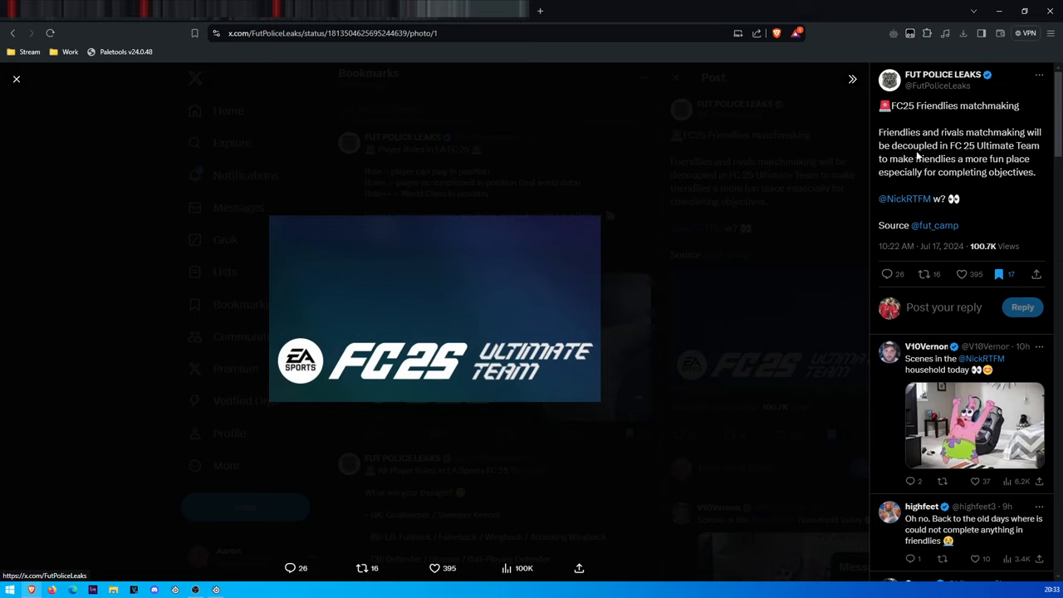
pyautogui.moveTo(959, 170)
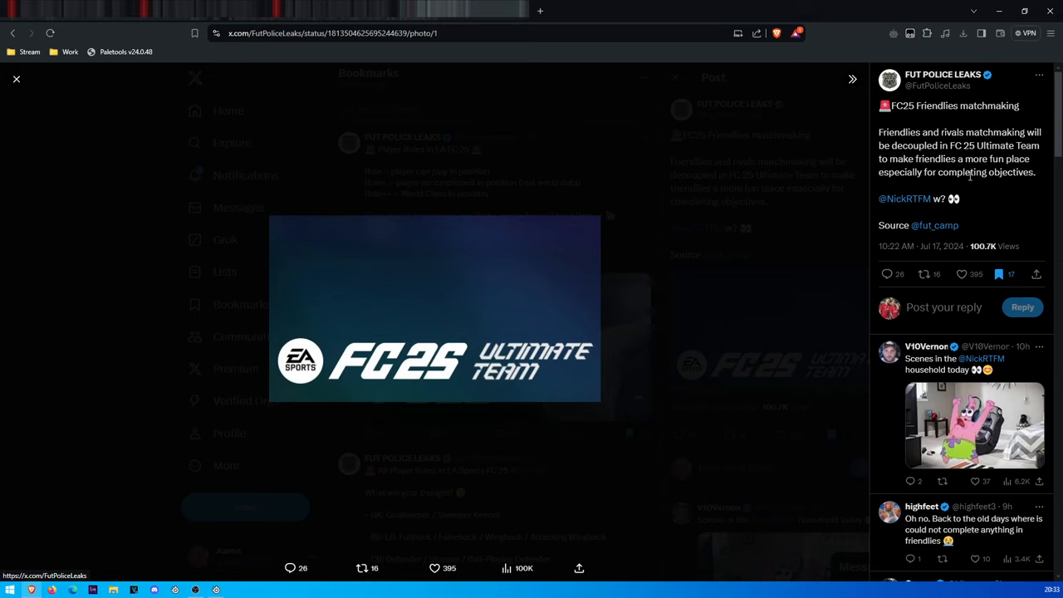
pyautogui.moveTo(904, 199)
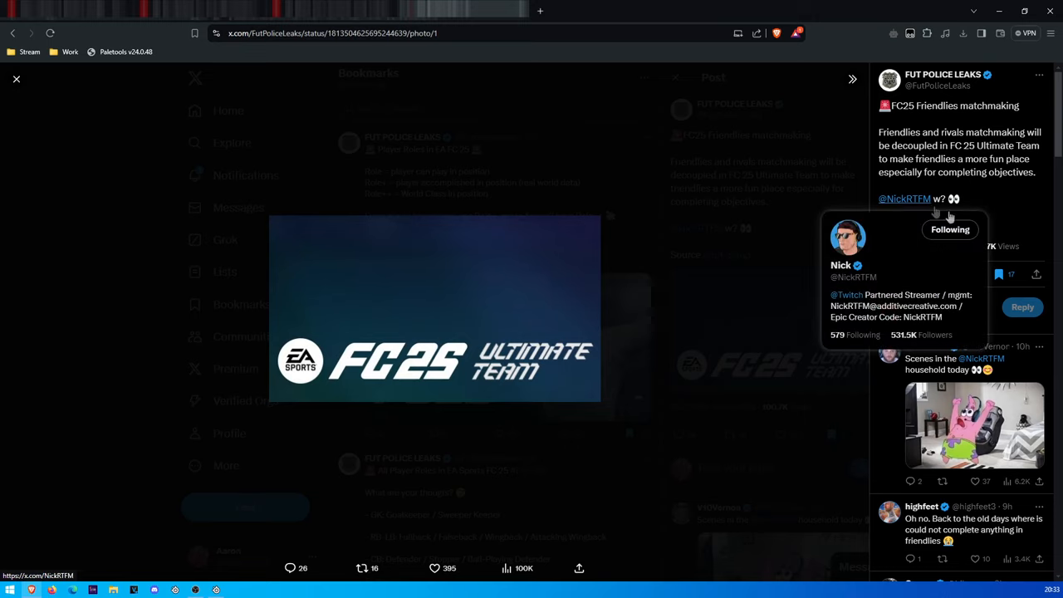
pyautogui.moveTo(772, 195)
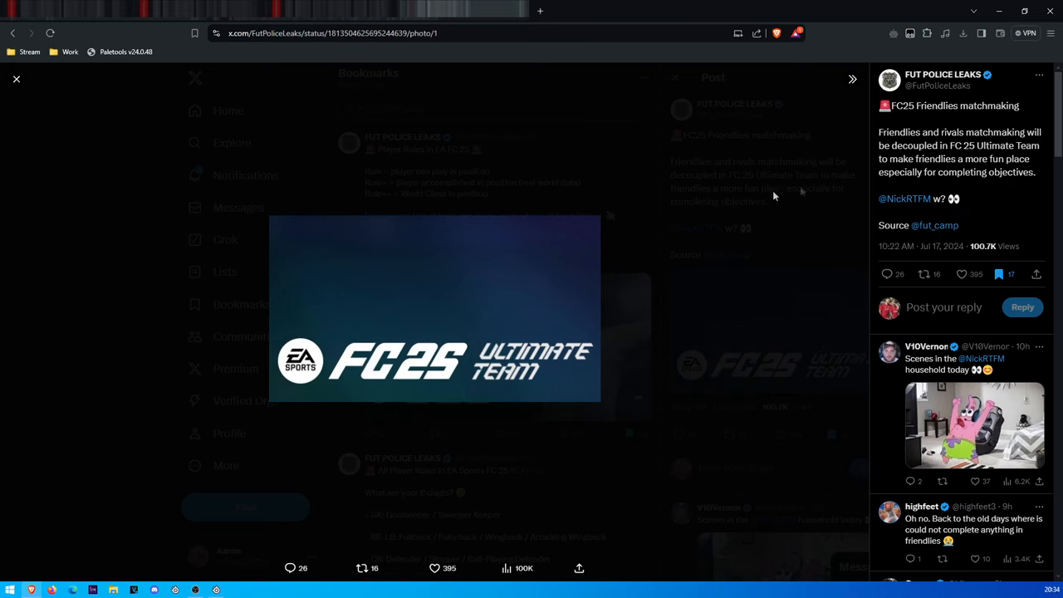
pyautogui.moveTo(717, 284)
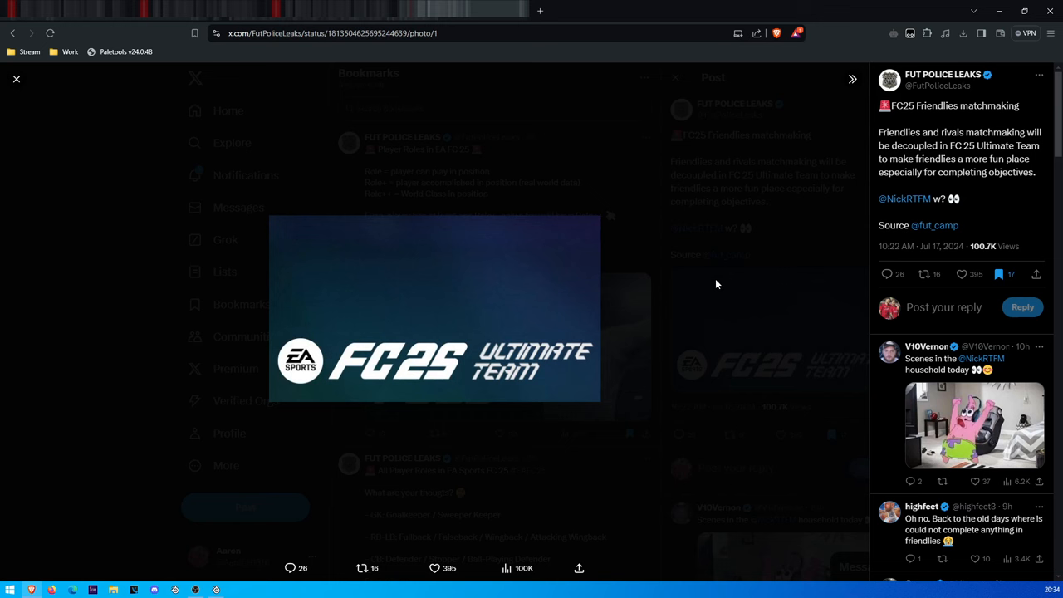
pyautogui.moveTo(725, 290)
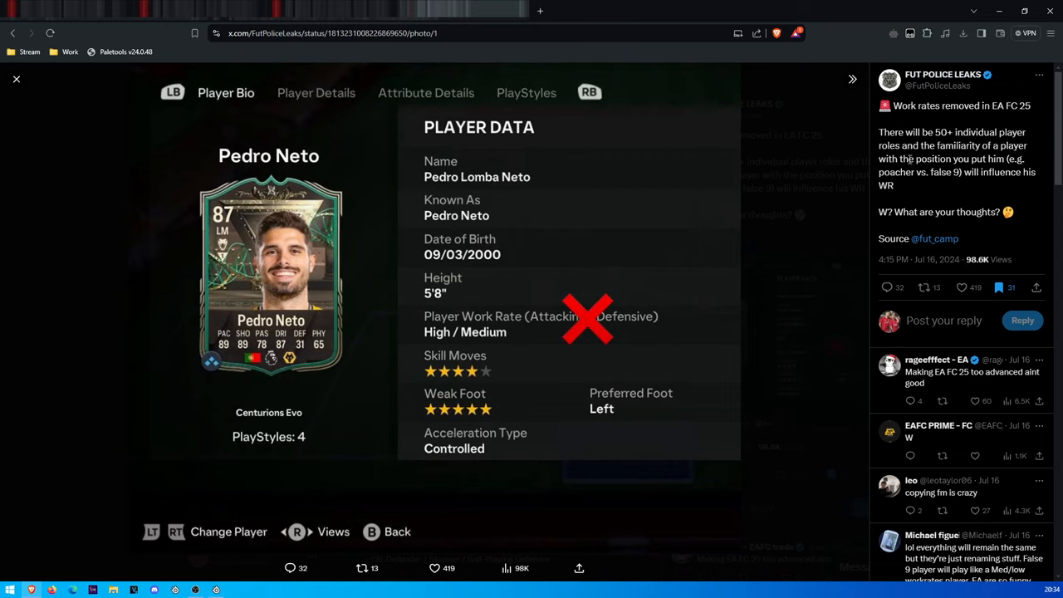
pyautogui.moveTo(980, 186)
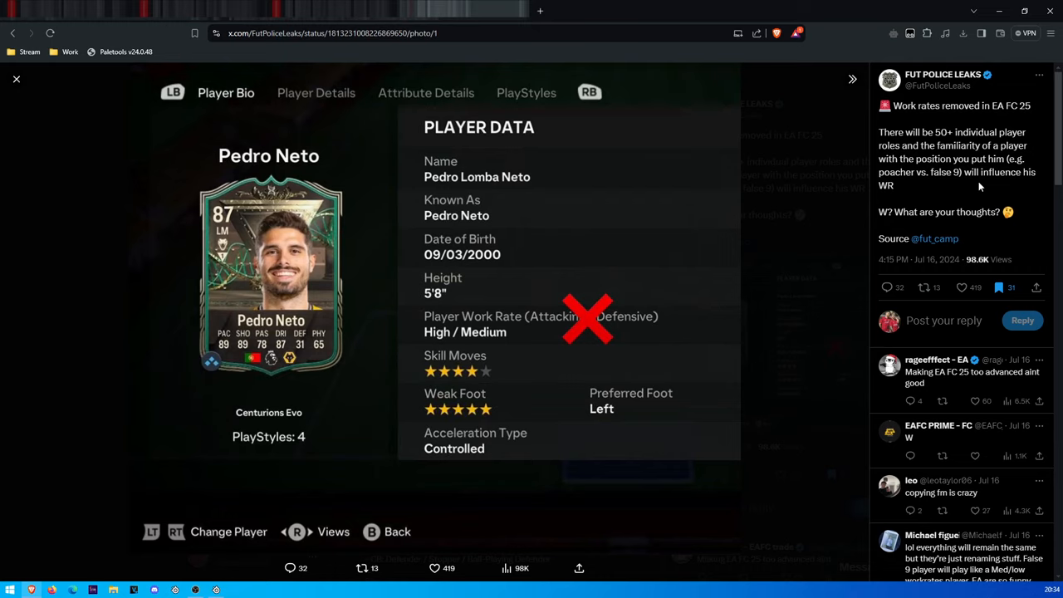
pyautogui.moveTo(462, 333)
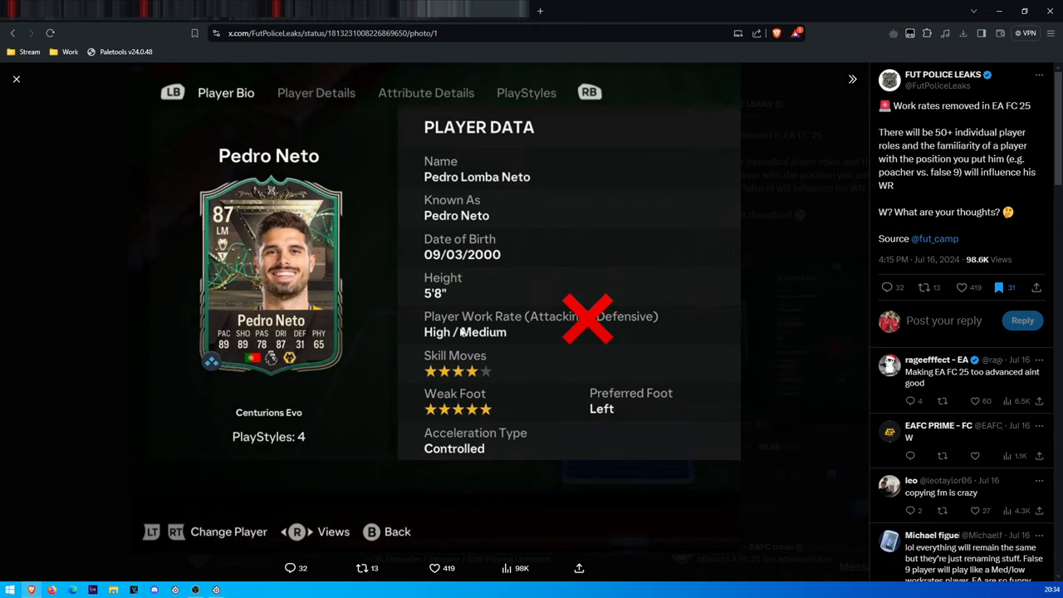
pyautogui.moveTo(534, 343)
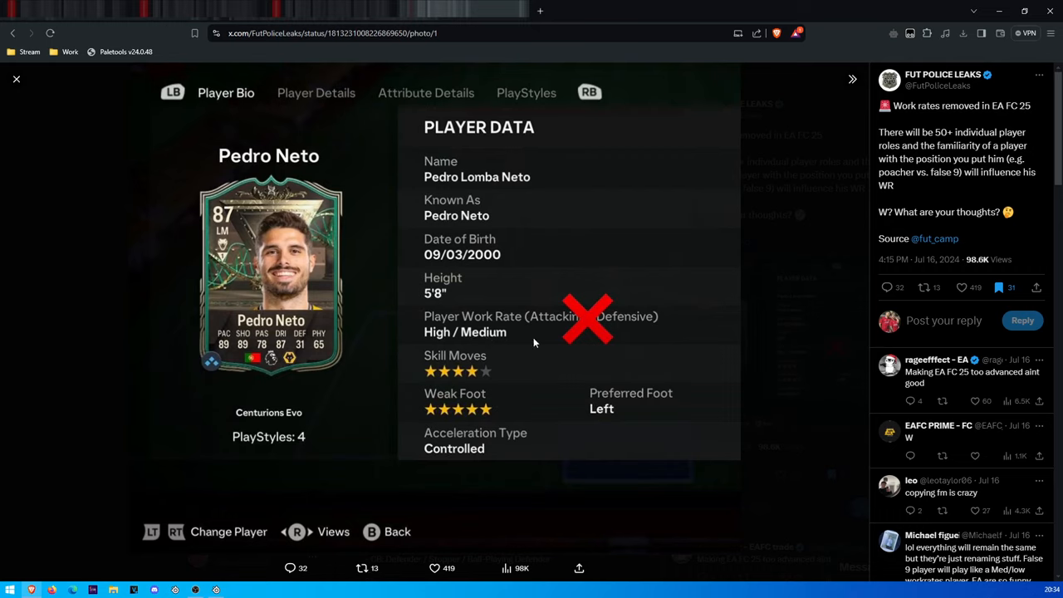
pyautogui.moveTo(519, 345)
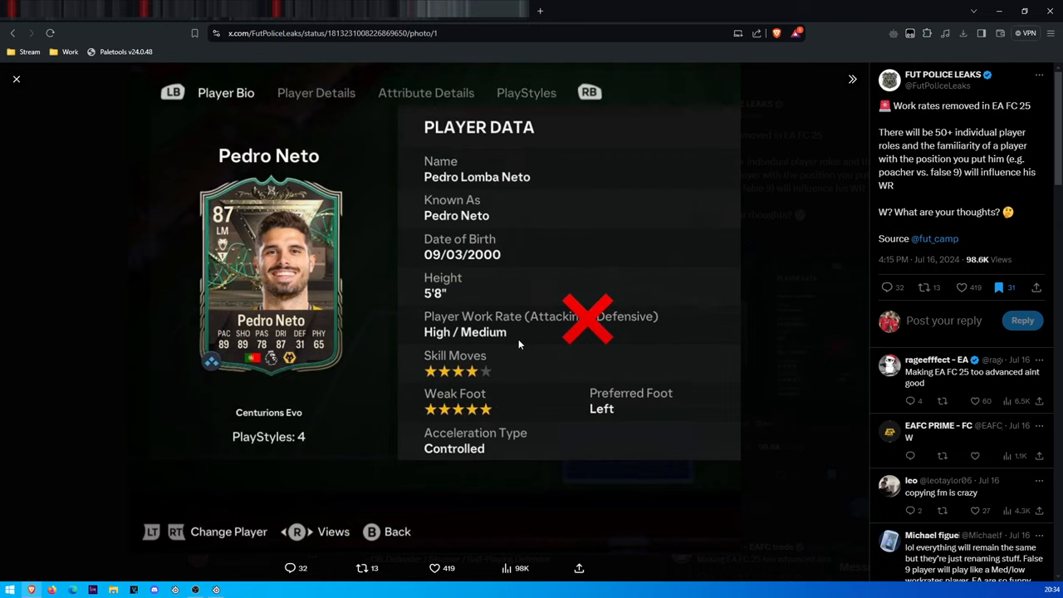
pyautogui.moveTo(726, 468)
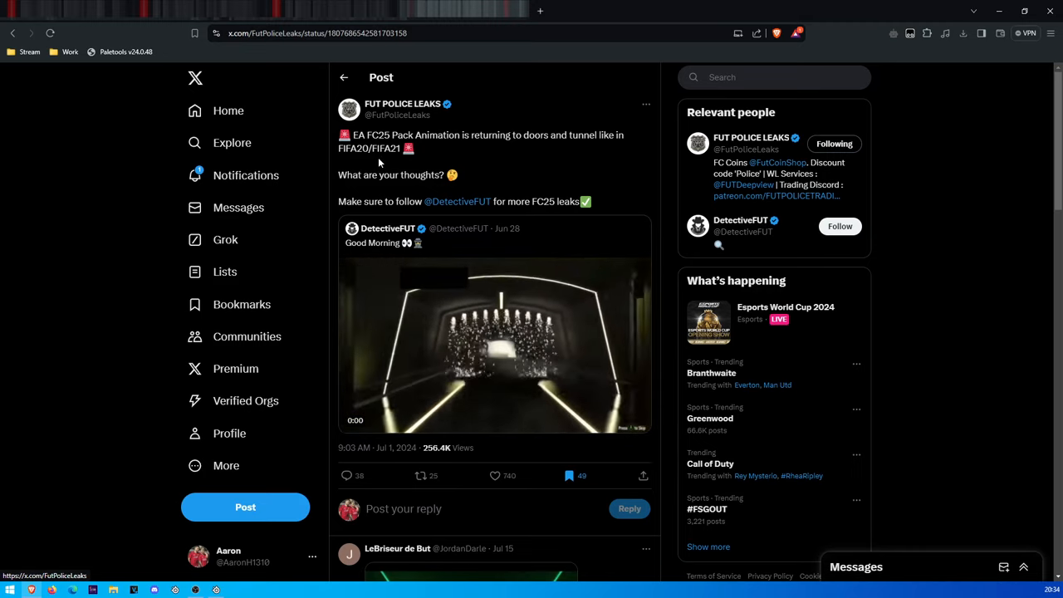
# Step: Open FUT Police Leaks' post on the new 5v5 game mode
pyautogui.click(494, 345)
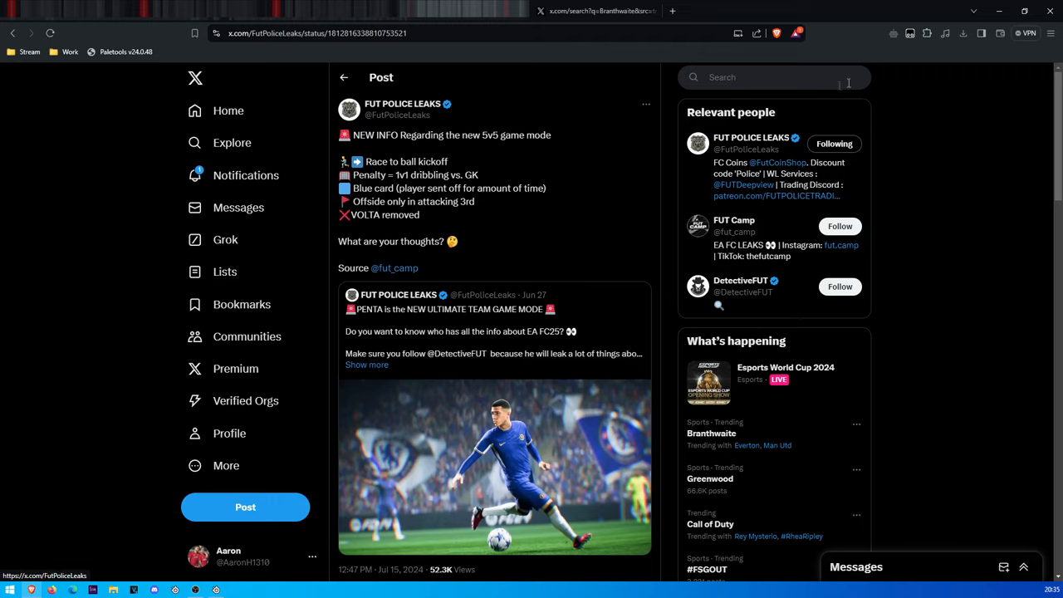
pyautogui.moveTo(490, 117)
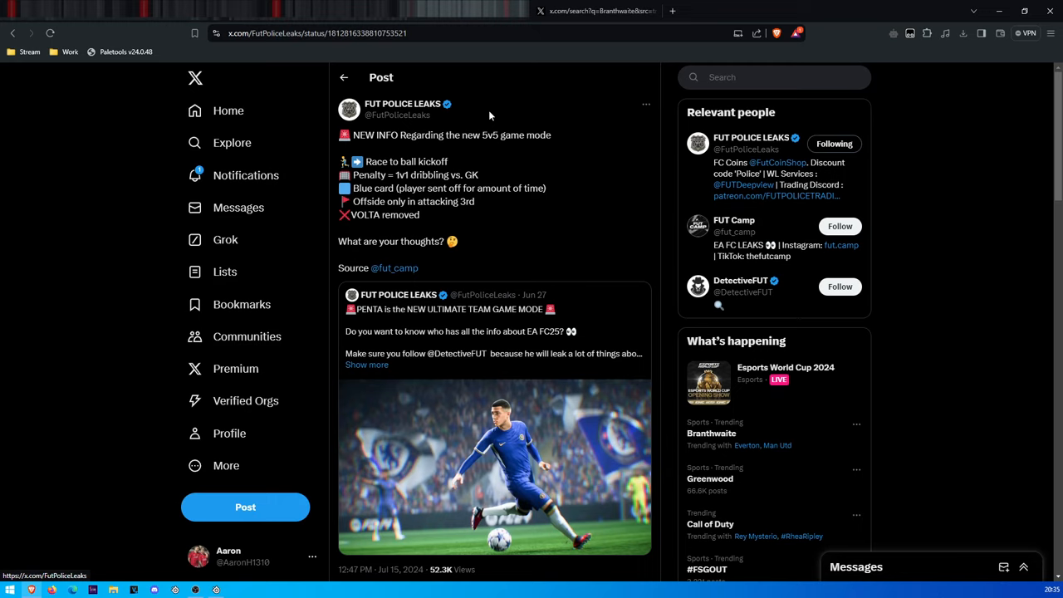
pyautogui.moveTo(454, 170)
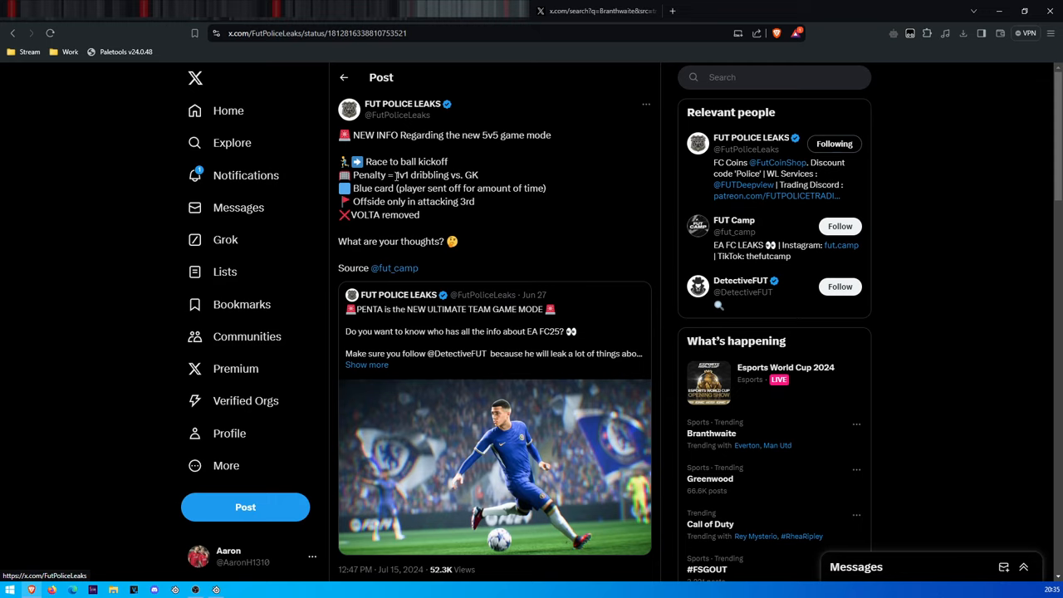
pyautogui.moveTo(448, 162)
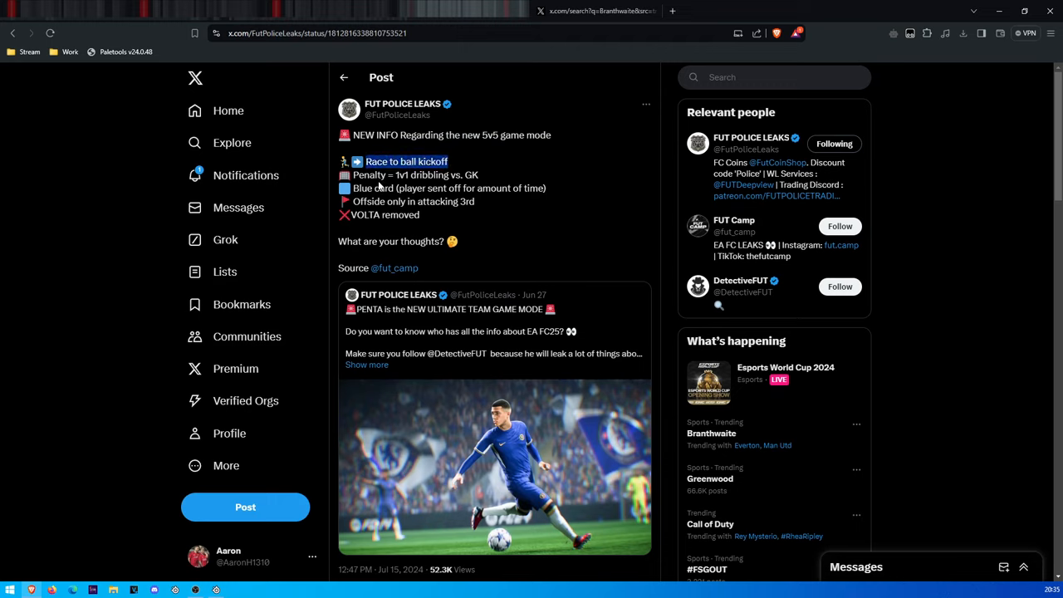
# Step: Highlight the Blue card and Offside rule lines in the 5v5 post, then clear it
pyautogui.moveTo(355, 161); pyautogui.dragTo(461, 175)
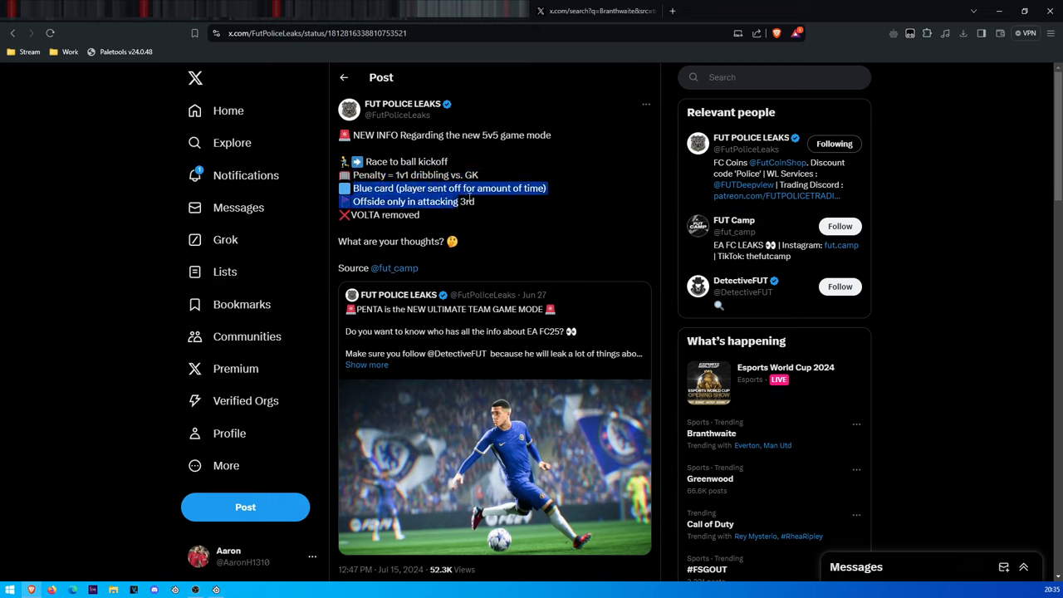
pyautogui.click(548, 188)
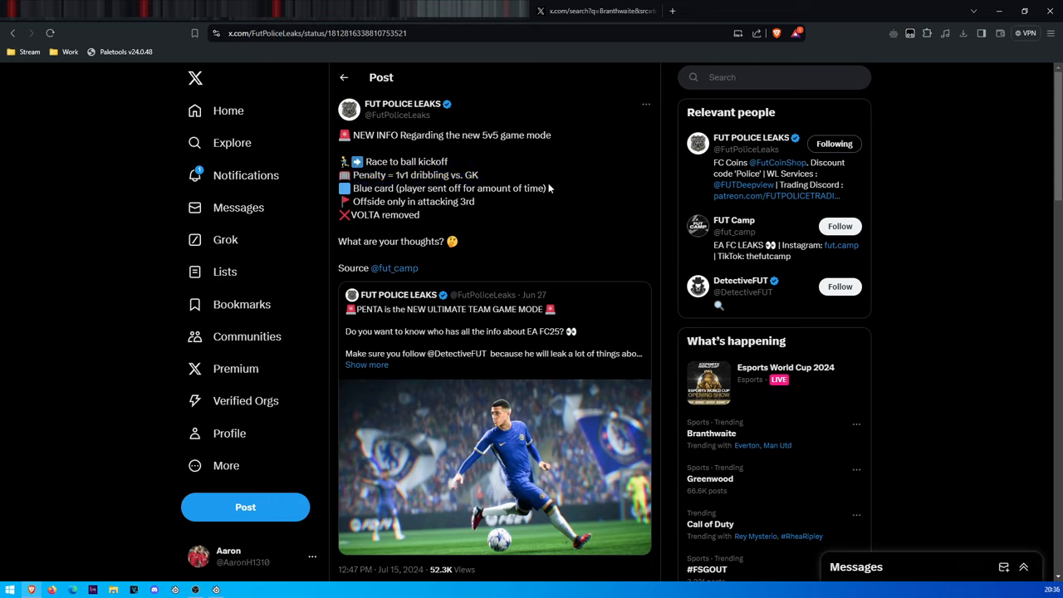
pyautogui.moveTo(506, 207)
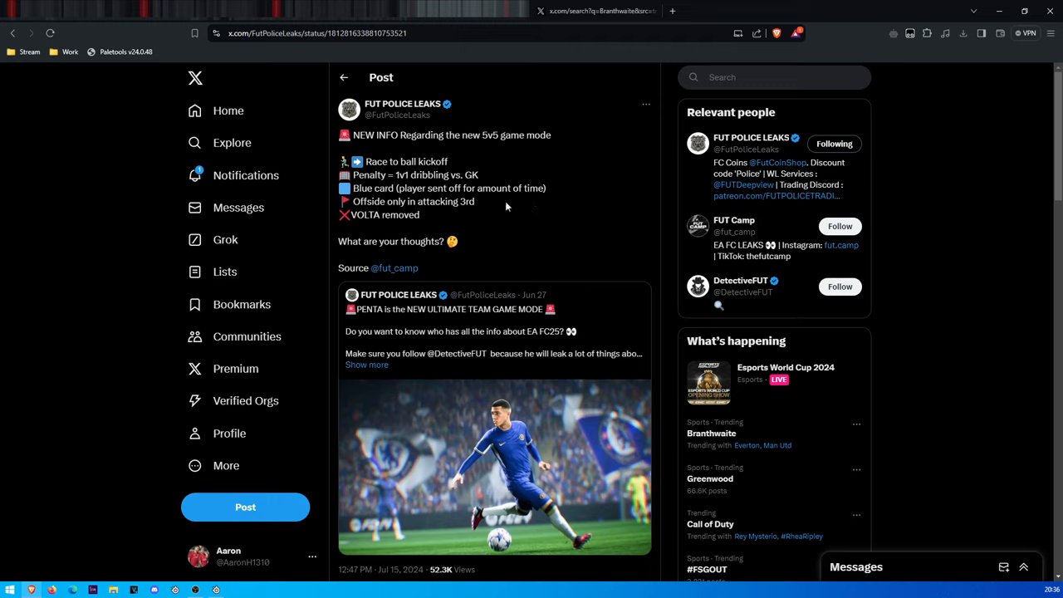
pyautogui.moveTo(493, 55)
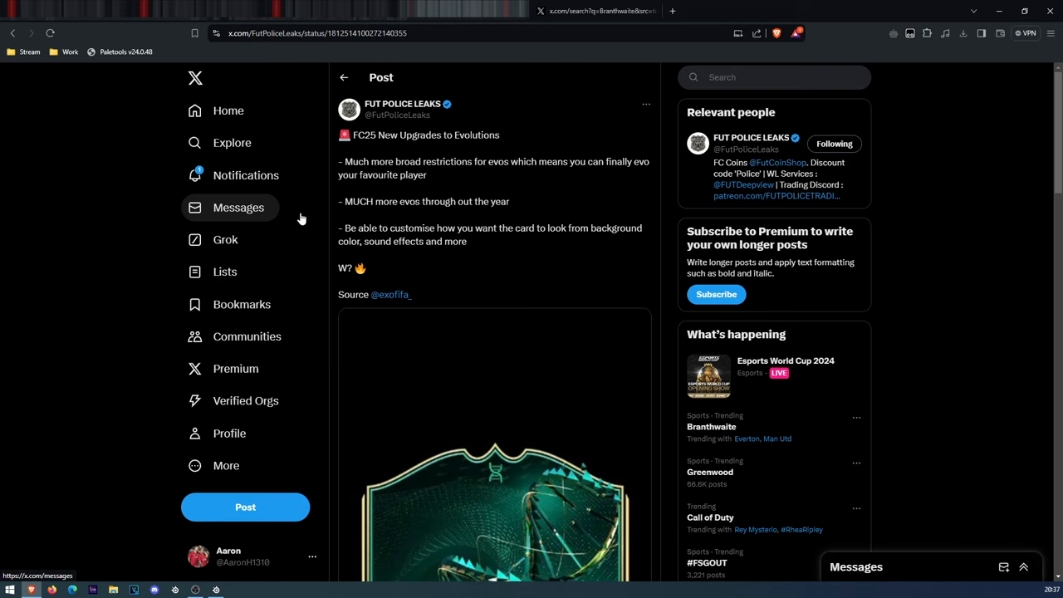
# Step: Scroll through the FC25 Evolutions upgrades post
pyautogui.scroll(-3)
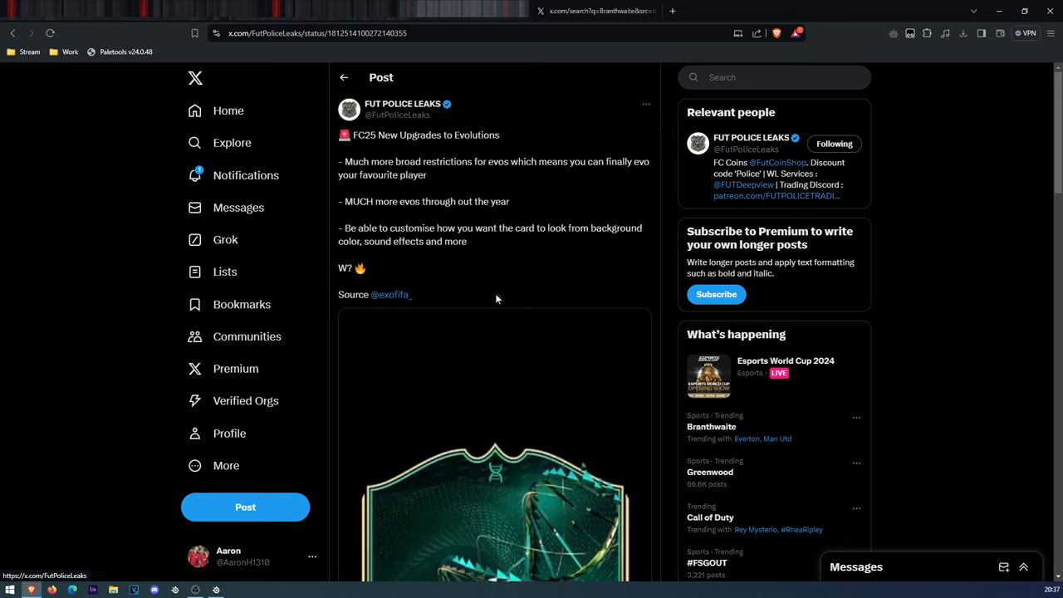
pyautogui.moveTo(467, 294)
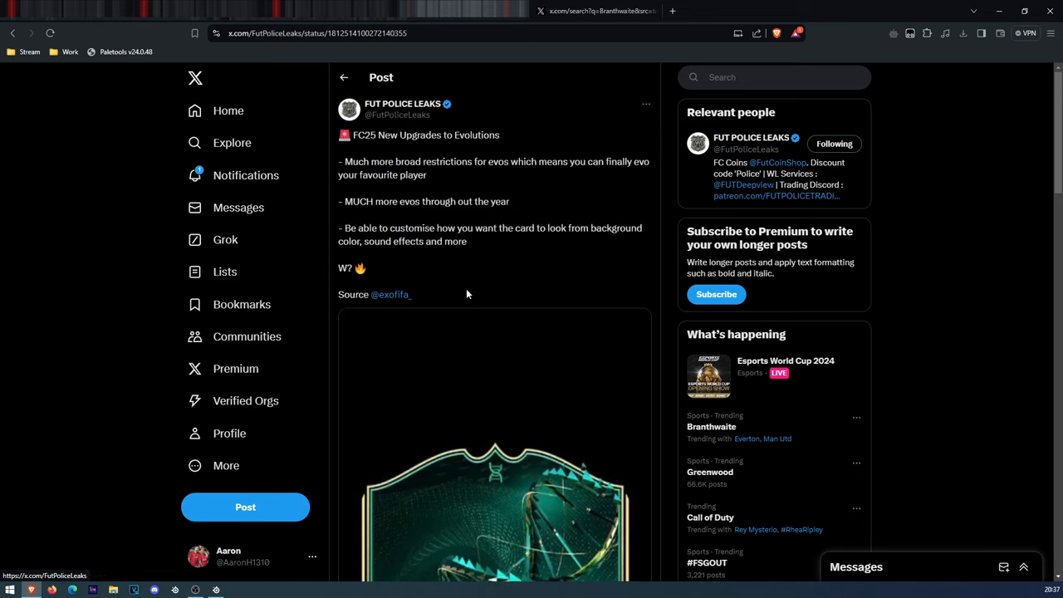
pyautogui.moveTo(395, 257)
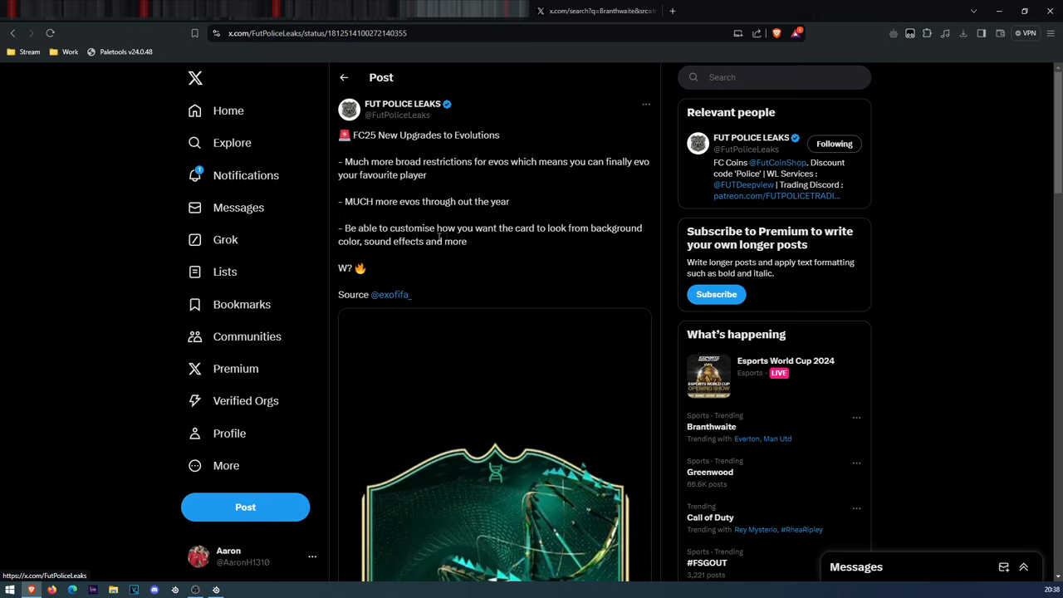
pyautogui.moveTo(466, 363)
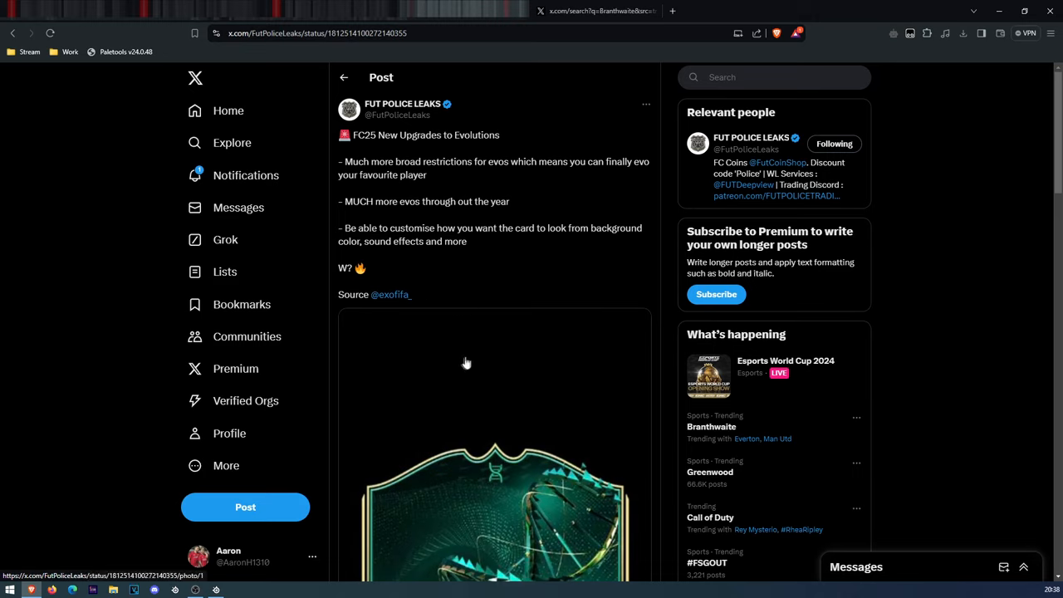
pyautogui.moveTo(598, 339)
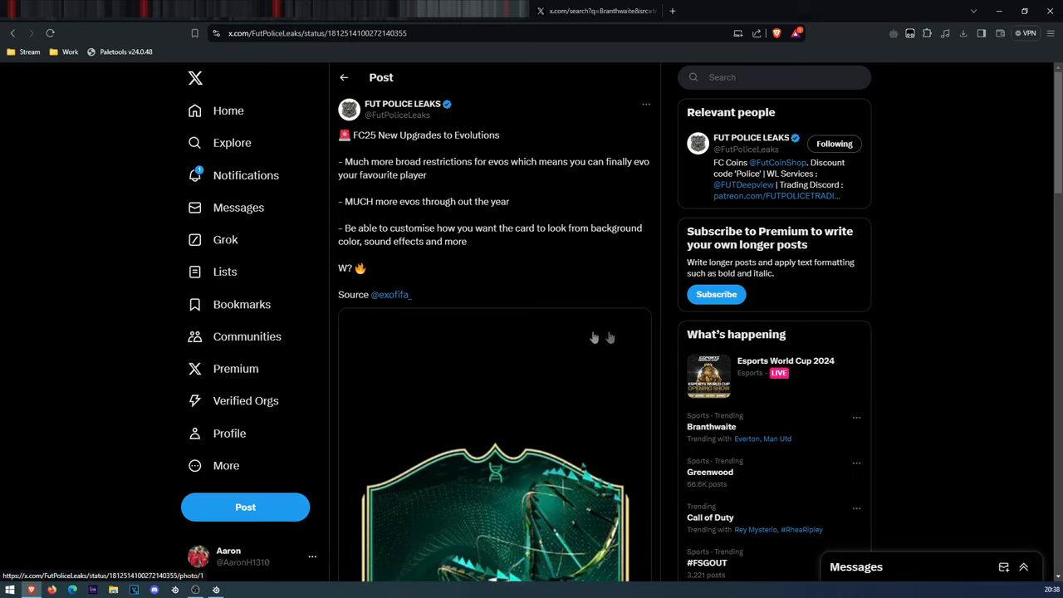
pyautogui.moveTo(602, 304)
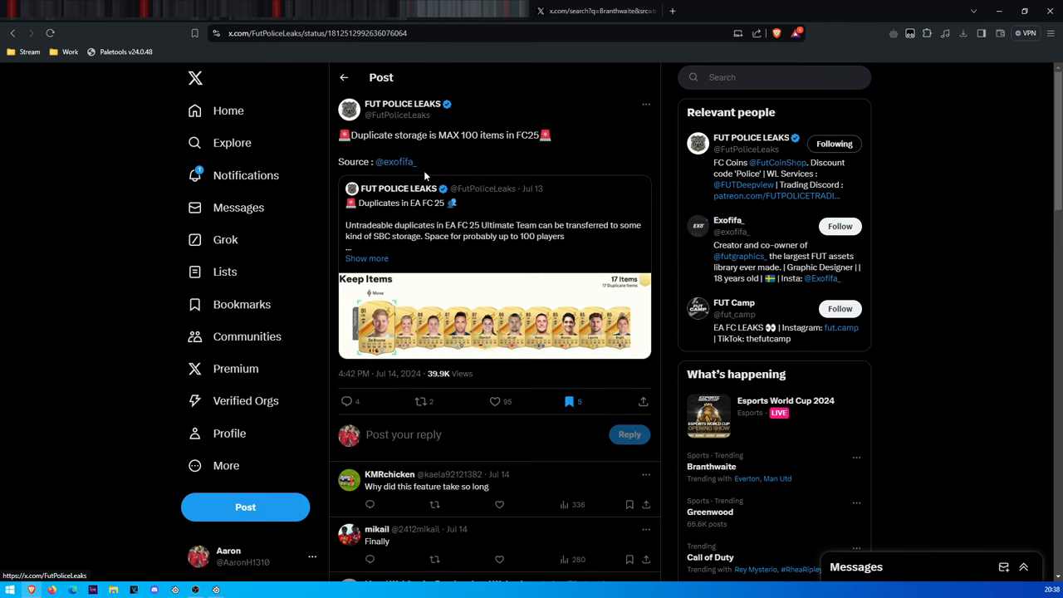
pyautogui.moveTo(399, 172)
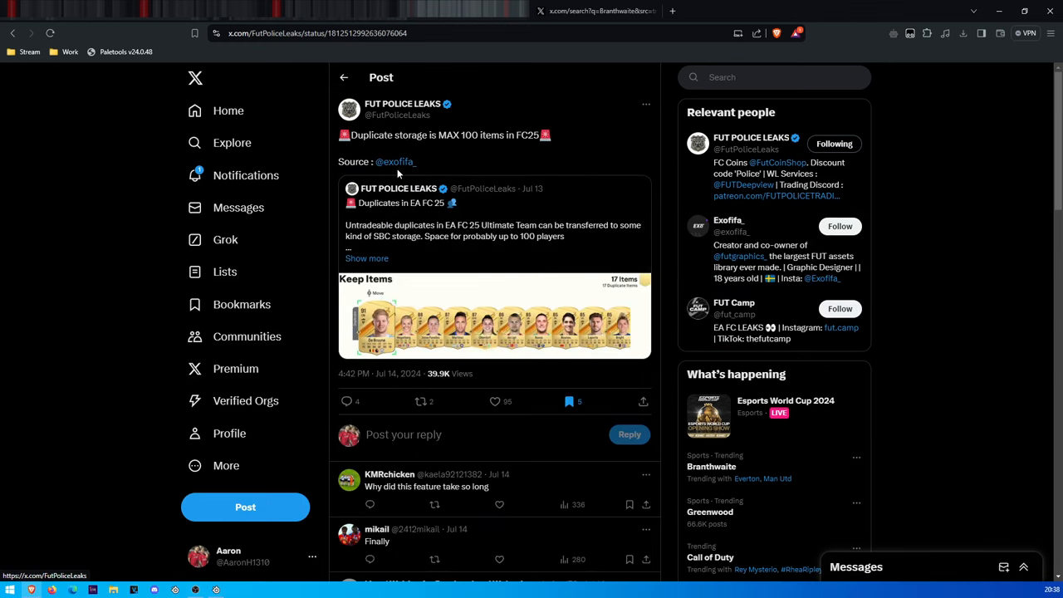
pyautogui.moveTo(509, 150)
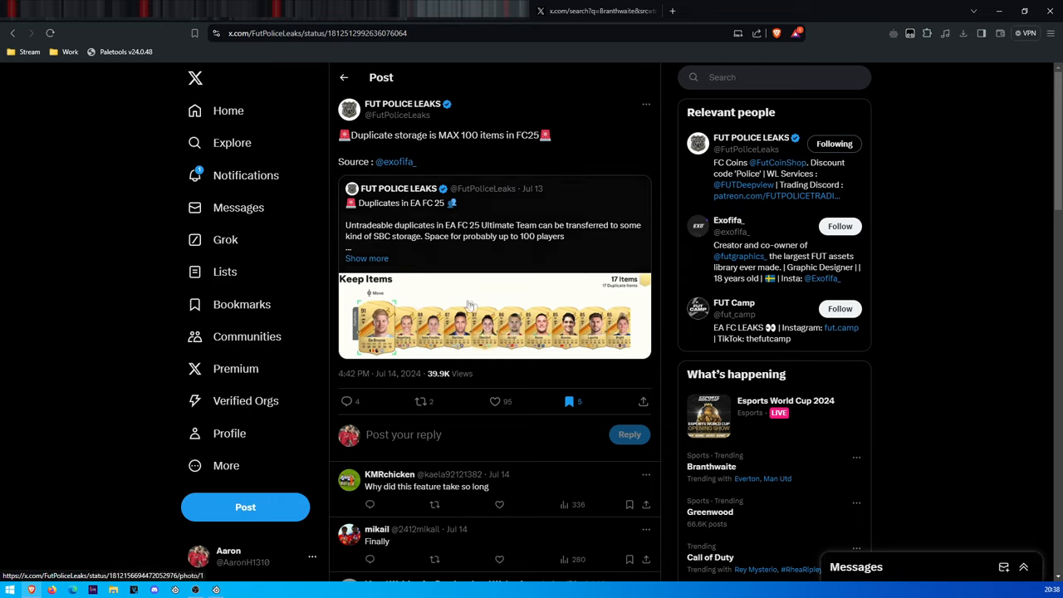
pyautogui.moveTo(453, 299)
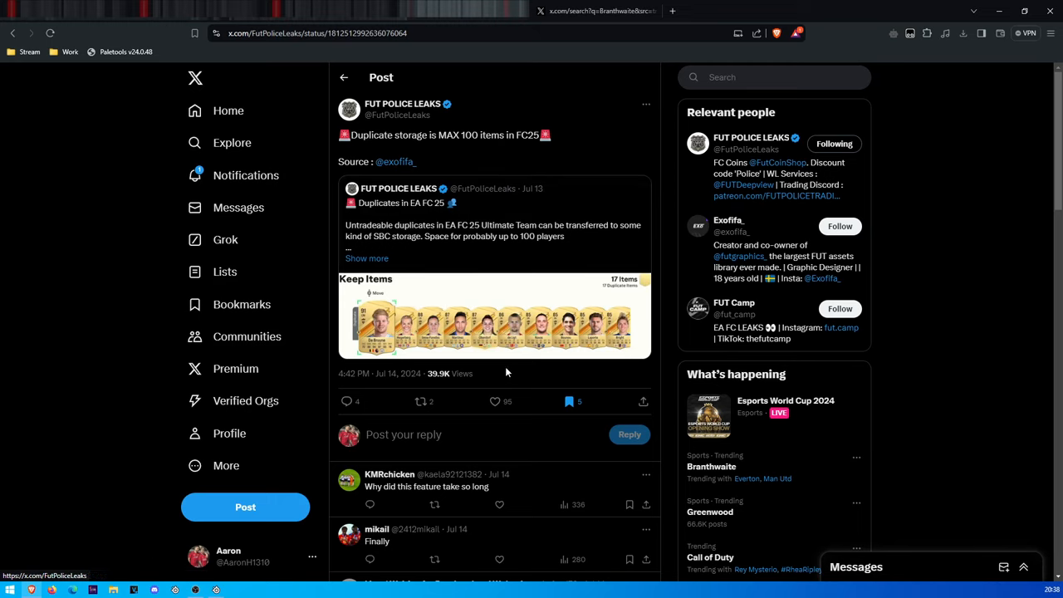
pyautogui.moveTo(505, 380)
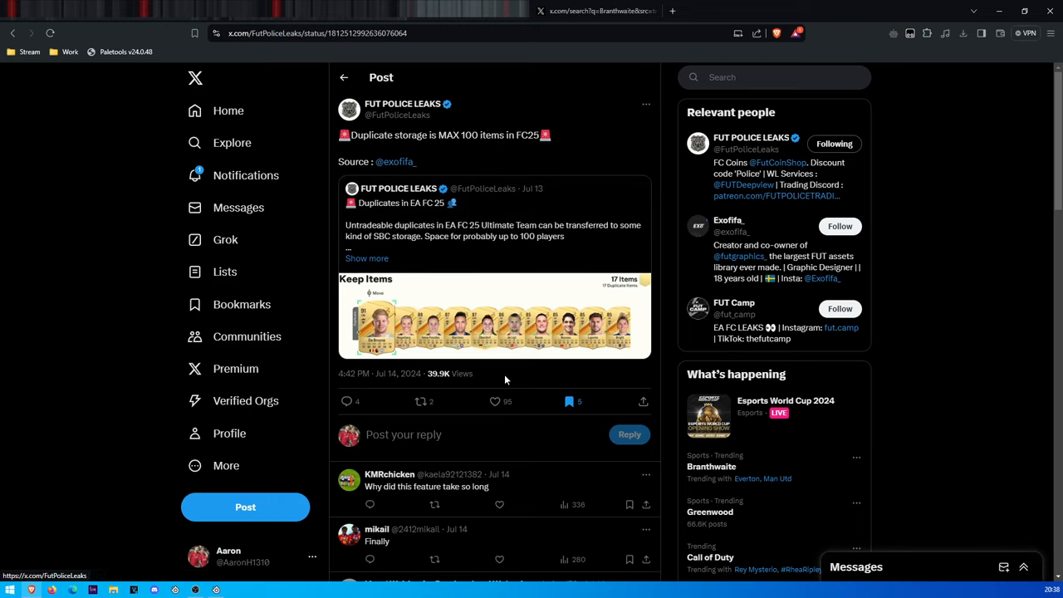
pyautogui.moveTo(501, 382)
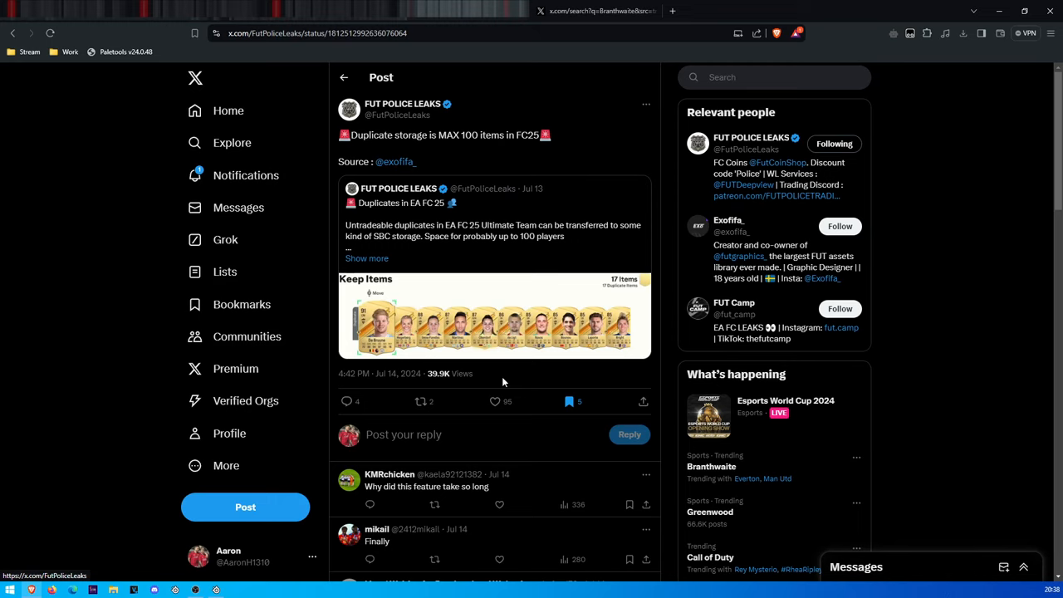
pyautogui.moveTo(500, 383)
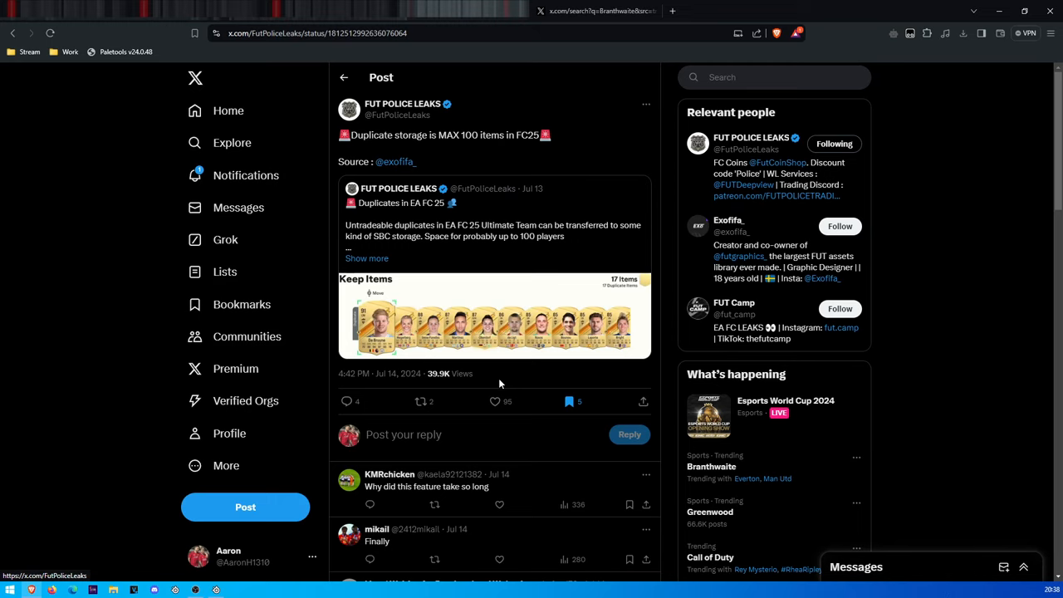
pyautogui.moveTo(584, 352)
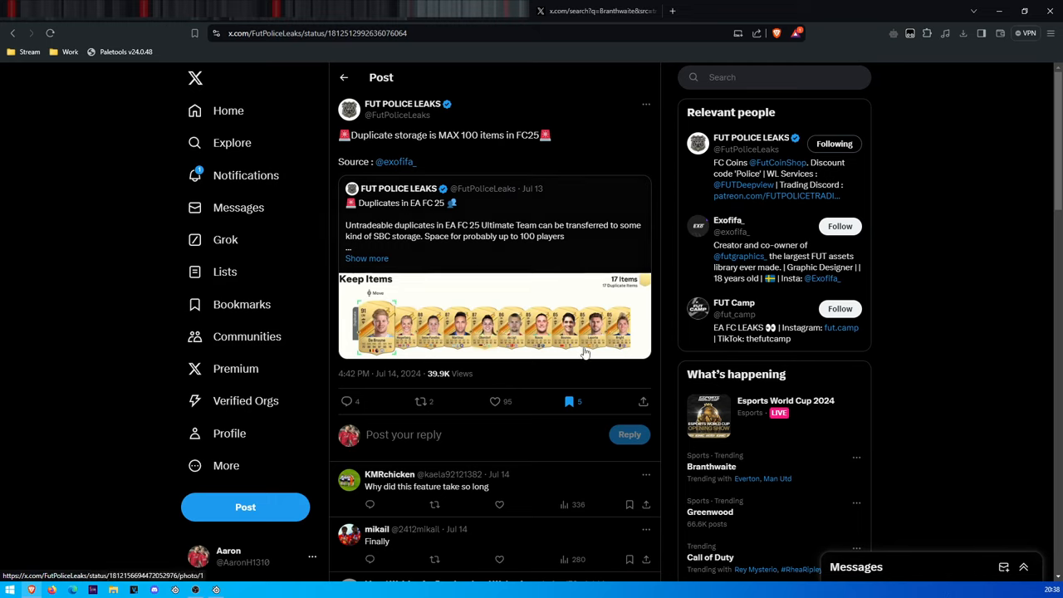
pyautogui.moveTo(584, 174)
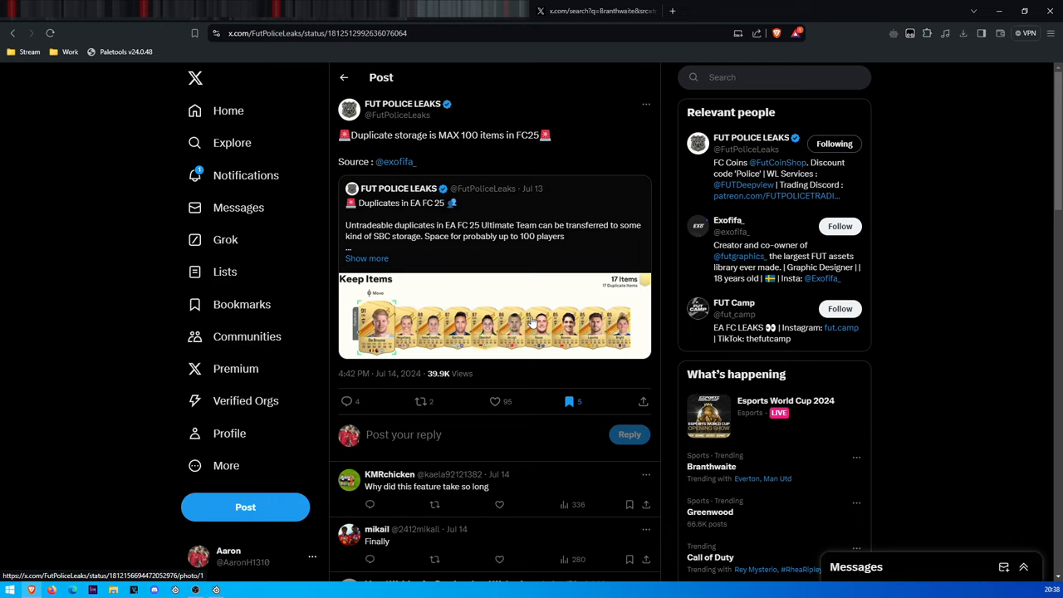
pyautogui.moveTo(531, 323)
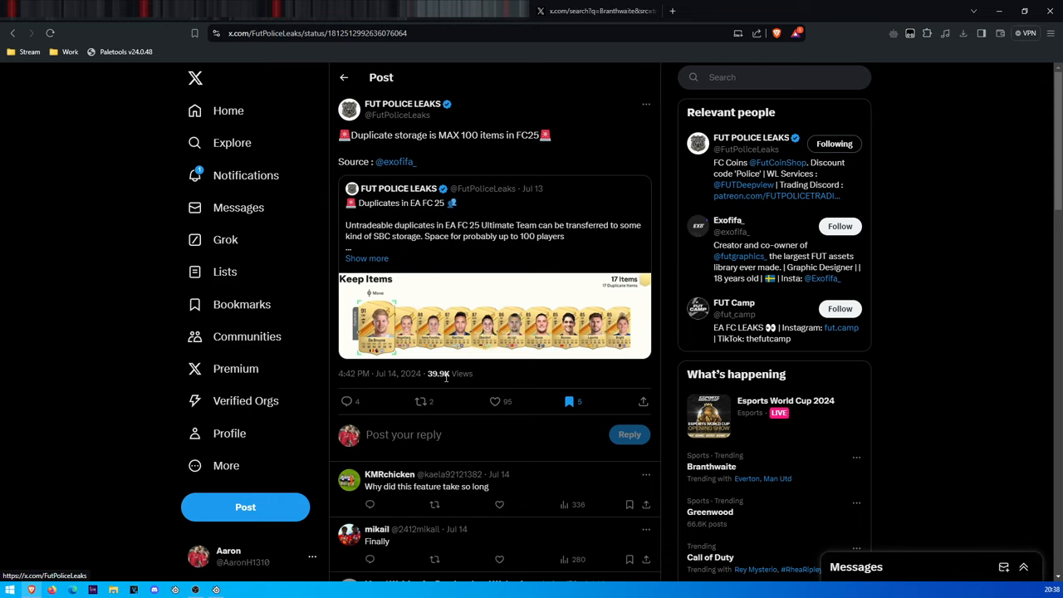
pyautogui.moveTo(444, 382)
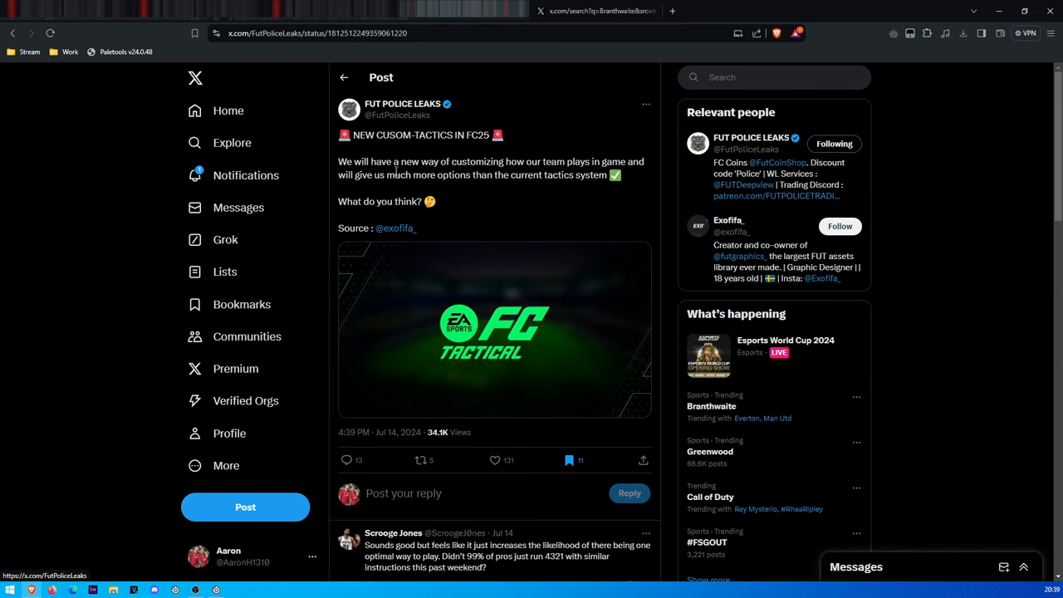
pyautogui.moveTo(490, 198)
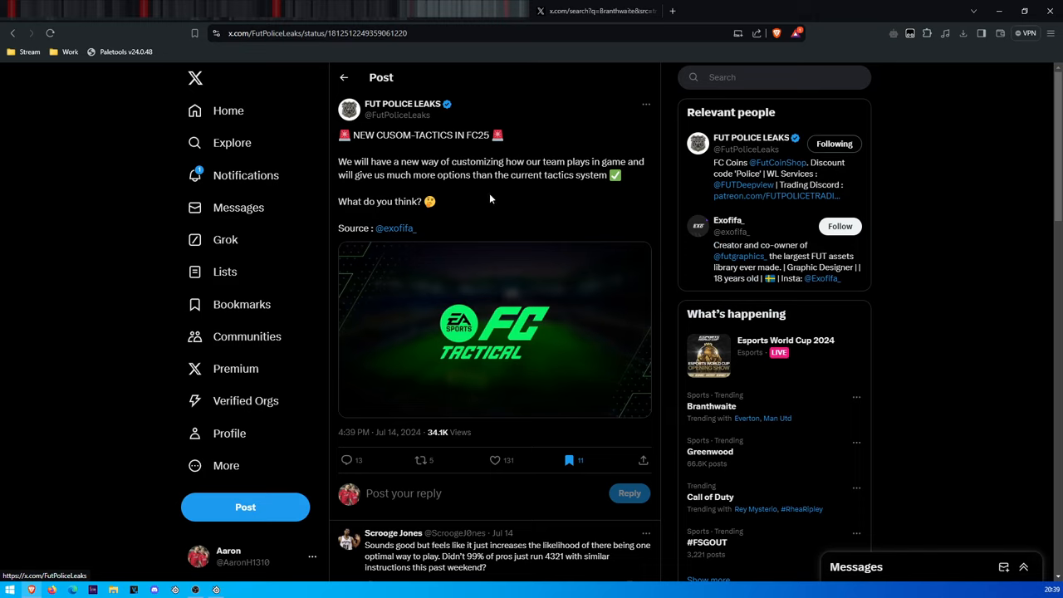
pyautogui.moveTo(486, 198)
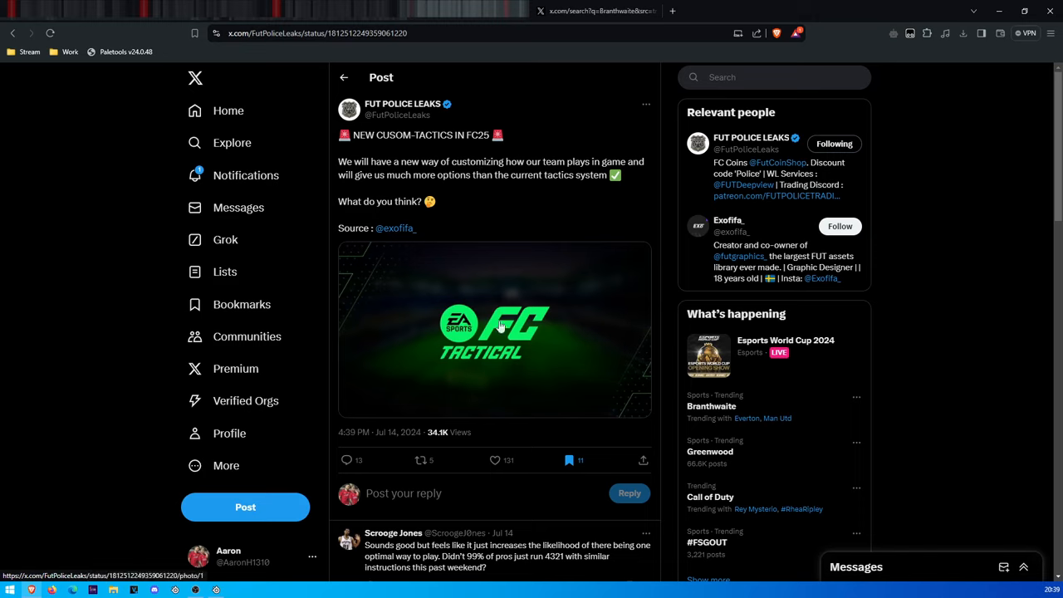
pyautogui.moveTo(405, 297)
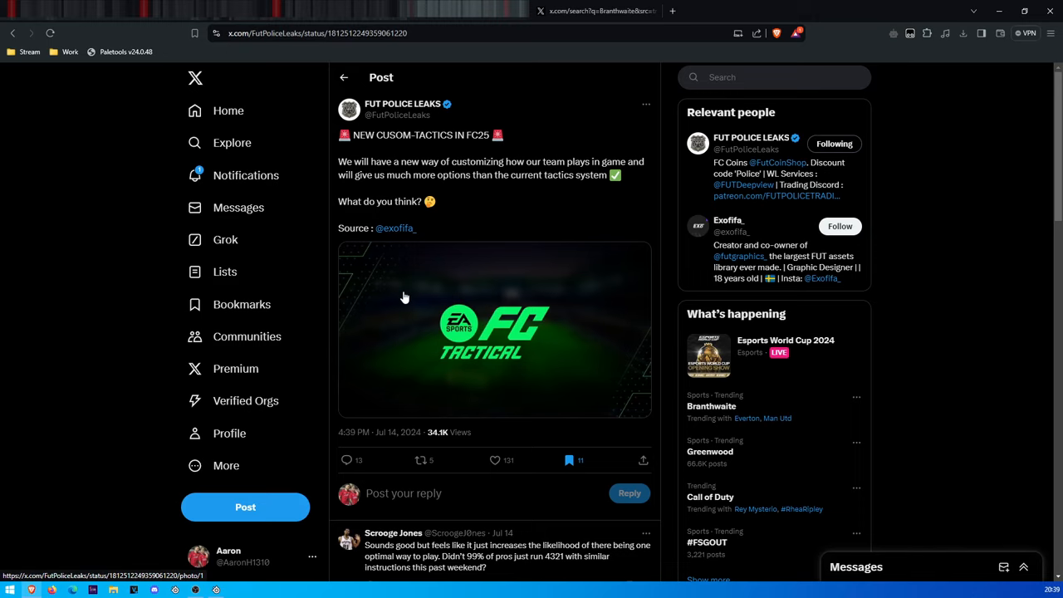
pyautogui.moveTo(438, 288)
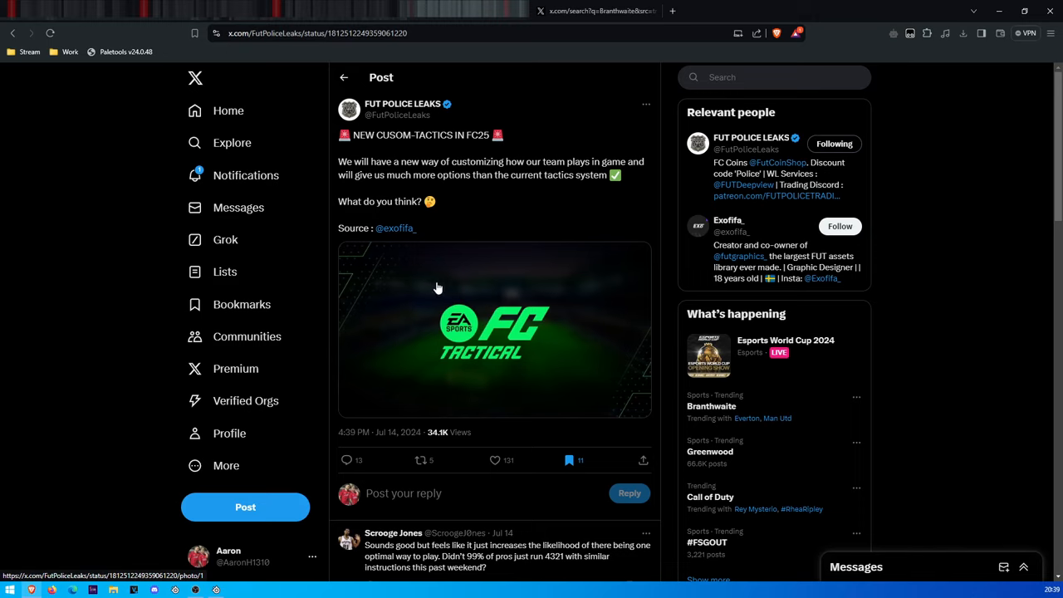
pyautogui.moveTo(456, 262)
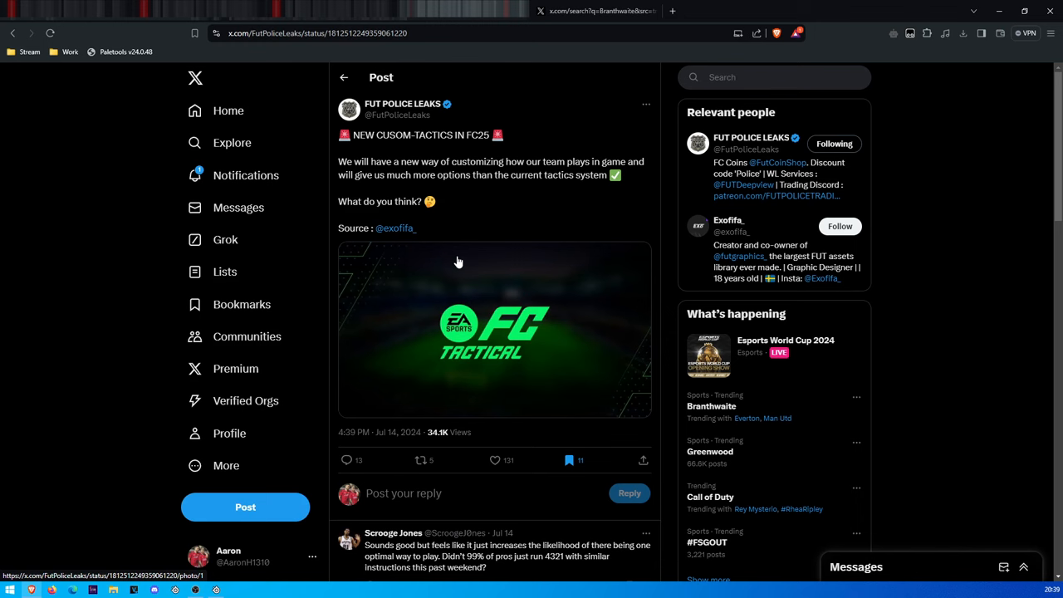
pyautogui.moveTo(458, 256)
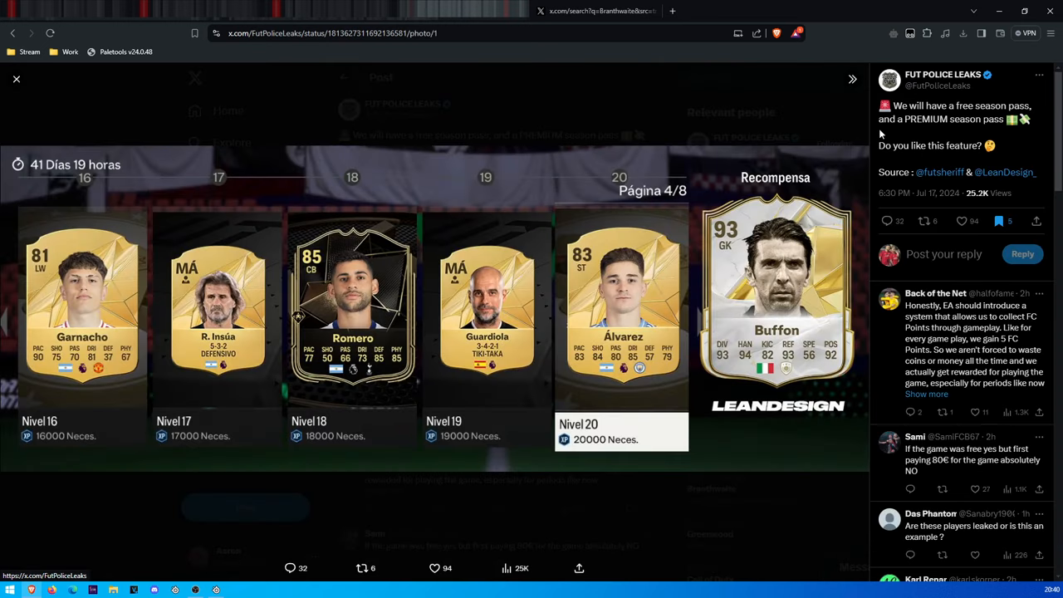
pyautogui.moveTo(799, 114)
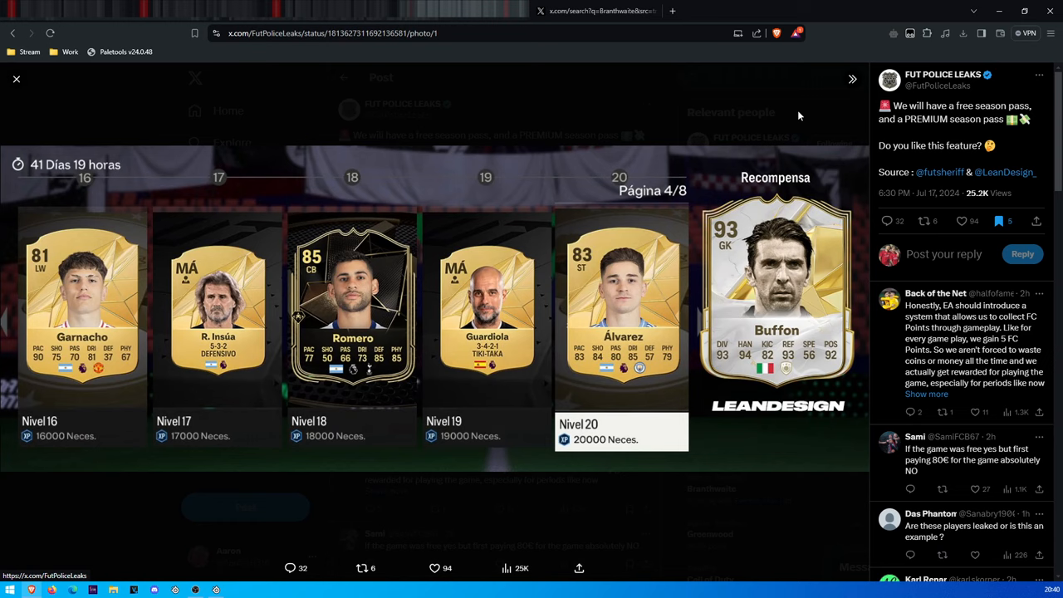
pyautogui.moveTo(780, 123)
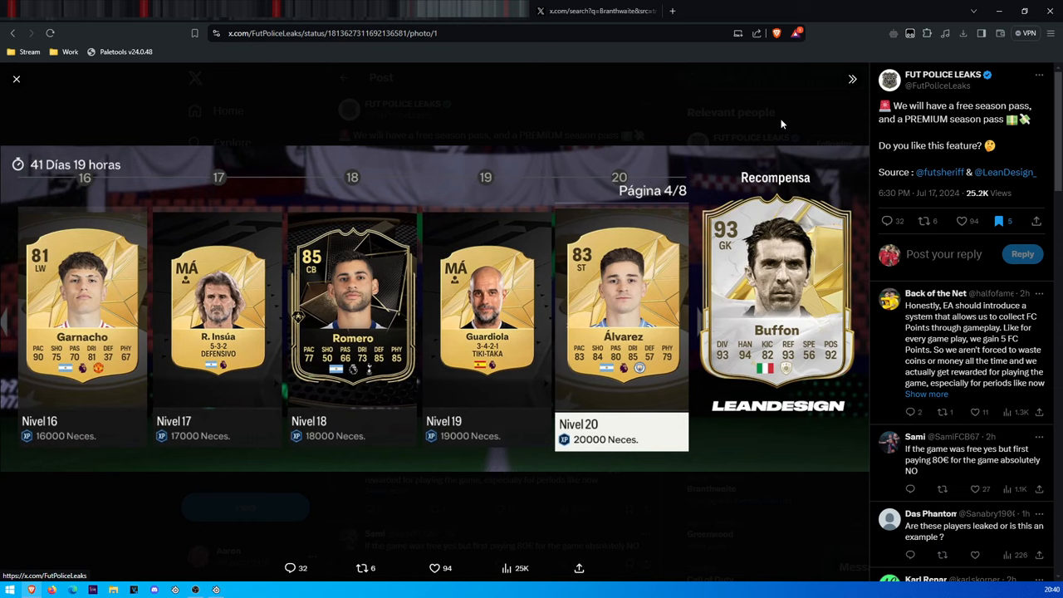
pyautogui.moveTo(768, 118)
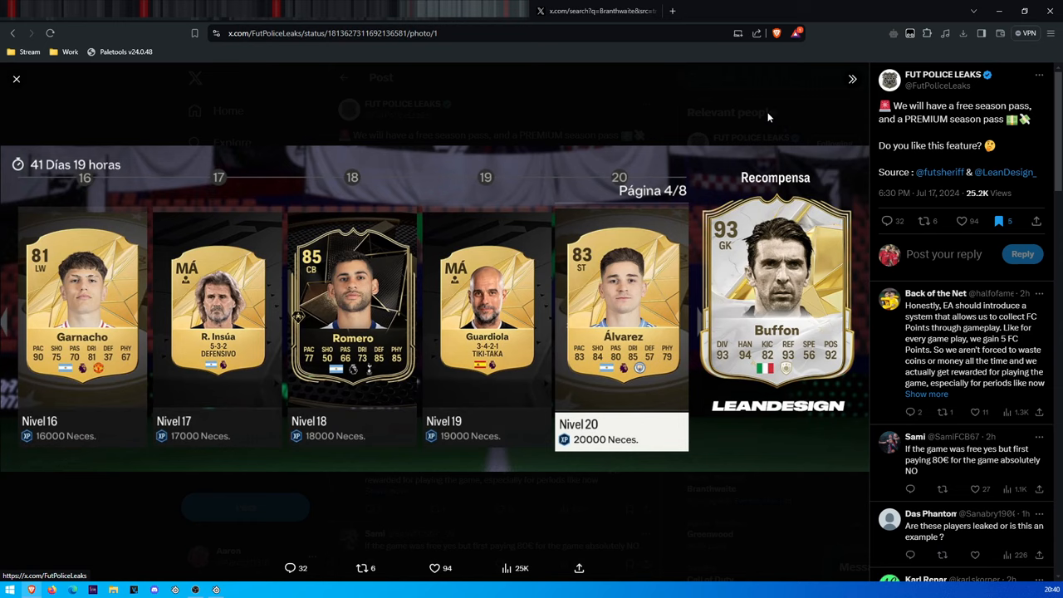
pyautogui.moveTo(746, 101)
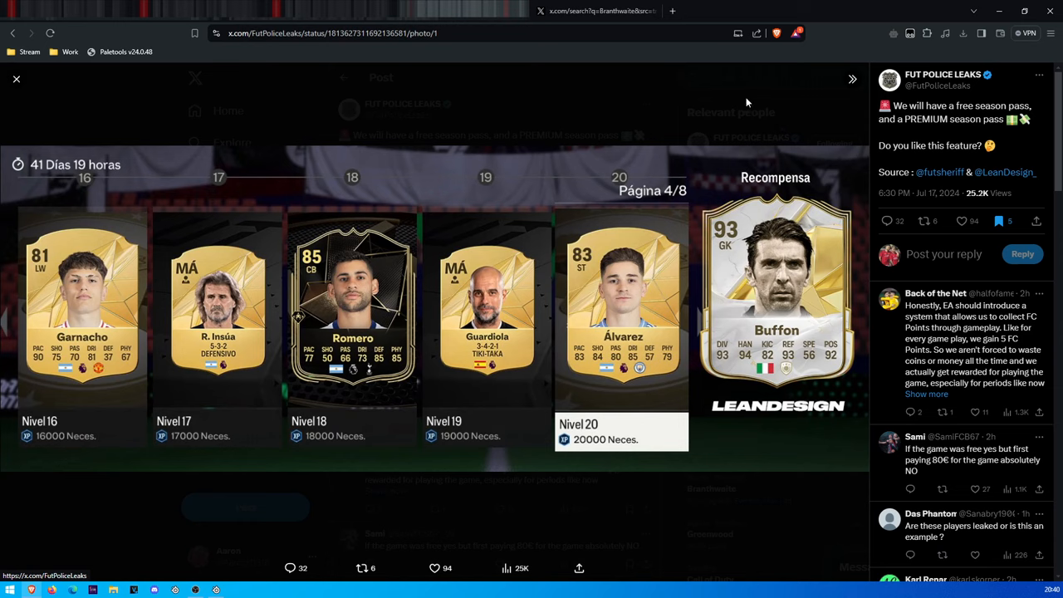
pyautogui.moveTo(712, 99)
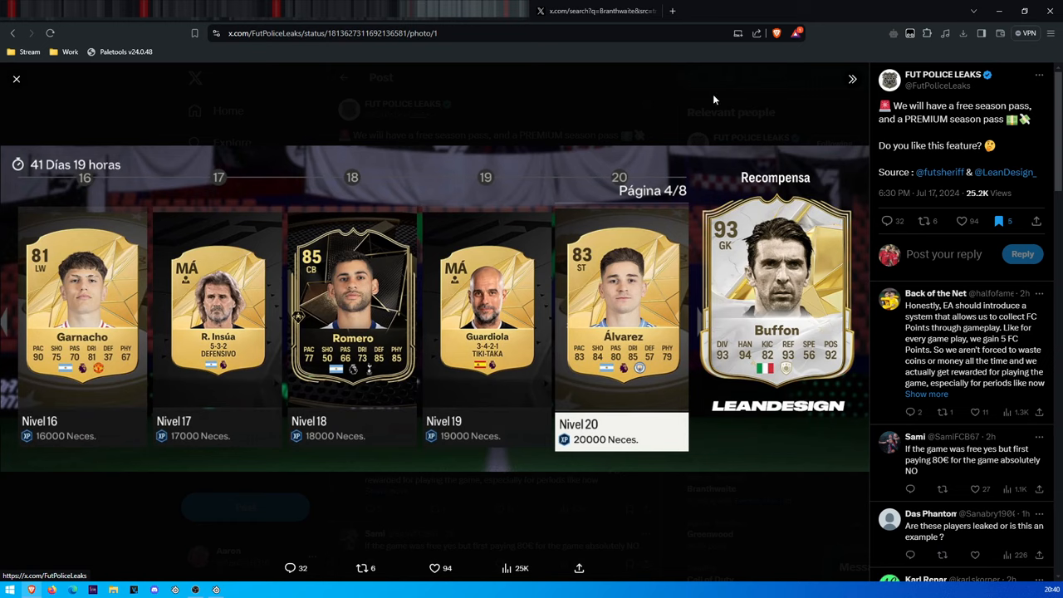
pyautogui.moveTo(246, 231)
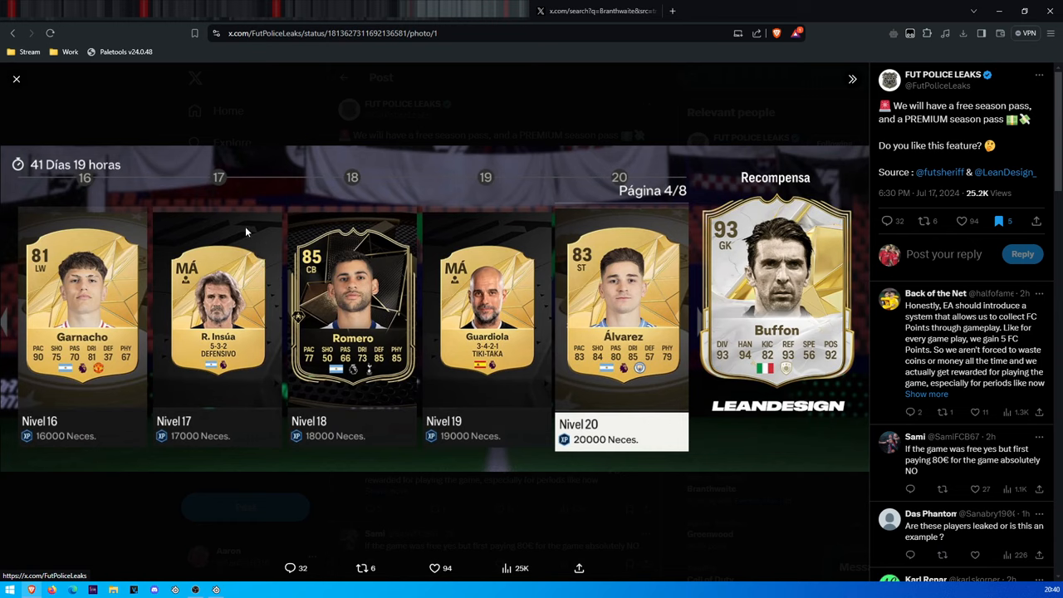
pyautogui.moveTo(222, 215)
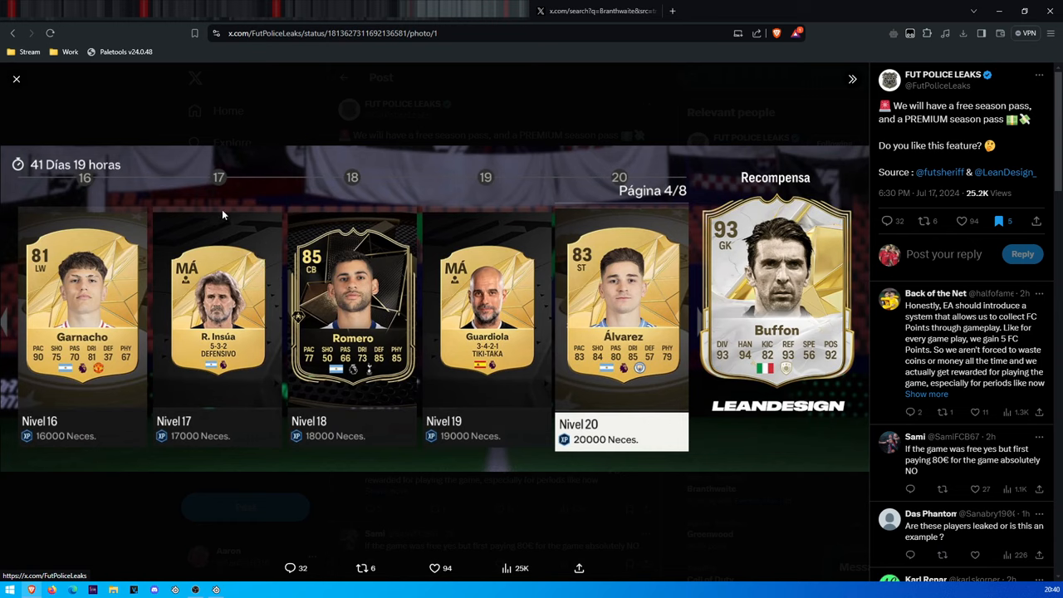
pyautogui.moveTo(208, 206)
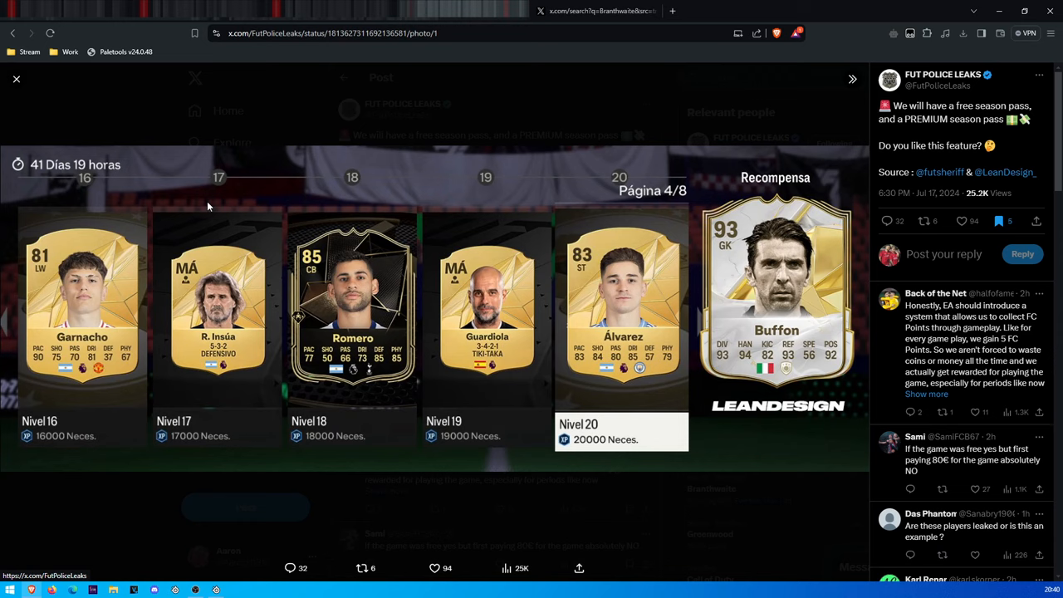
pyautogui.moveTo(194, 173)
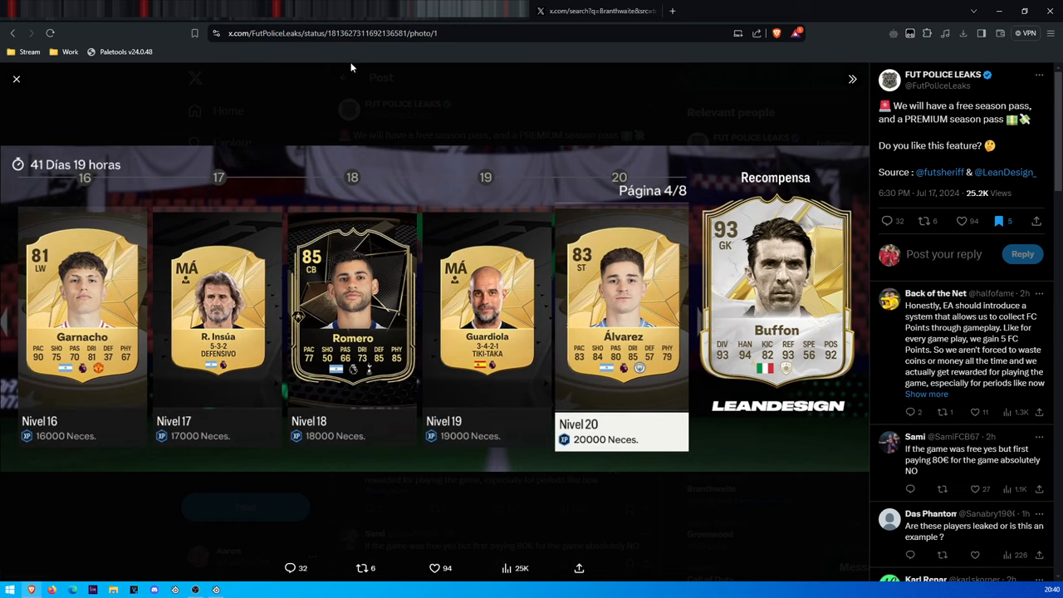
pyautogui.moveTo(351, 50)
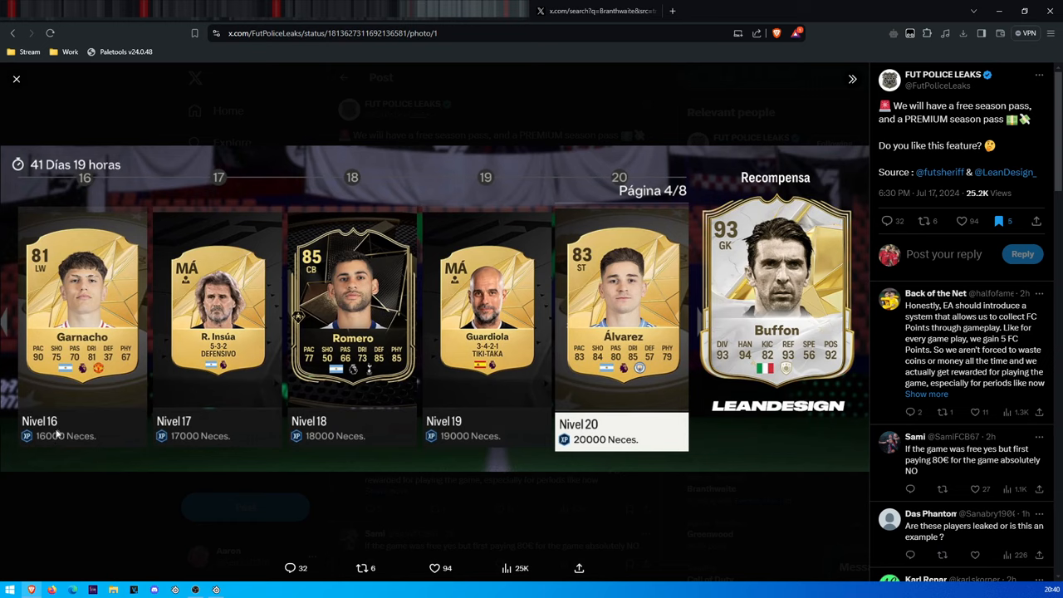
pyautogui.moveTo(593, 449)
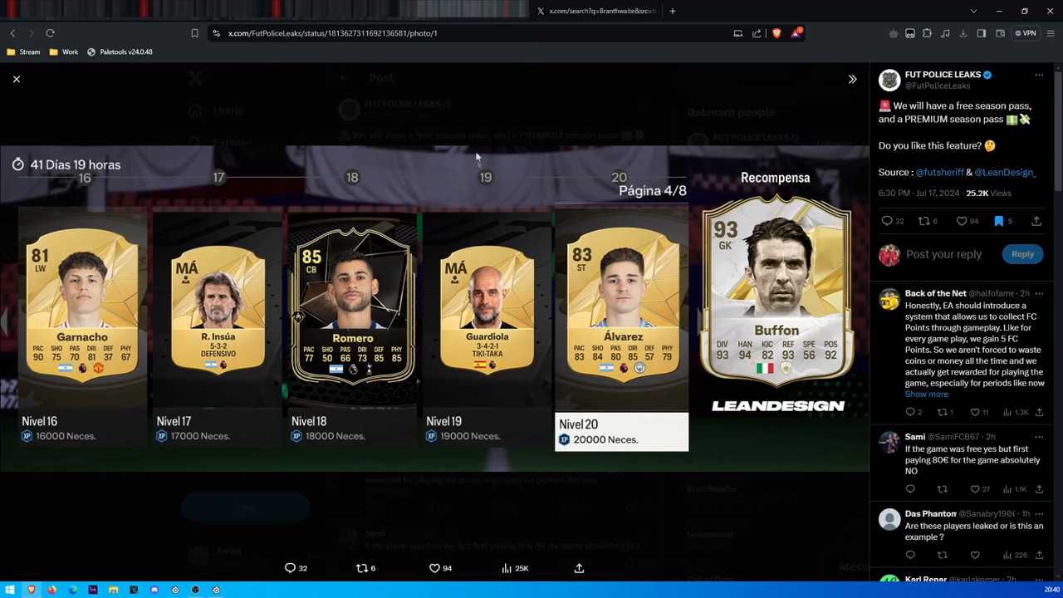
pyautogui.moveTo(445, 166)
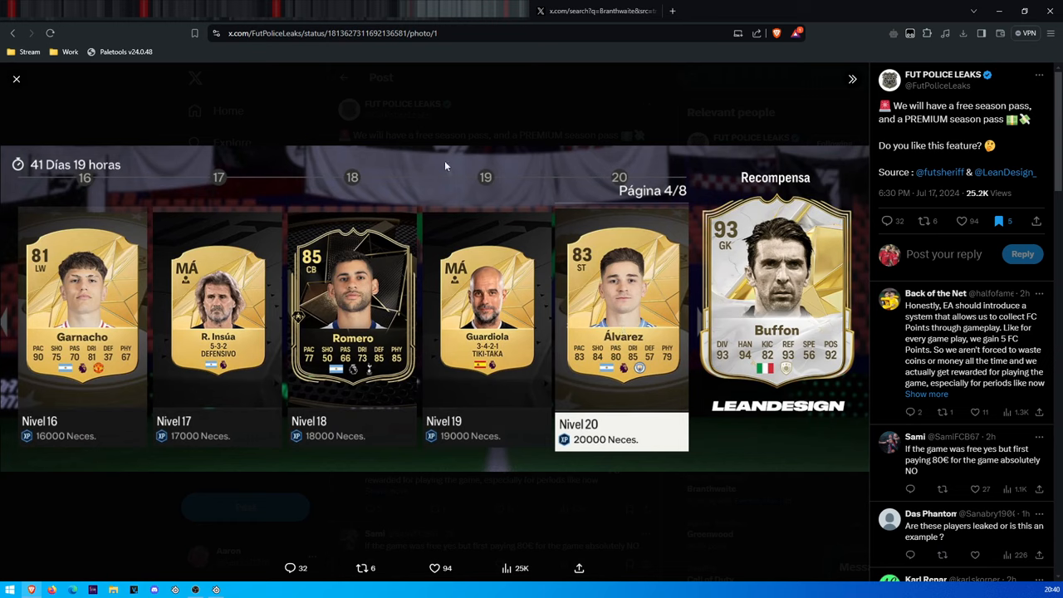
# Step: Close the season pass image to return to the Custom-Tactic System post
pyautogui.click(16, 78)
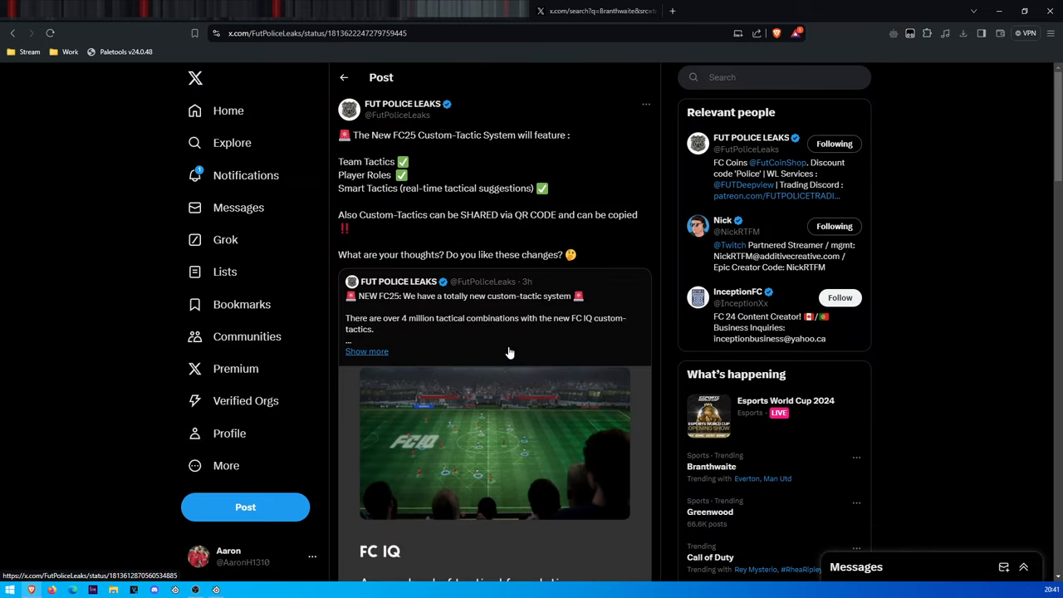
pyautogui.moveTo(442, 207)
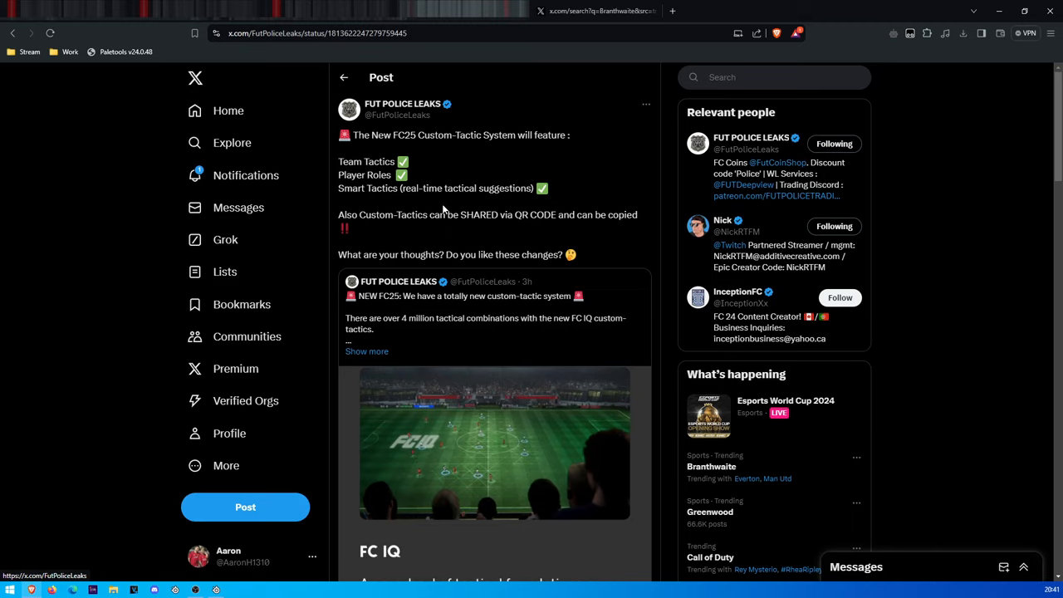
pyautogui.moveTo(451, 204)
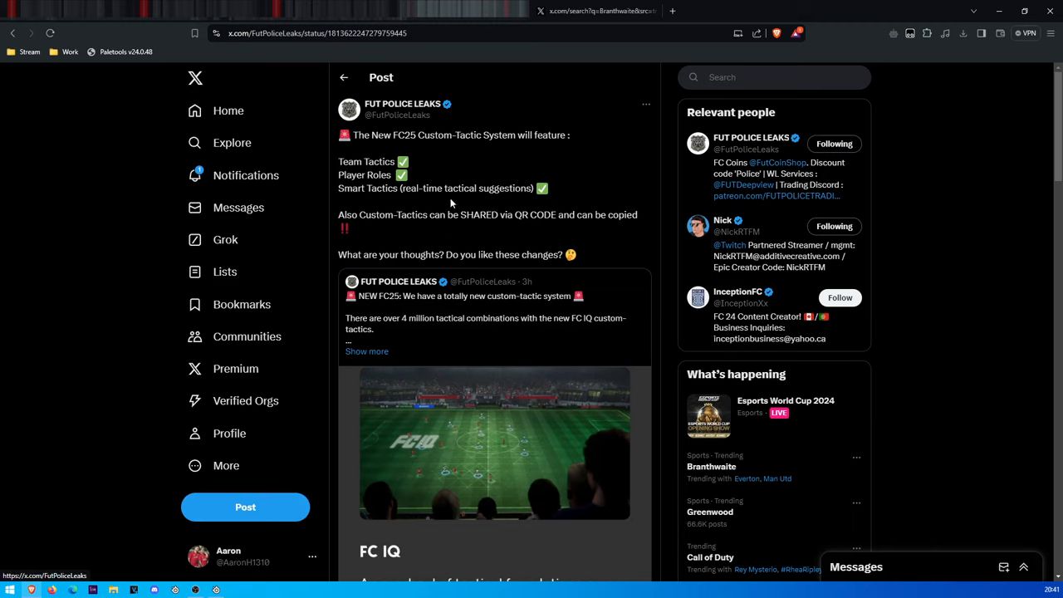
pyautogui.moveTo(451, 174)
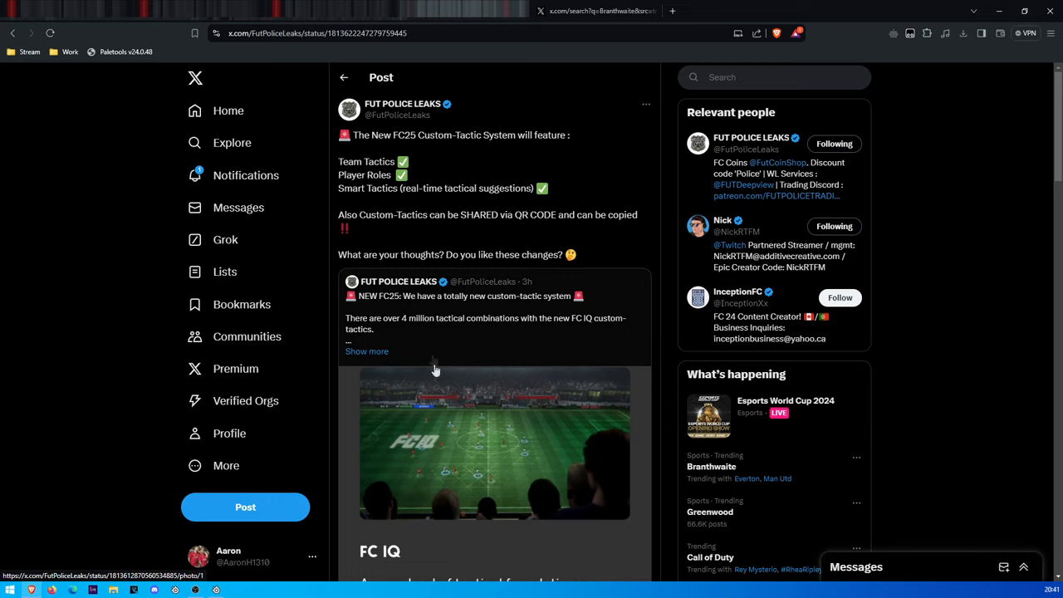
pyautogui.moveTo(482, 435)
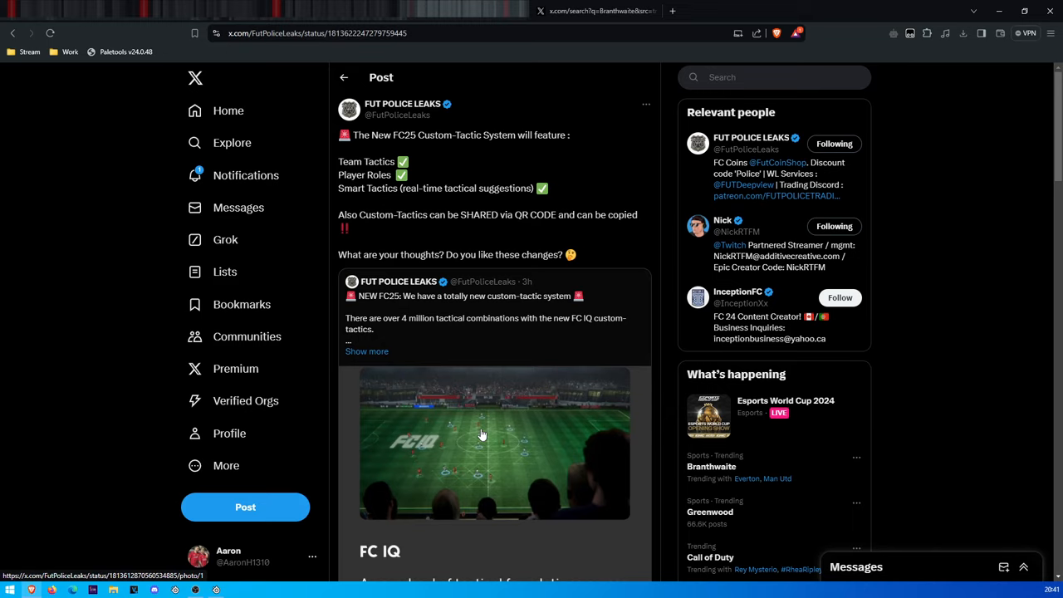
pyautogui.moveTo(489, 431)
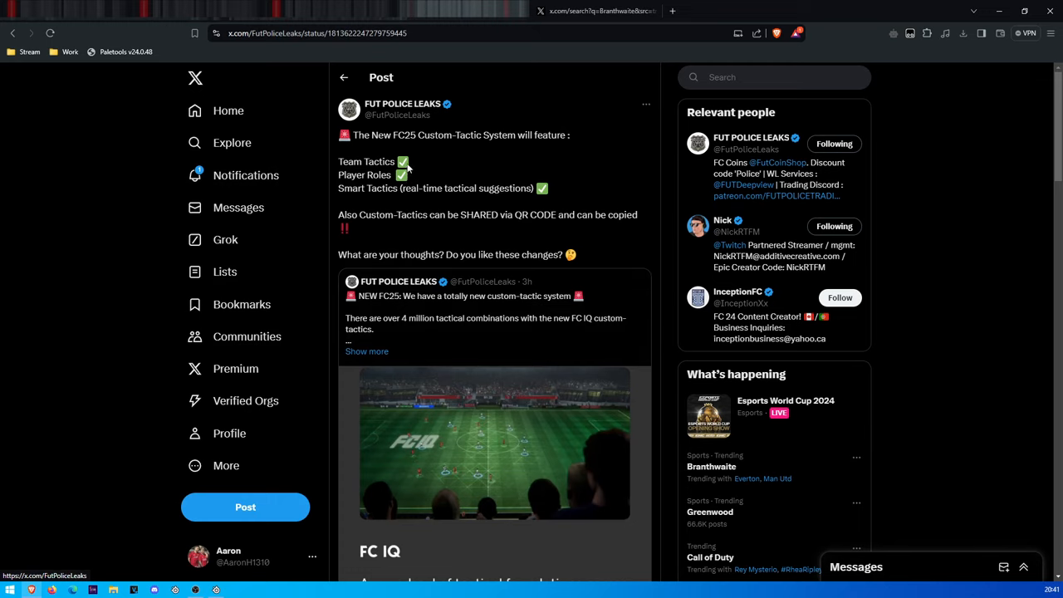
pyautogui.moveTo(513, 145)
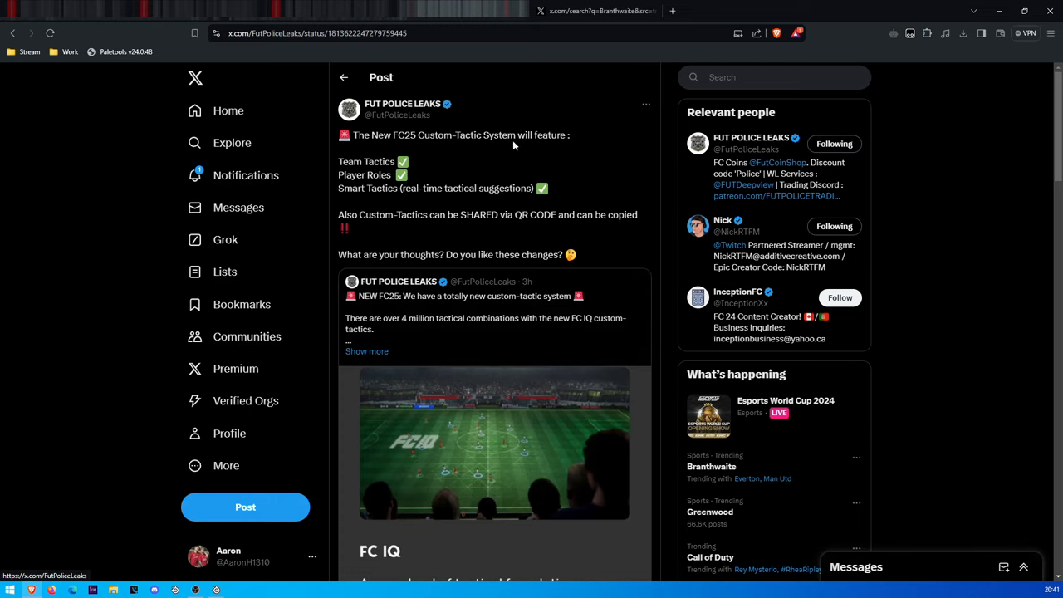
pyautogui.moveTo(362, 200)
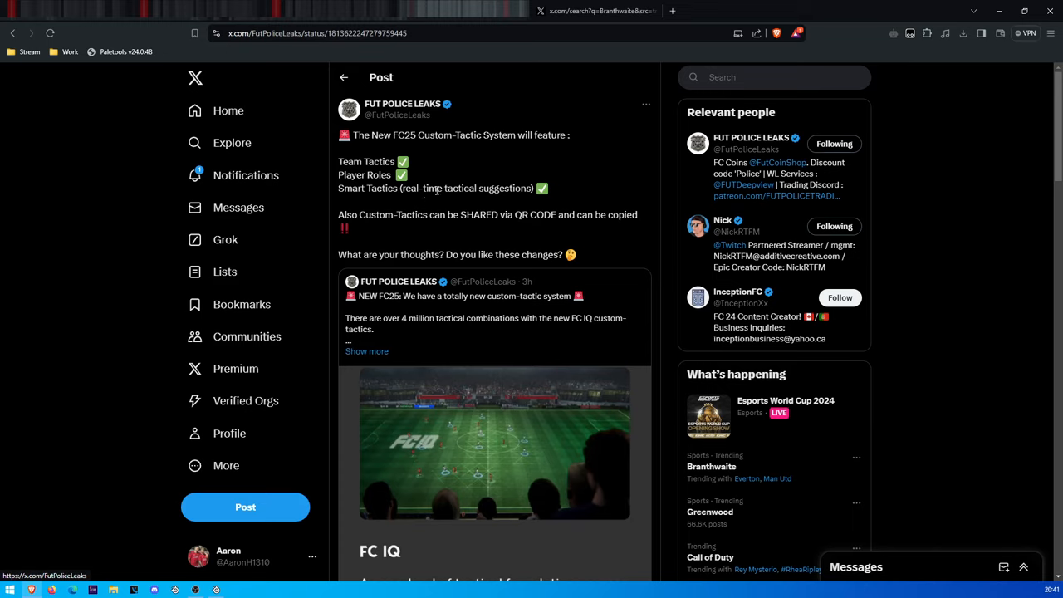
pyautogui.moveTo(373, 241)
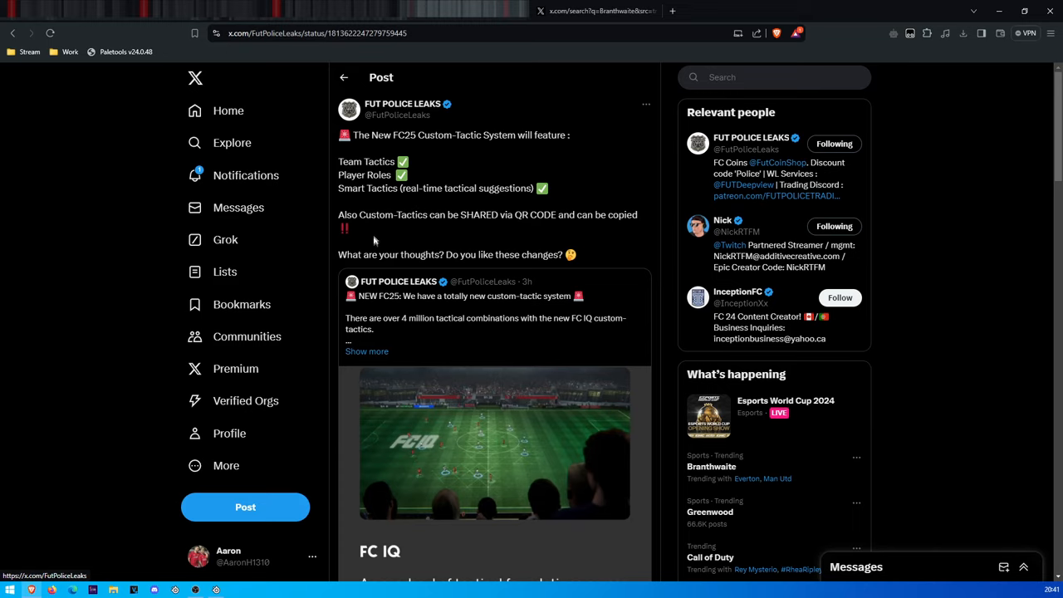
pyautogui.moveTo(530, 217)
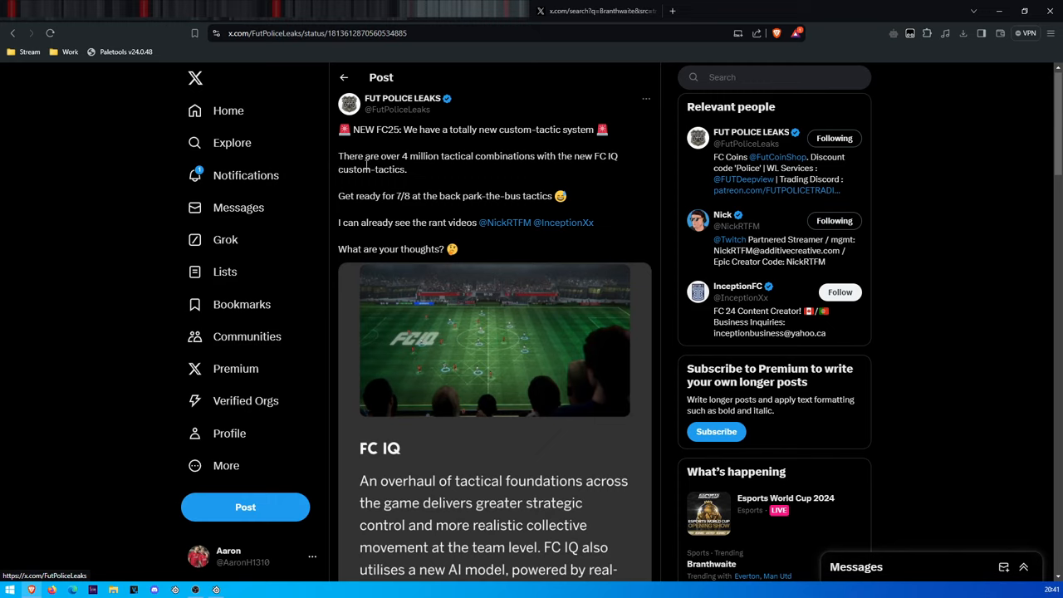
pyautogui.moveTo(475, 174)
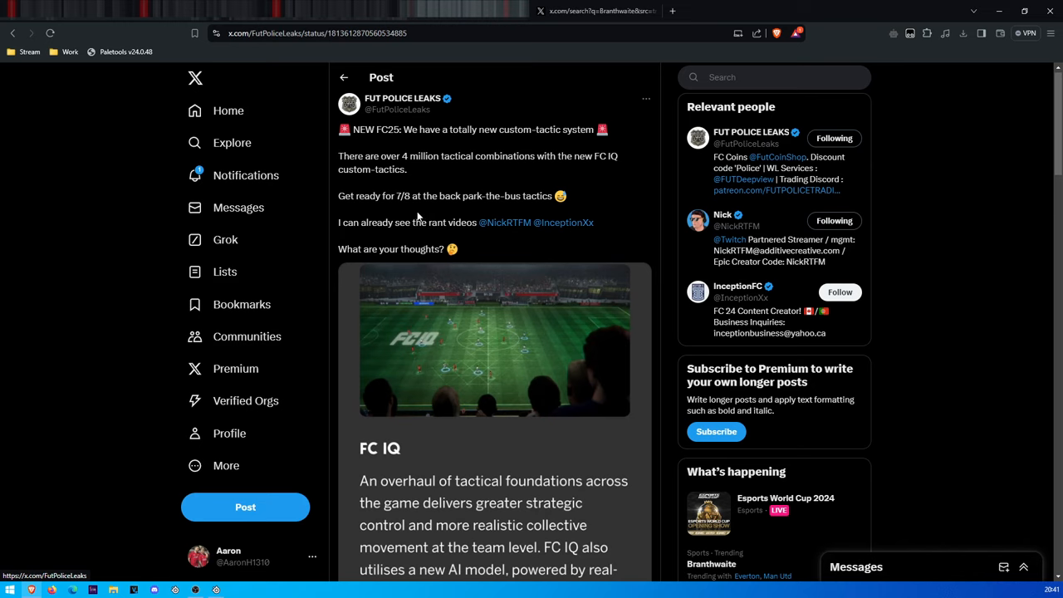
pyautogui.moveTo(406, 242)
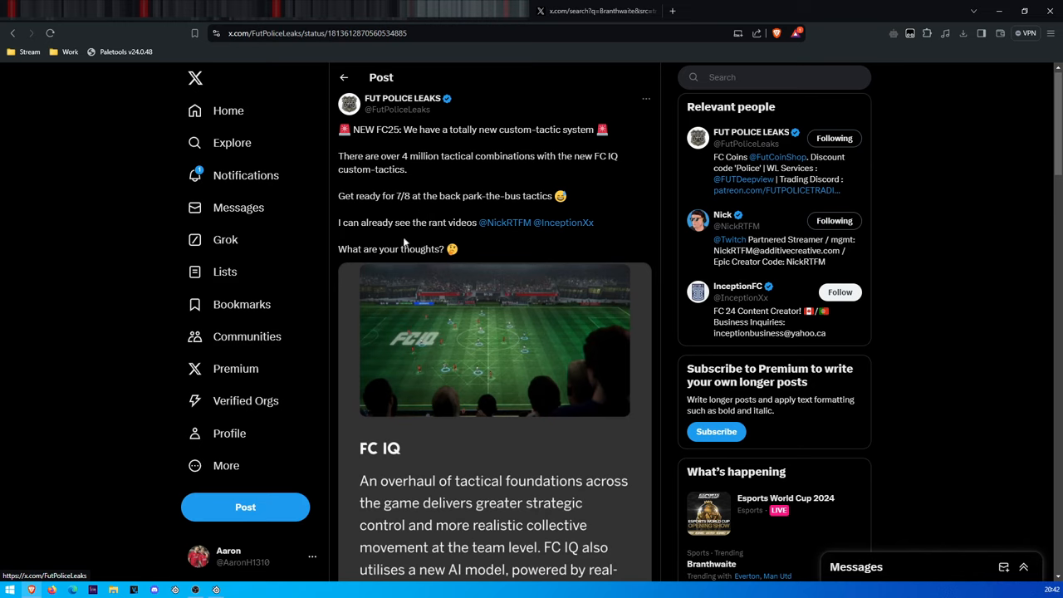
# Step: Scroll the quoted custom-tactic post, then go back to the bookmarked posts
pyautogui.scroll(-3)
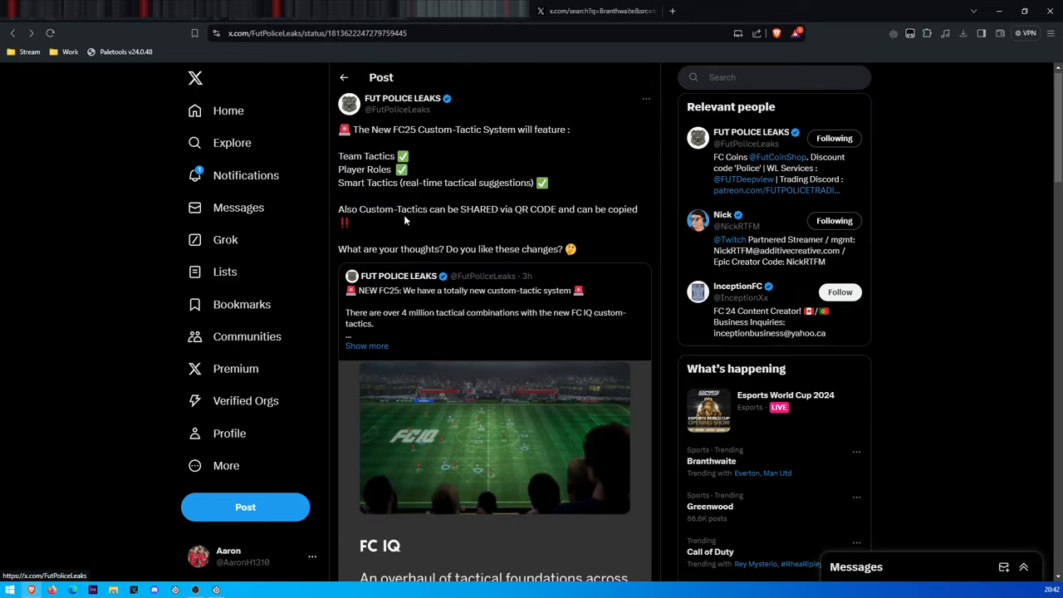
pyautogui.click(244, 304)
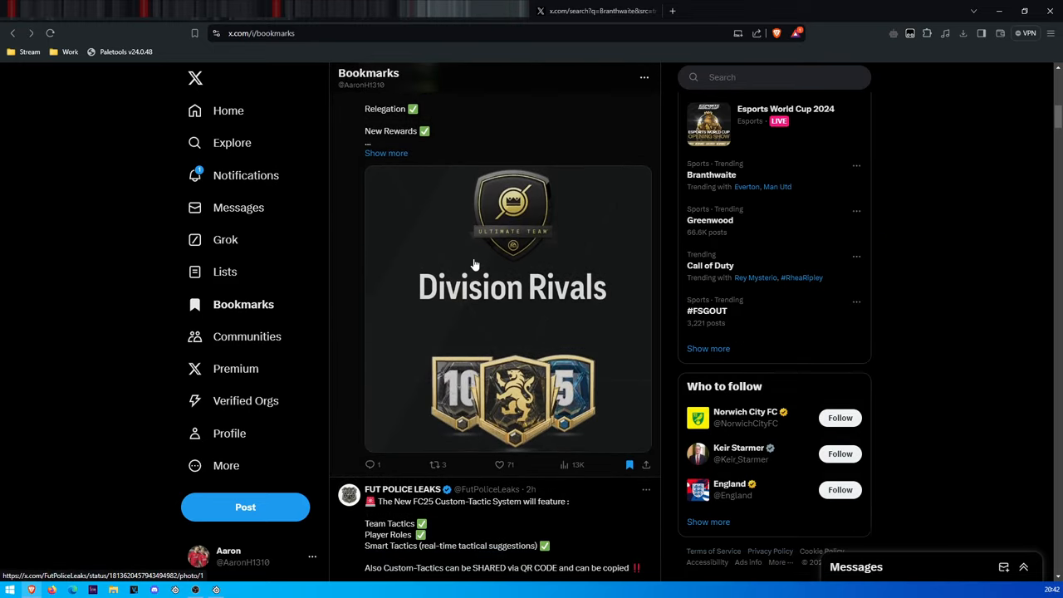
# Step: Open the Division Rivals points system post and scroll through it and back up
pyautogui.click(511, 290)
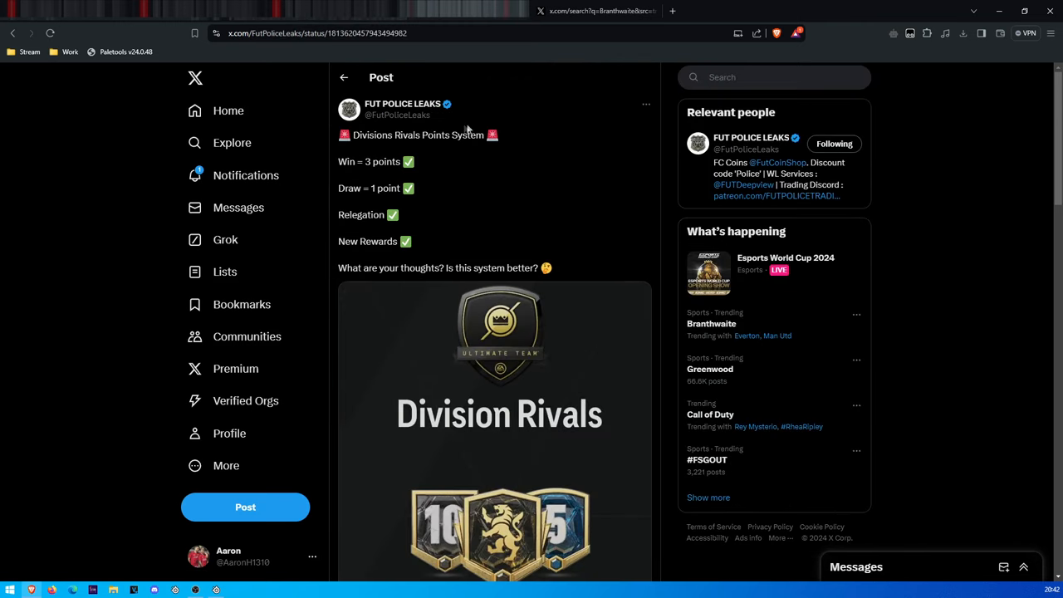
pyautogui.moveTo(448, 135)
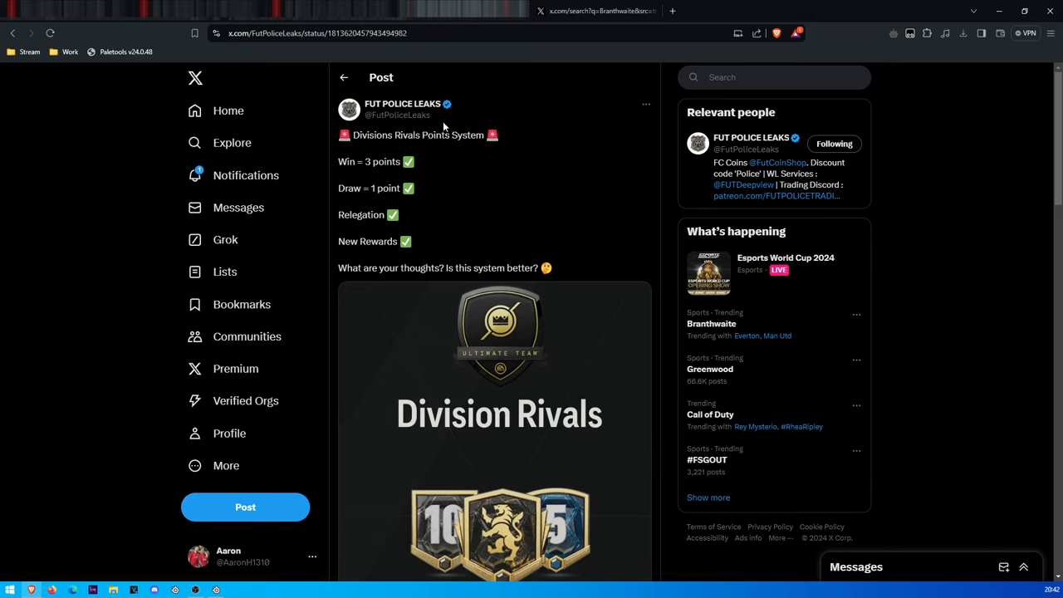
pyautogui.moveTo(431, 135)
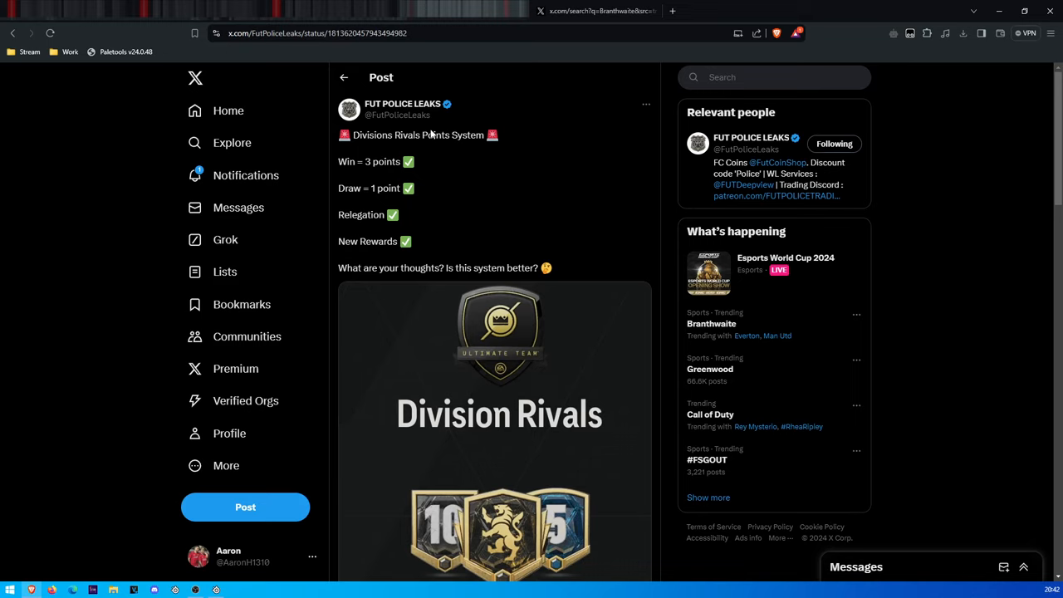
pyautogui.moveTo(441, 133)
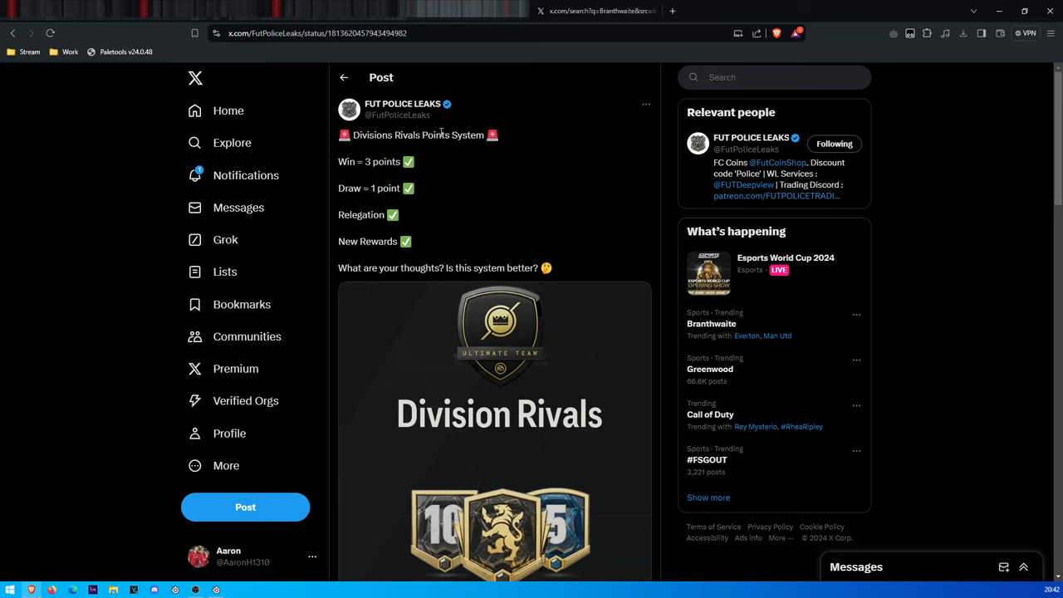
pyautogui.moveTo(362, 210)
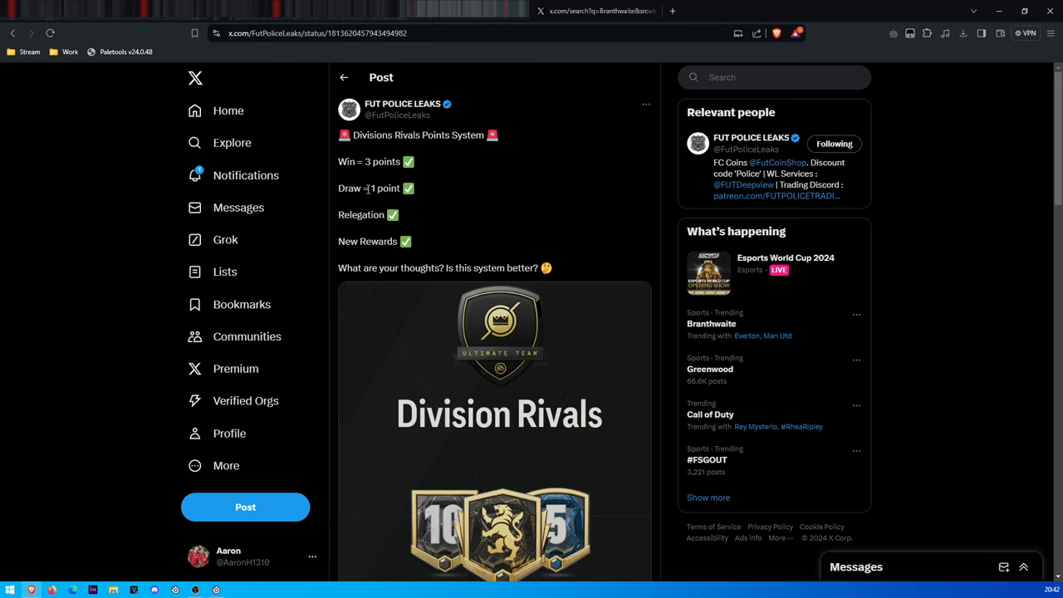
pyautogui.moveTo(311, 231)
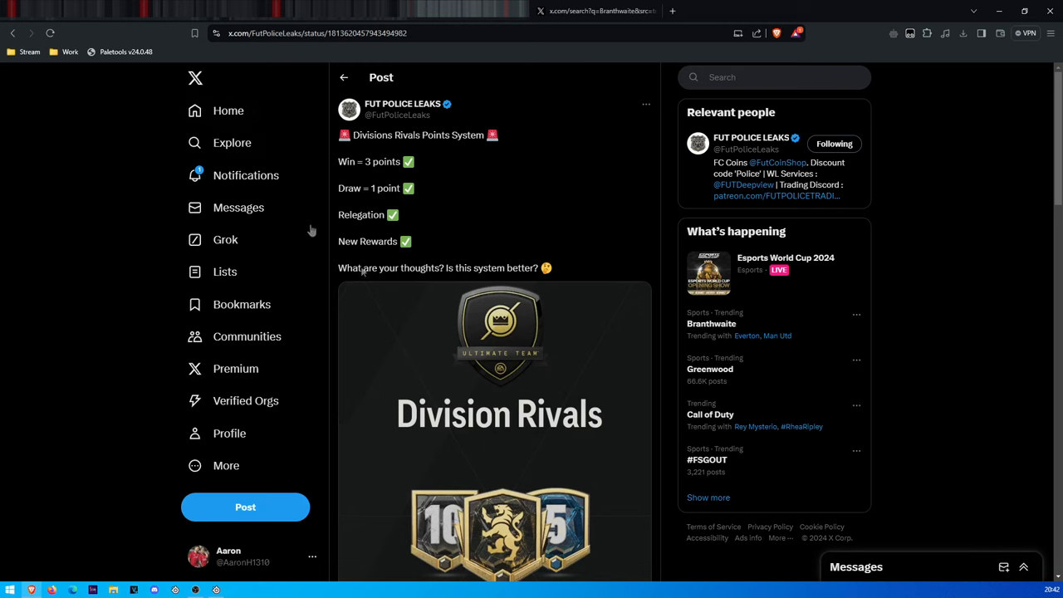
pyautogui.scroll(-3)
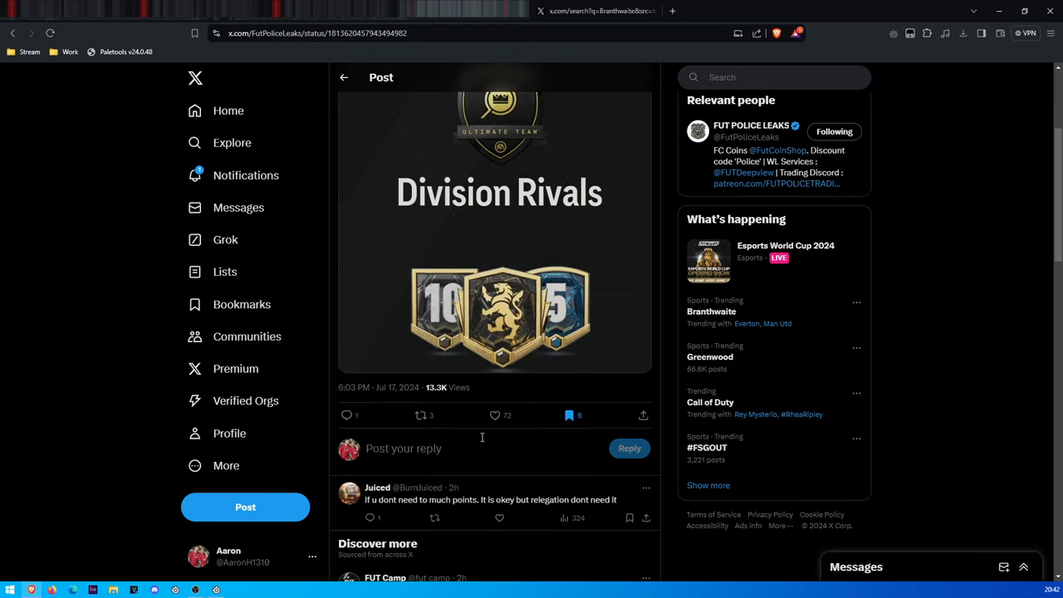
pyautogui.scroll(3)
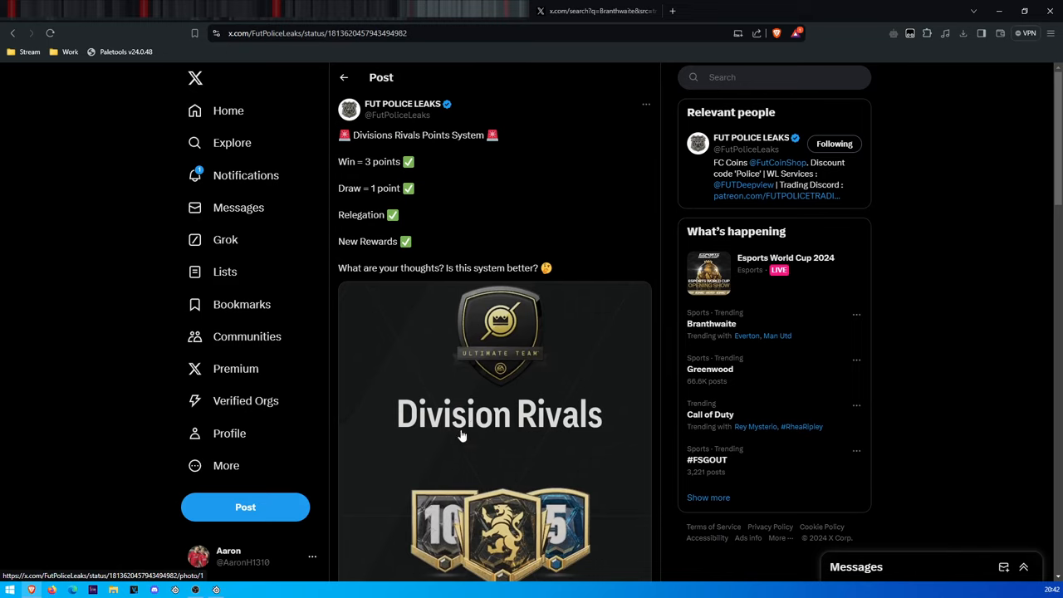
pyautogui.moveTo(458, 437)
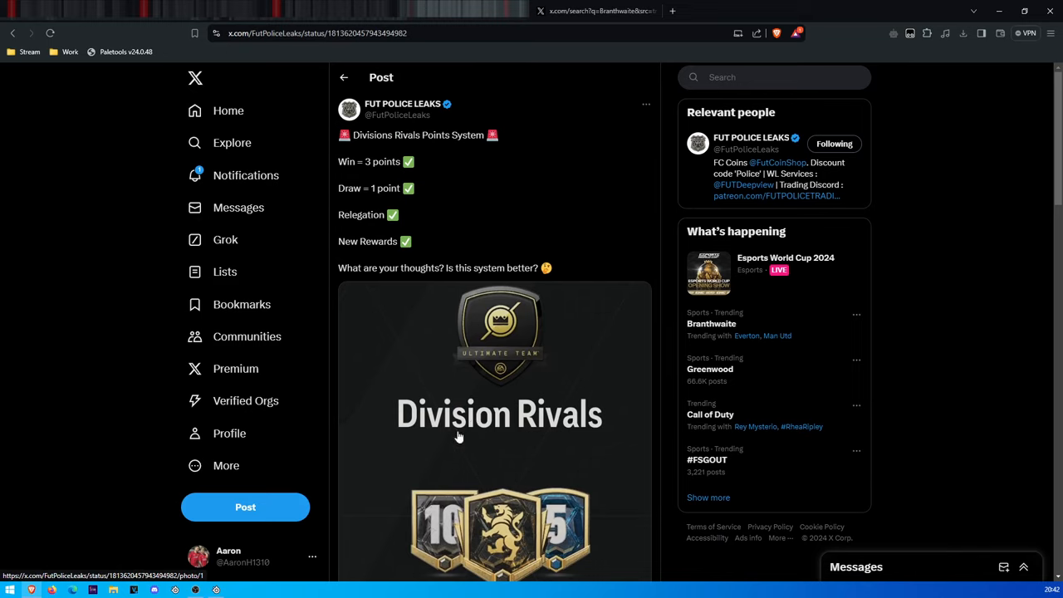
pyautogui.moveTo(368, 150)
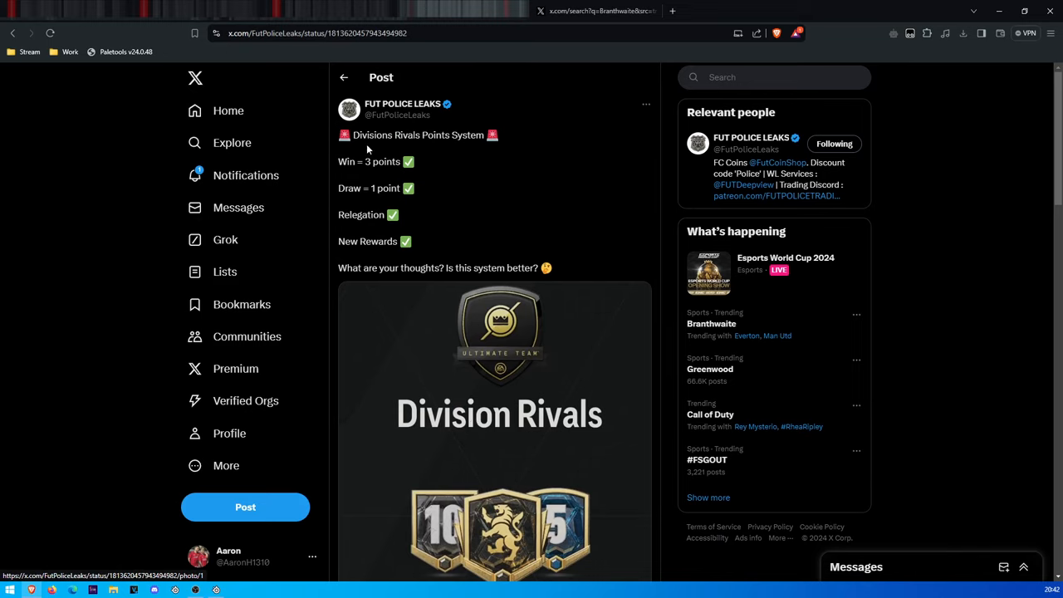
pyautogui.moveTo(403, 230)
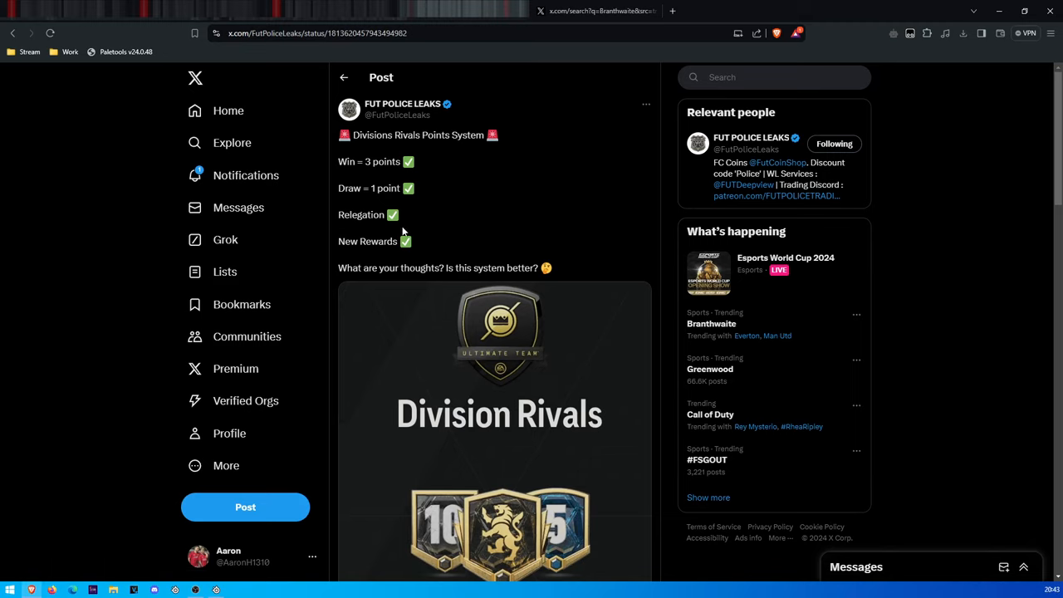
pyautogui.moveTo(369, 267)
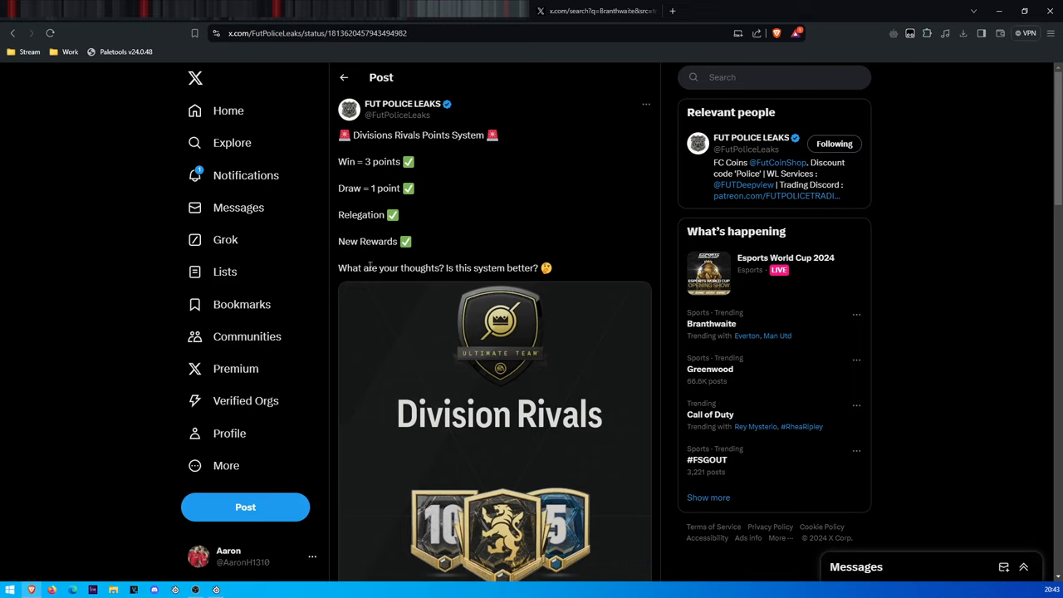
pyautogui.moveTo(350, 285)
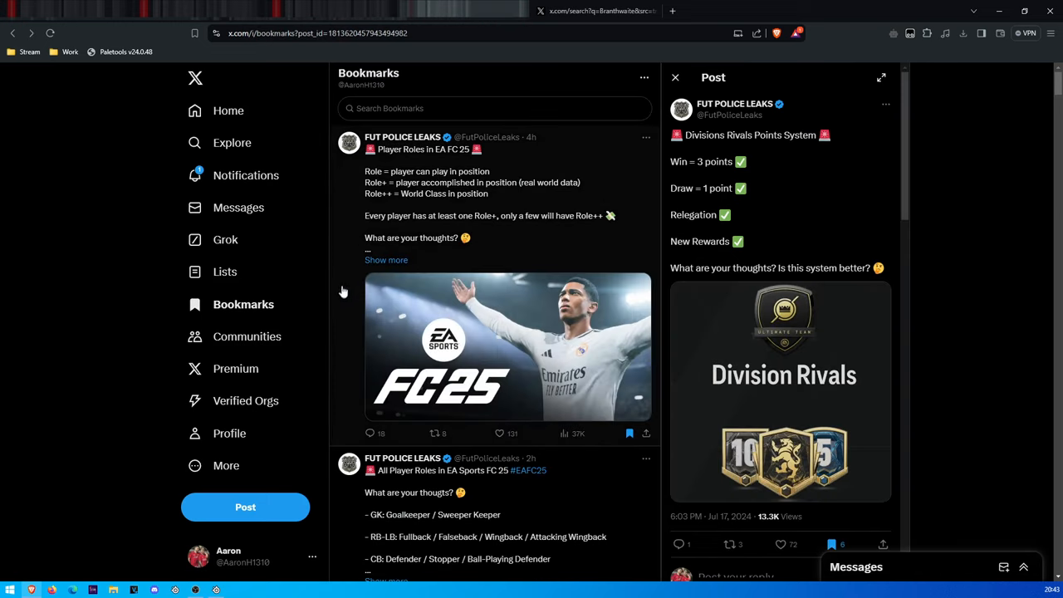
pyautogui.moveTo(661, 380)
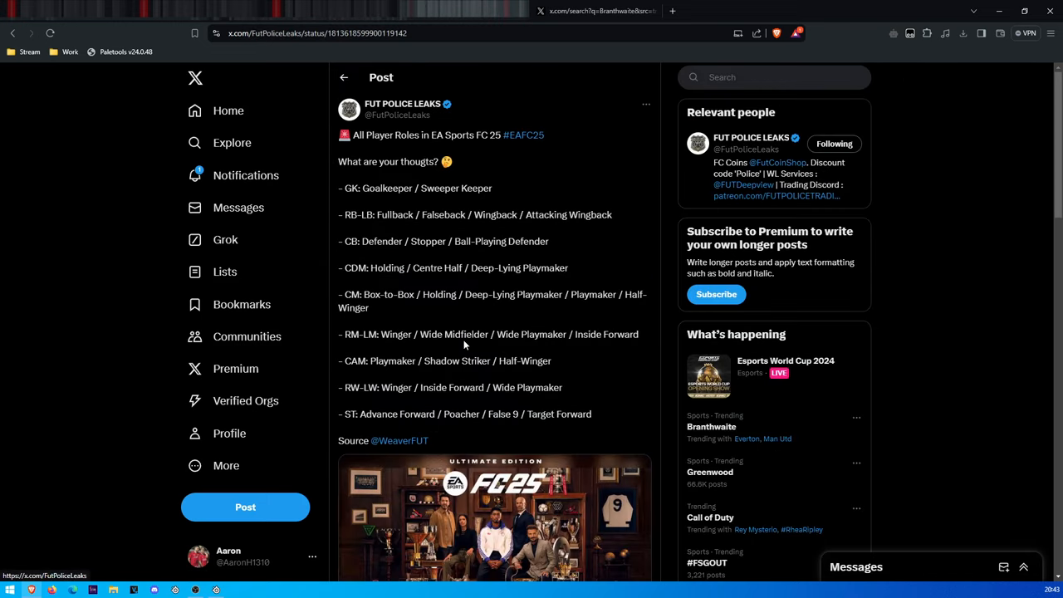
pyautogui.moveTo(422, 294)
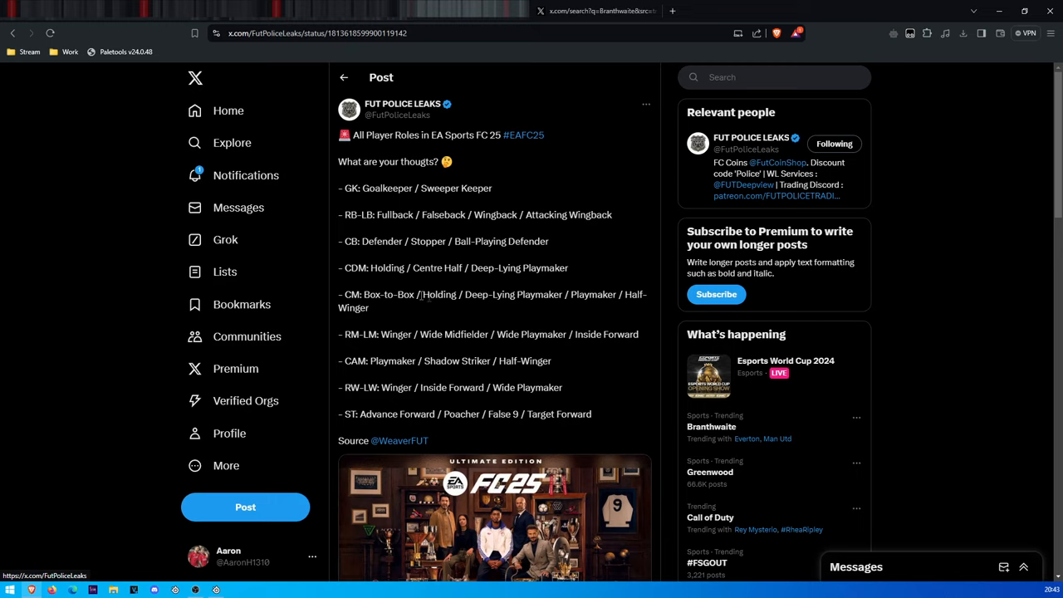
pyautogui.moveTo(469, 312)
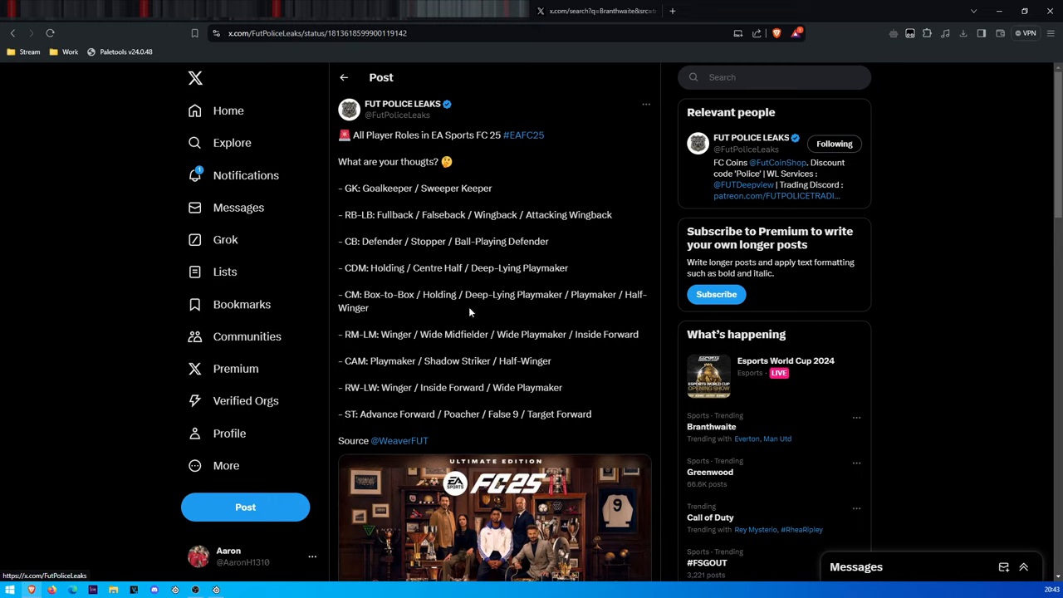
pyautogui.moveTo(461, 387)
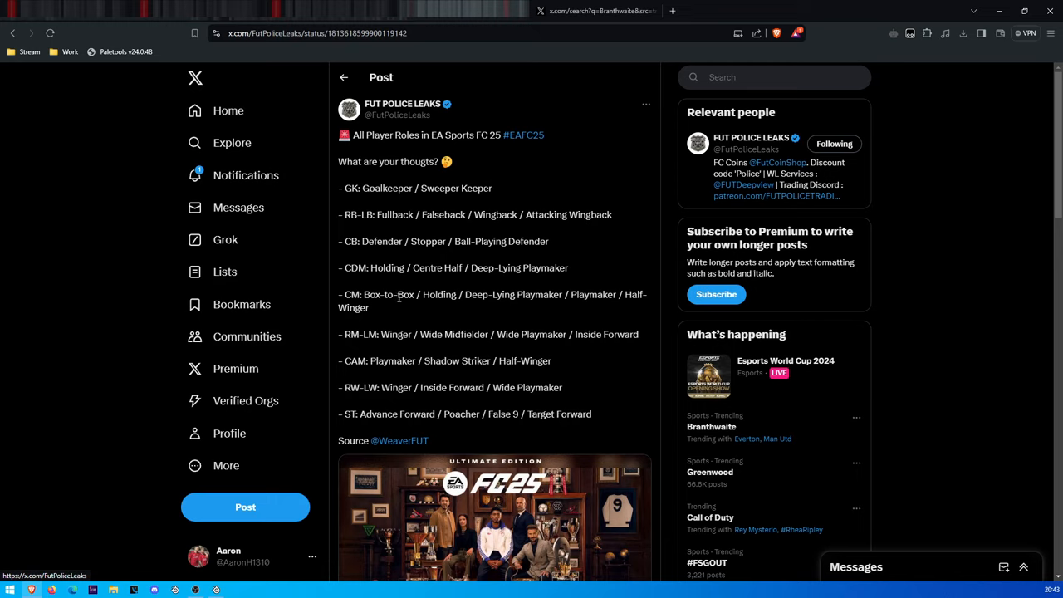
pyautogui.moveTo(402, 306)
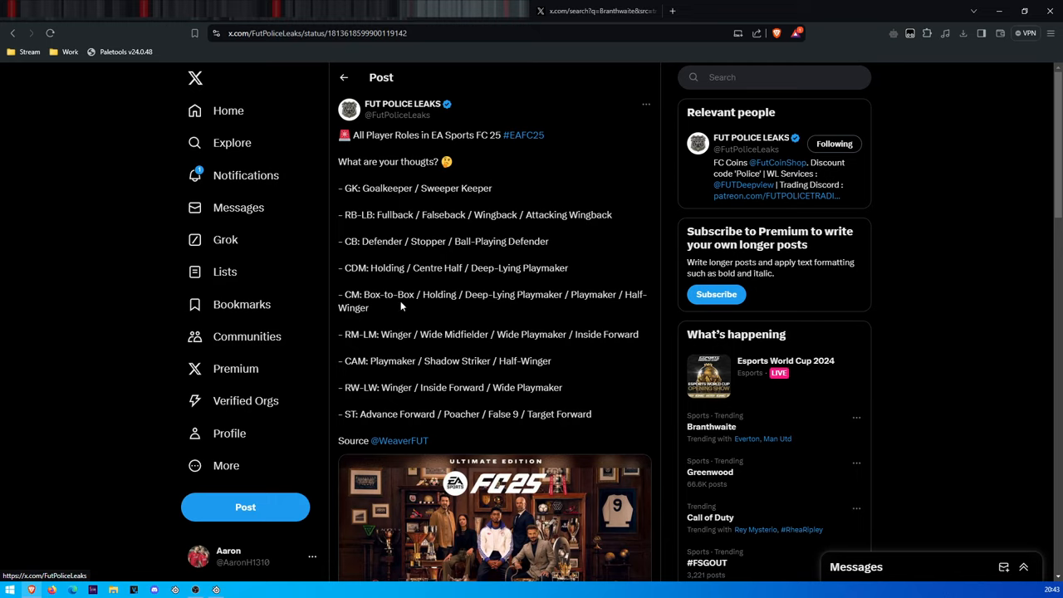
pyautogui.moveTo(396, 294)
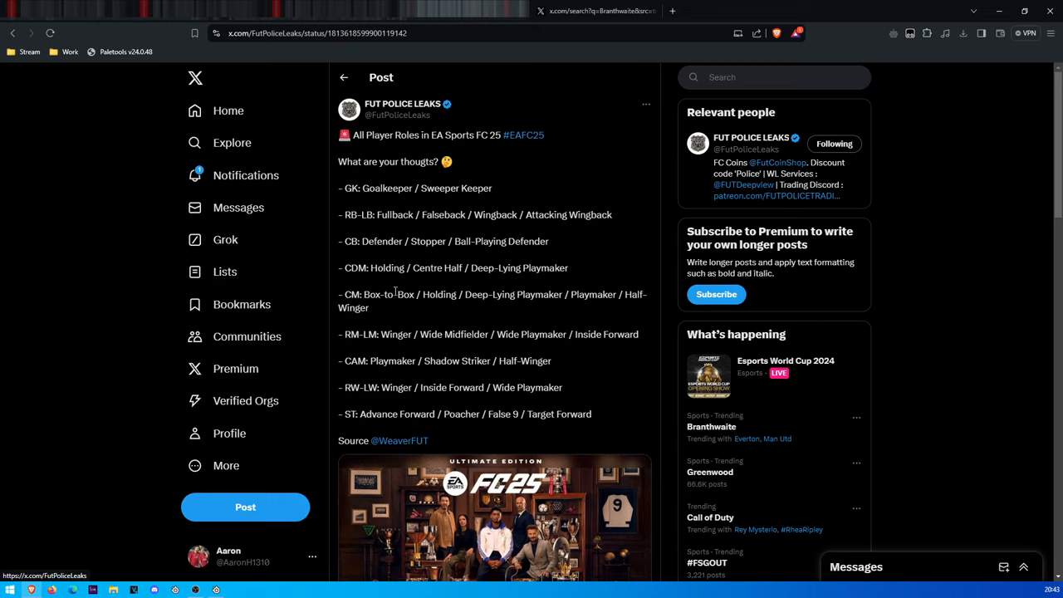
pyautogui.moveTo(394, 294)
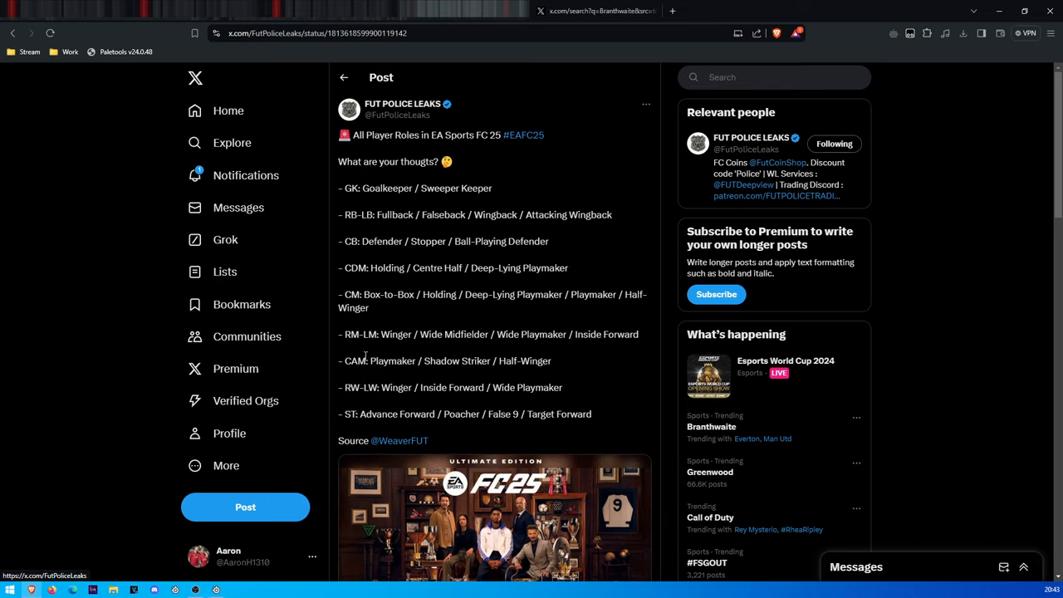
# Step: Scroll down through the bookmarks toward the All Player Roles post
pyautogui.scroll(-3)
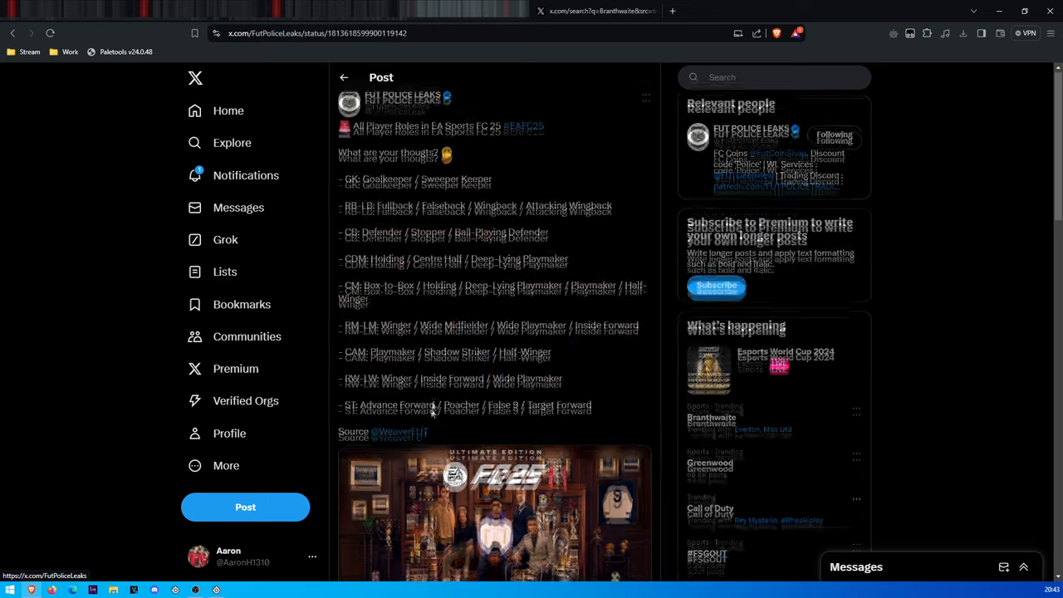
pyautogui.scroll(-3)
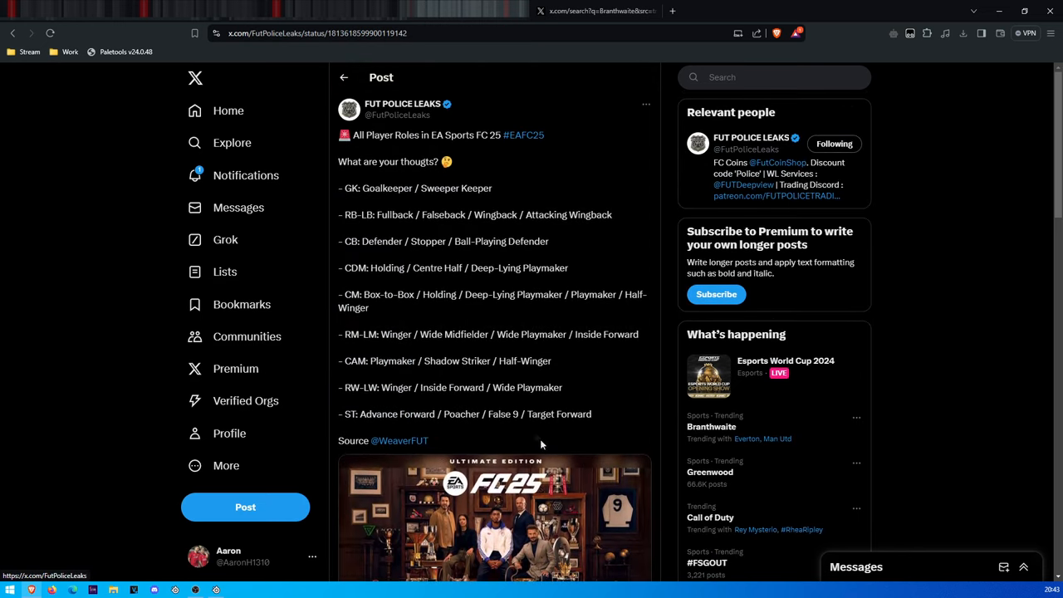
pyautogui.moveTo(433, 202)
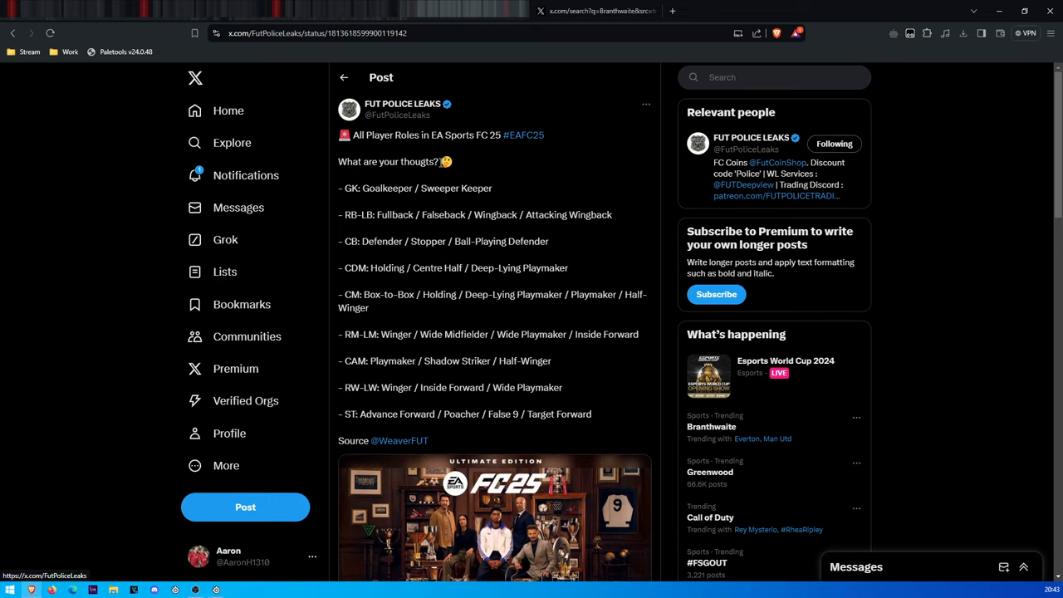
pyautogui.moveTo(448, 171)
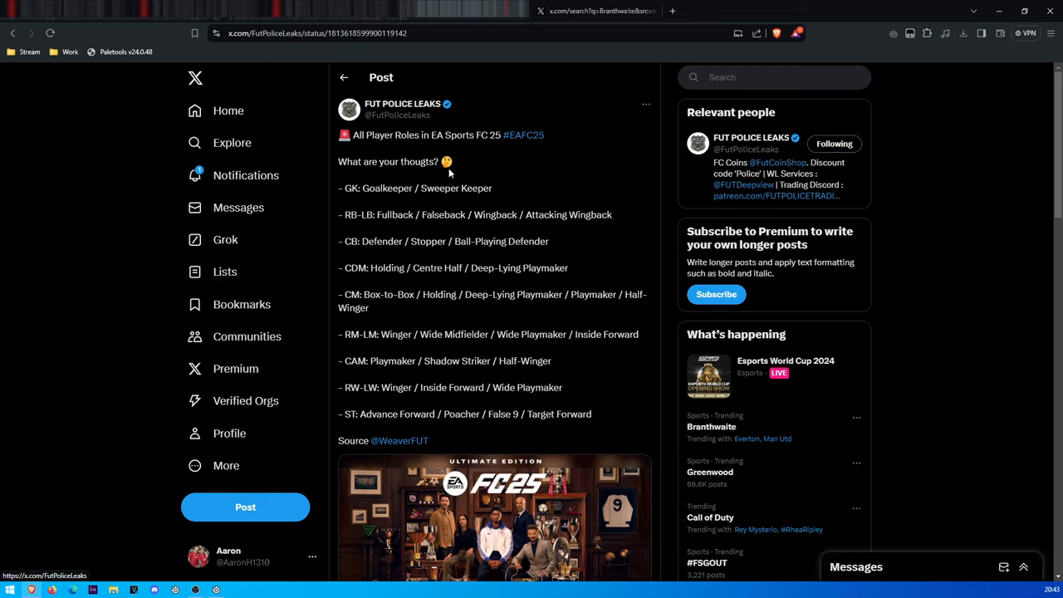
pyautogui.moveTo(396, 284)
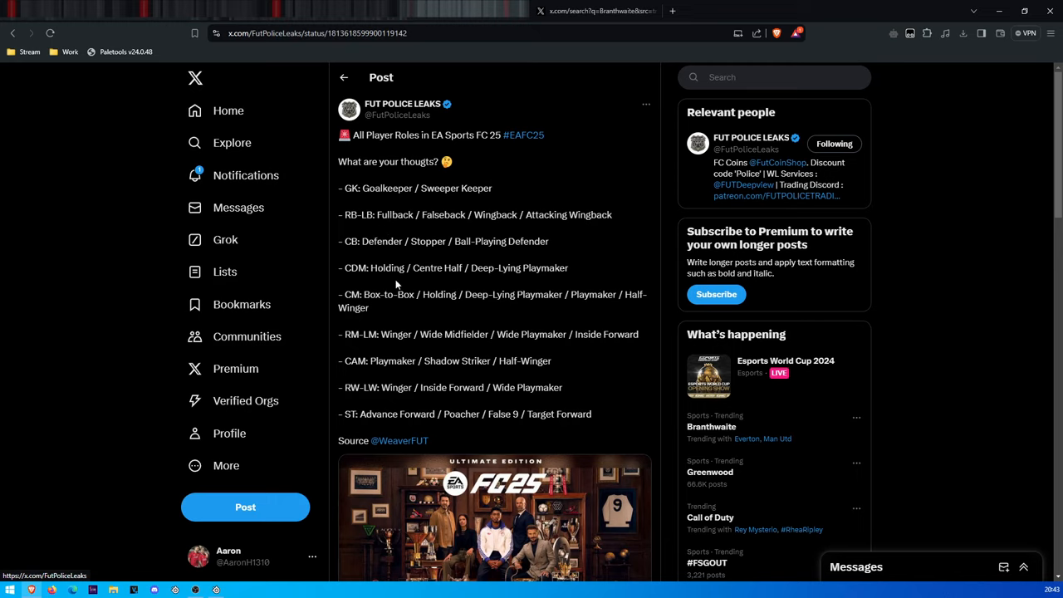
pyautogui.moveTo(517, 253)
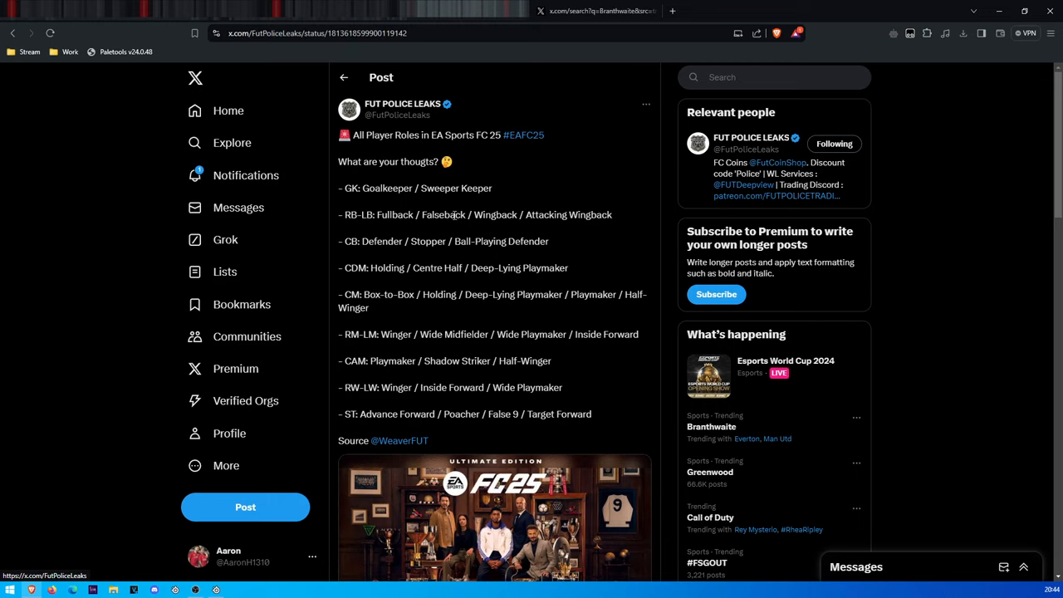
pyautogui.moveTo(456, 213)
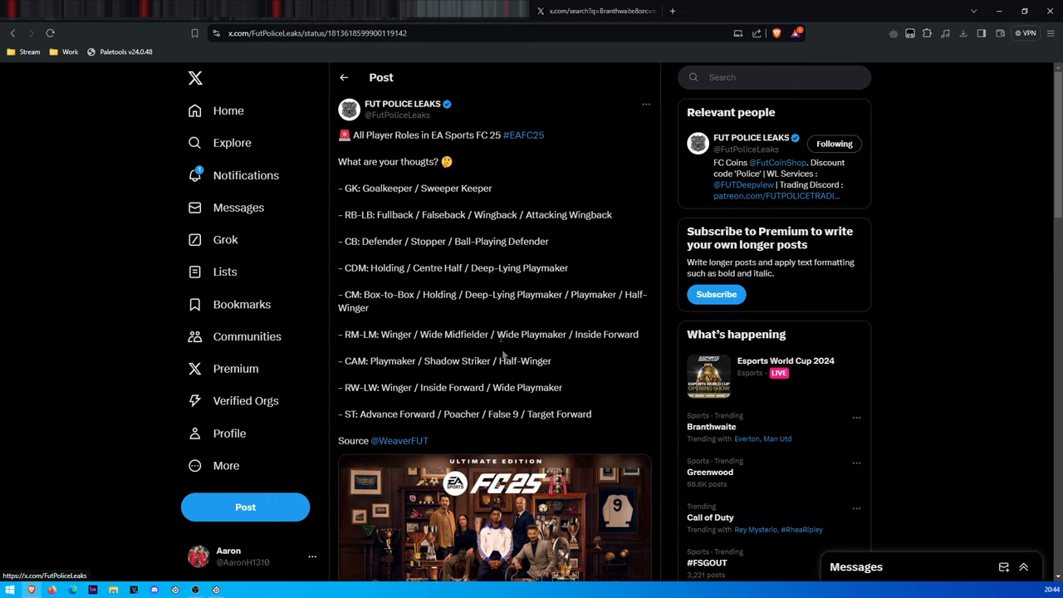
pyautogui.moveTo(548, 426)
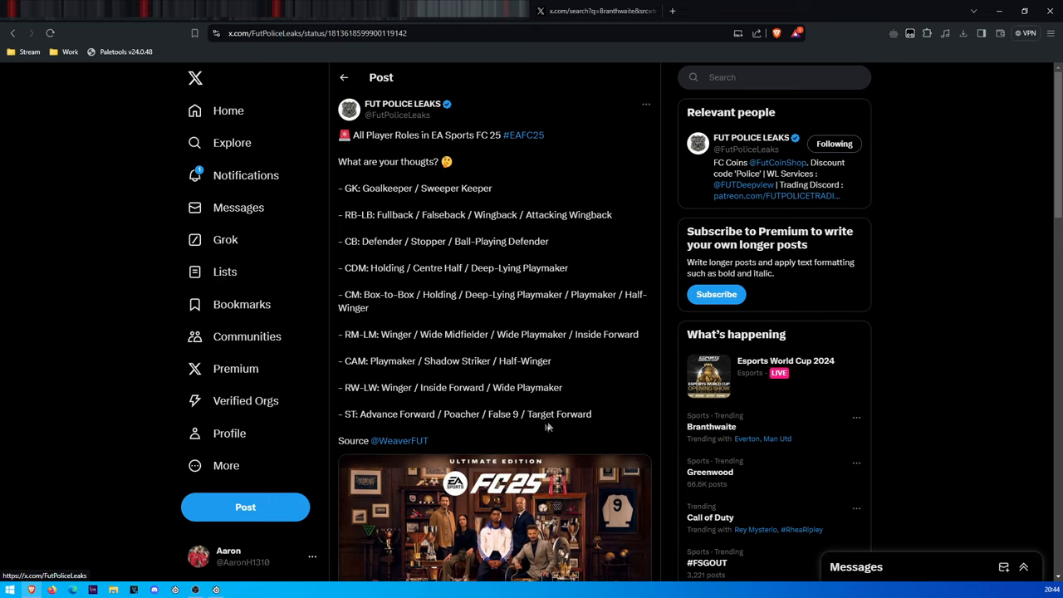
pyautogui.moveTo(531, 346)
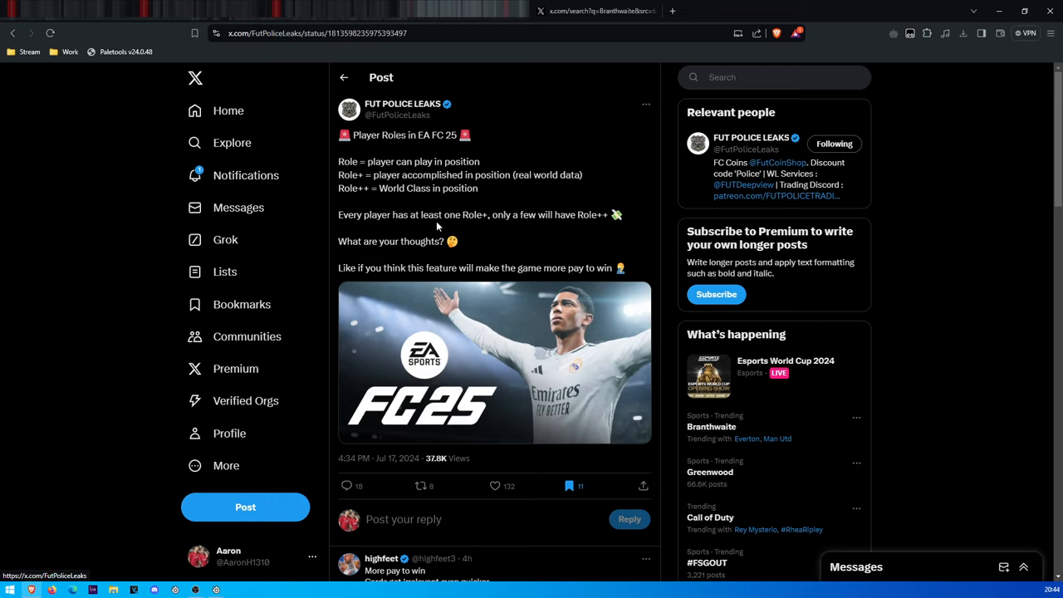
pyautogui.moveTo(581, 352)
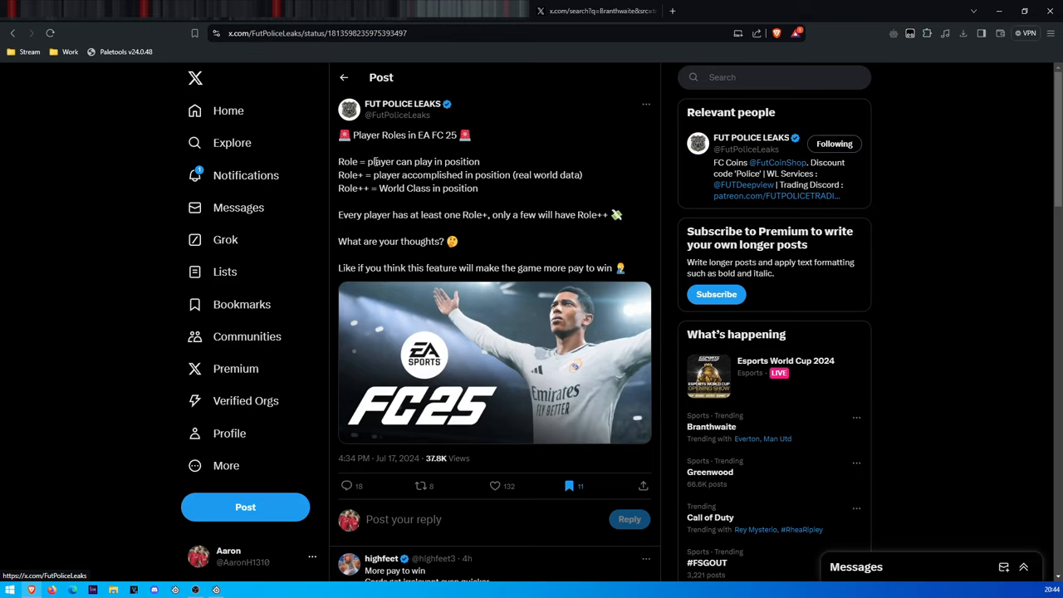
pyautogui.moveTo(427, 198)
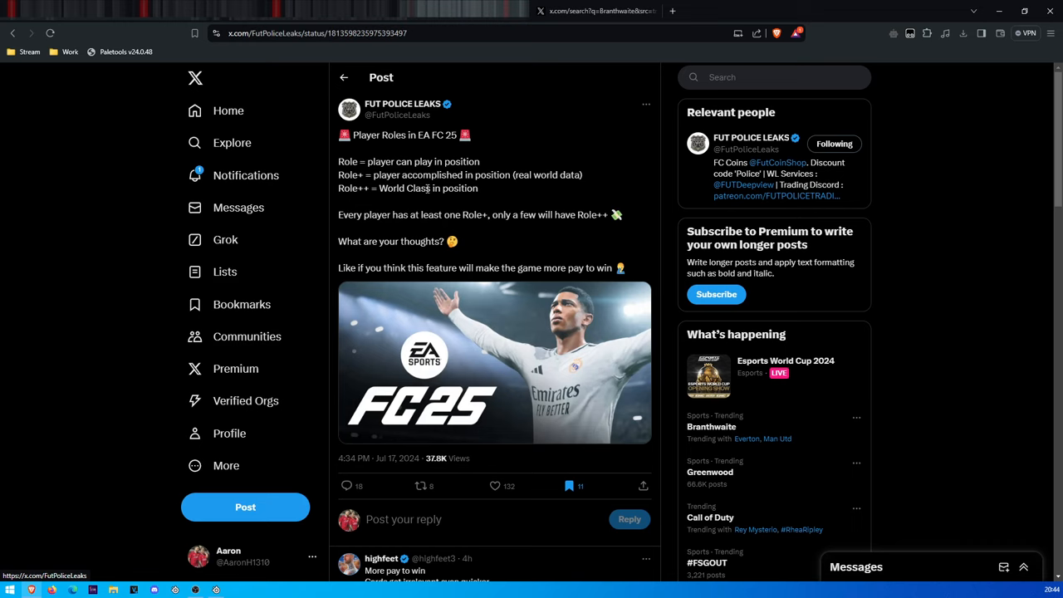
pyautogui.moveTo(407, 226)
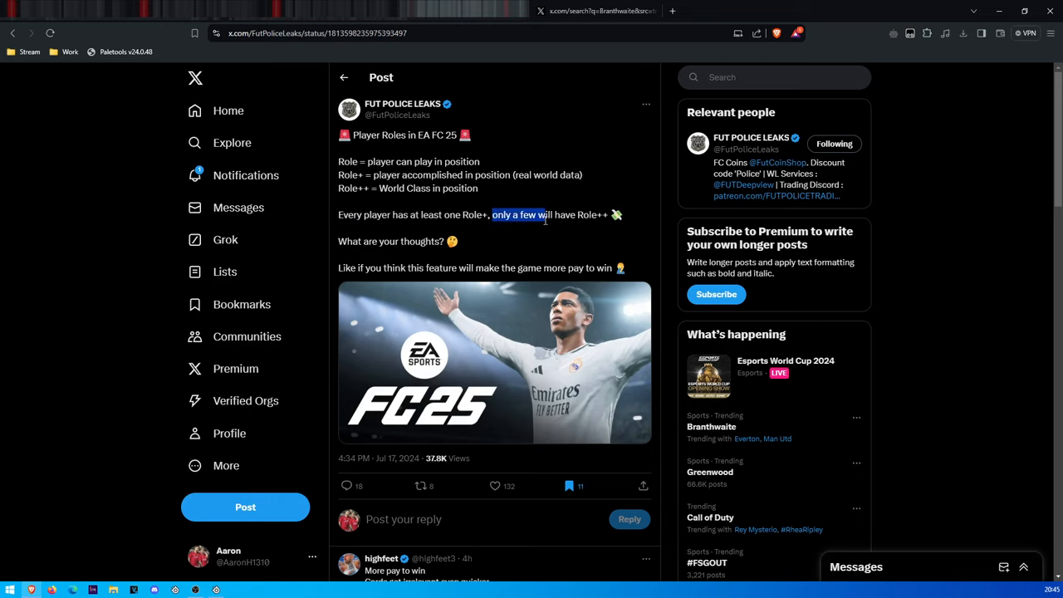
# Step: Highlight 'only a few will have Role++' and a later line in the Player Roles post
pyautogui.moveTo(544, 214); pyautogui.dragTo(608, 215)
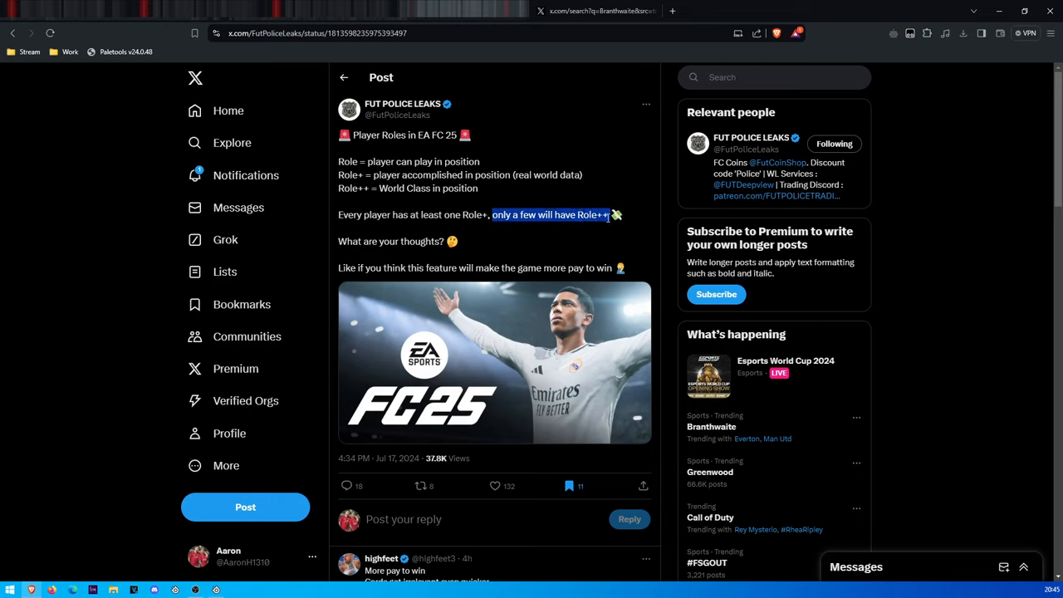
pyautogui.moveTo(616, 215)
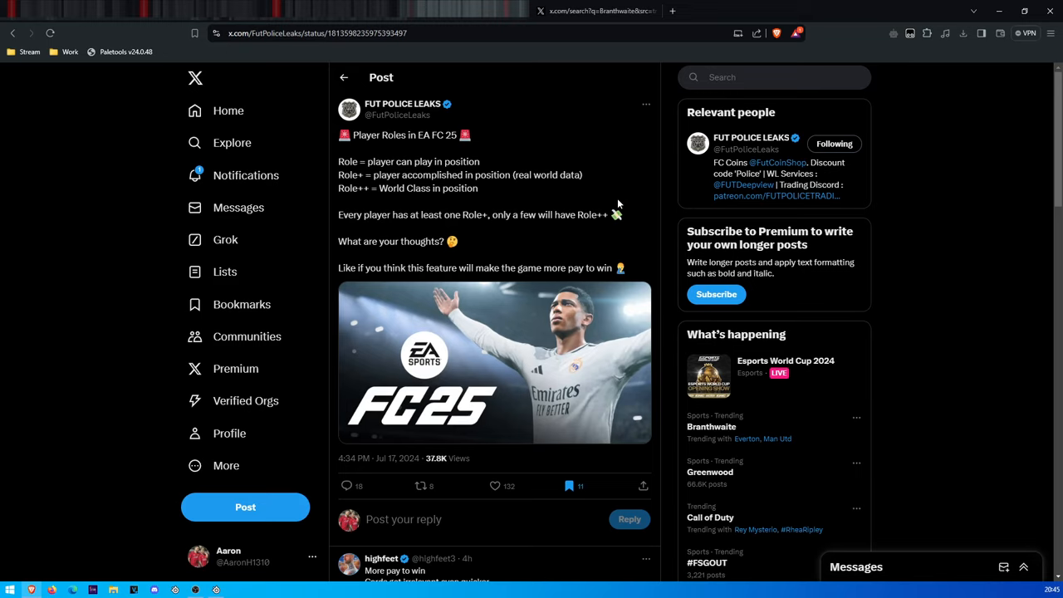
pyautogui.moveTo(638, 167)
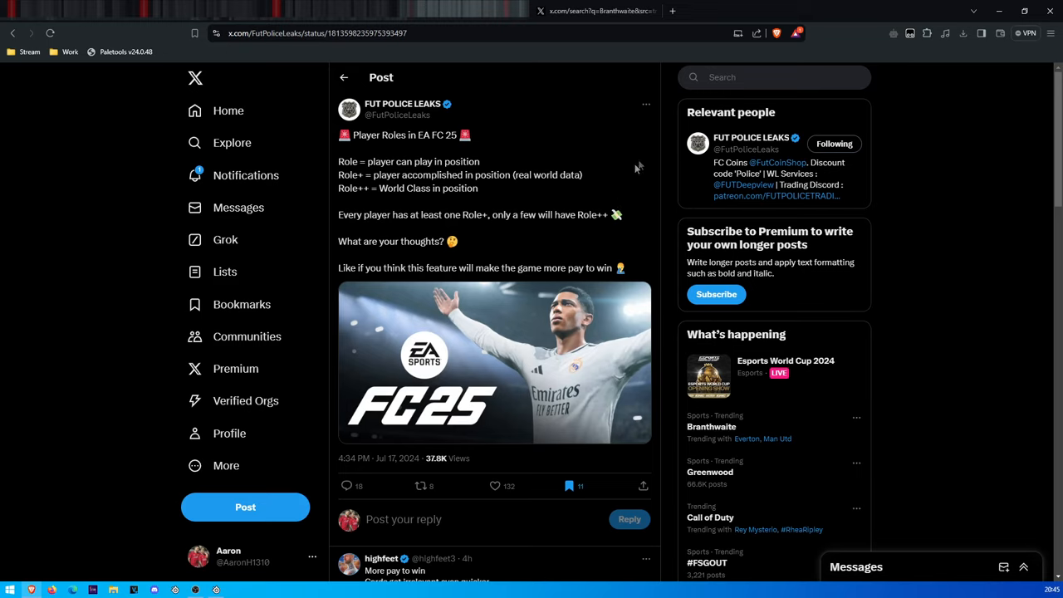
pyautogui.moveTo(618, 192)
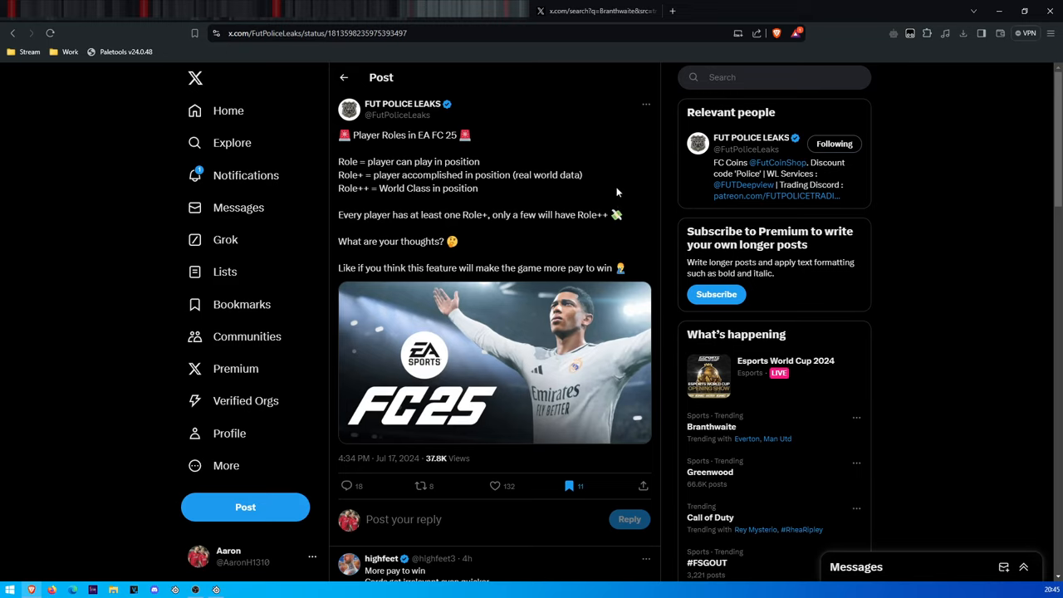
pyautogui.moveTo(98, 31)
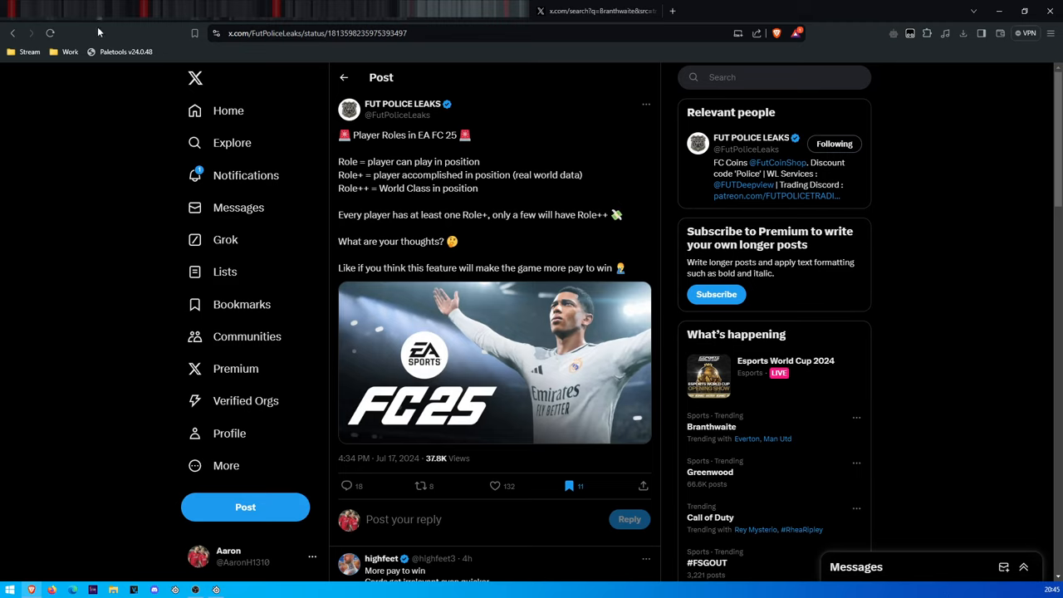
pyautogui.moveTo(238, 207)
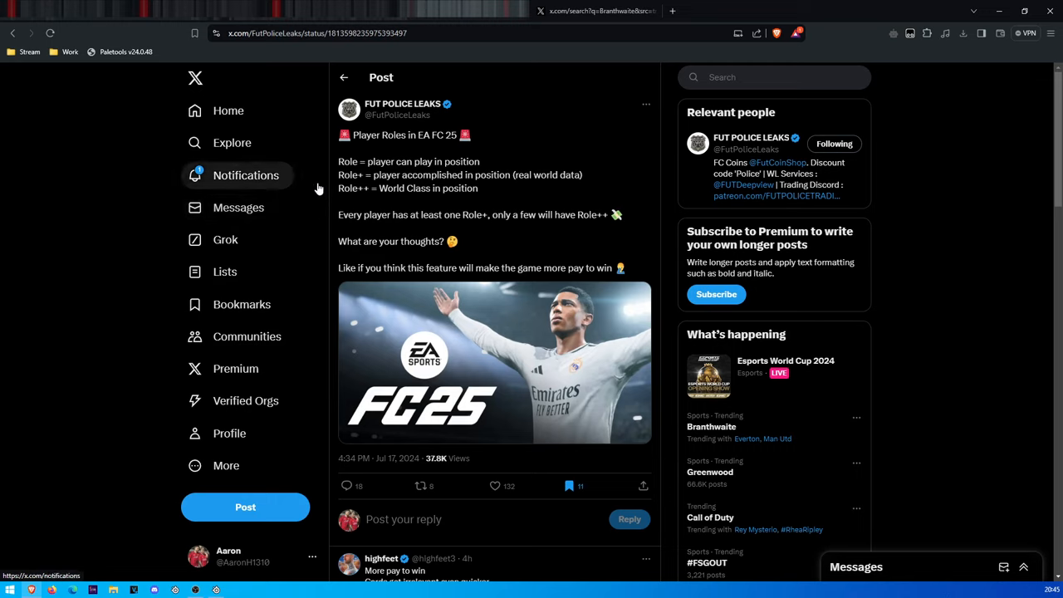
pyautogui.moveTo(465, 267); pyautogui.dragTo(586, 268)
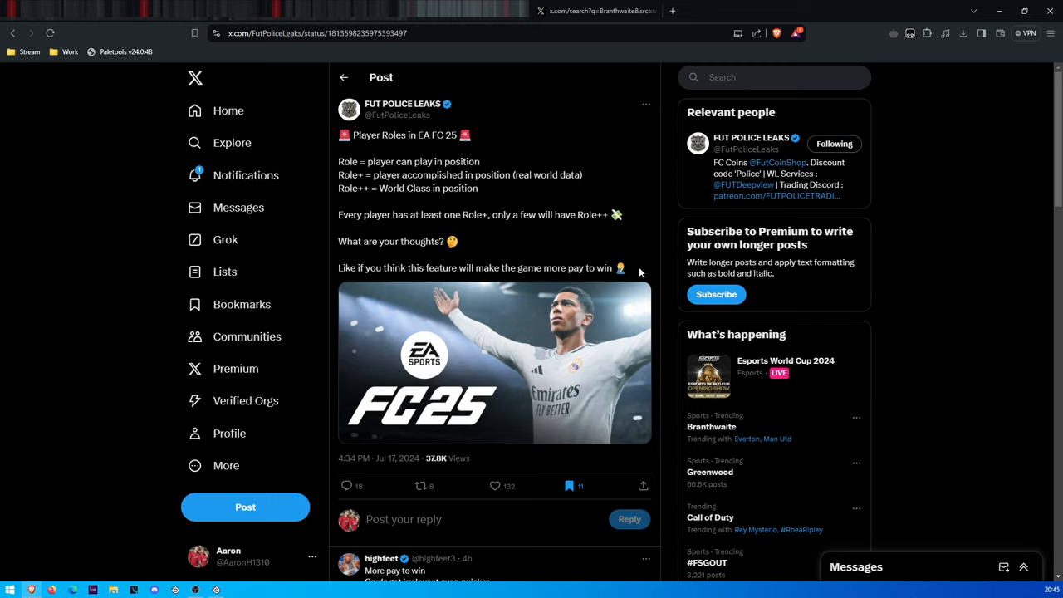
pyautogui.moveTo(585, 307)
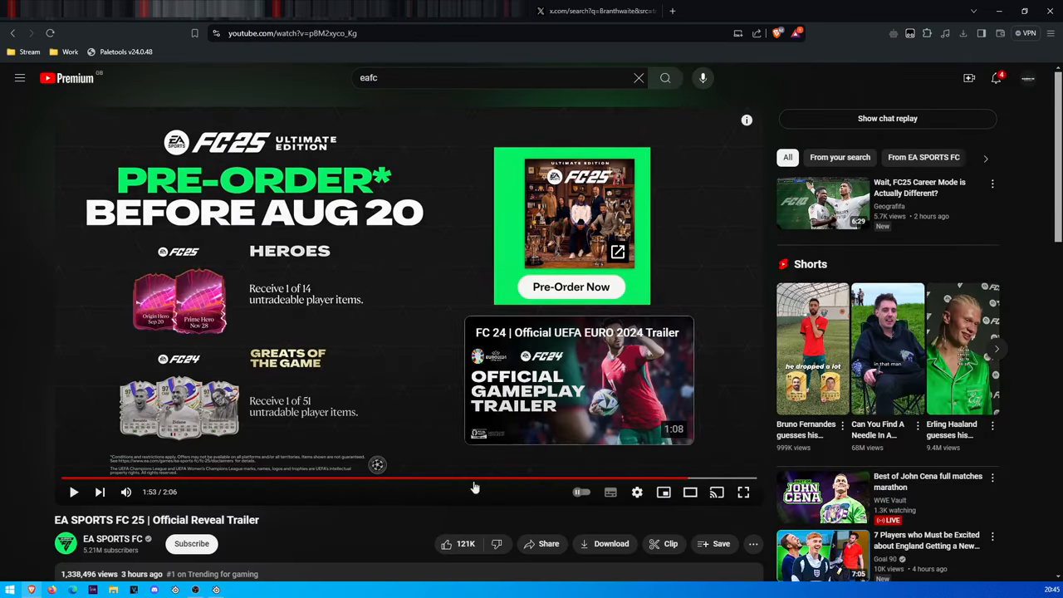
pyautogui.moveTo(344, 421)
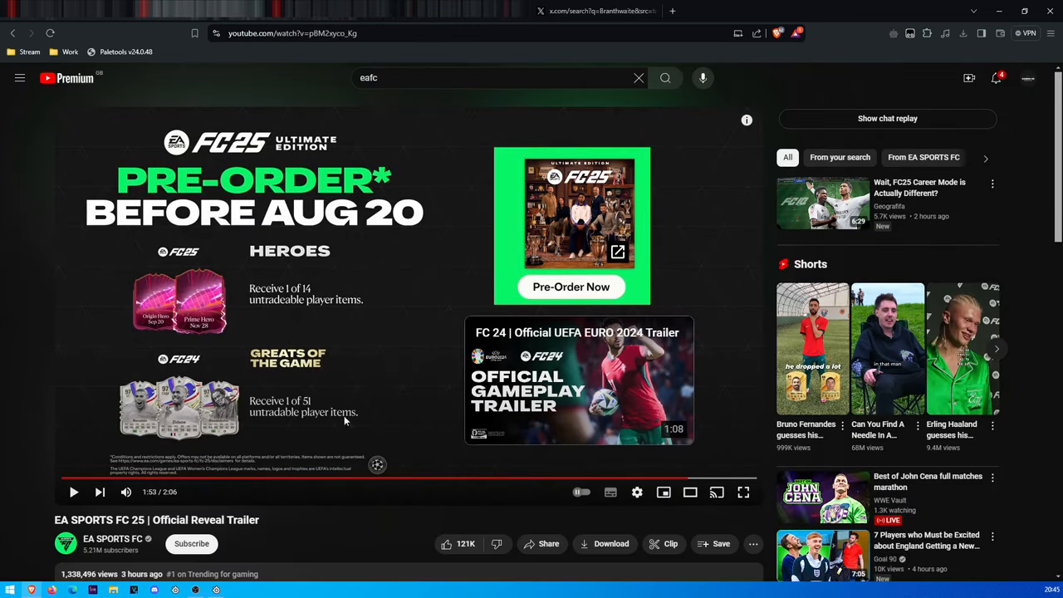
pyautogui.moveTo(451, 289)
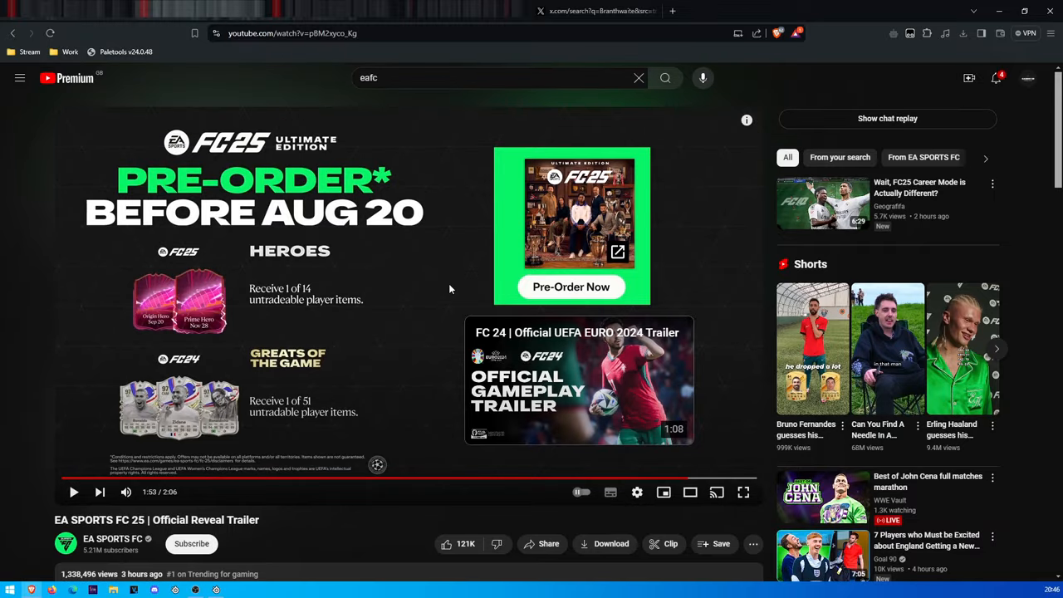